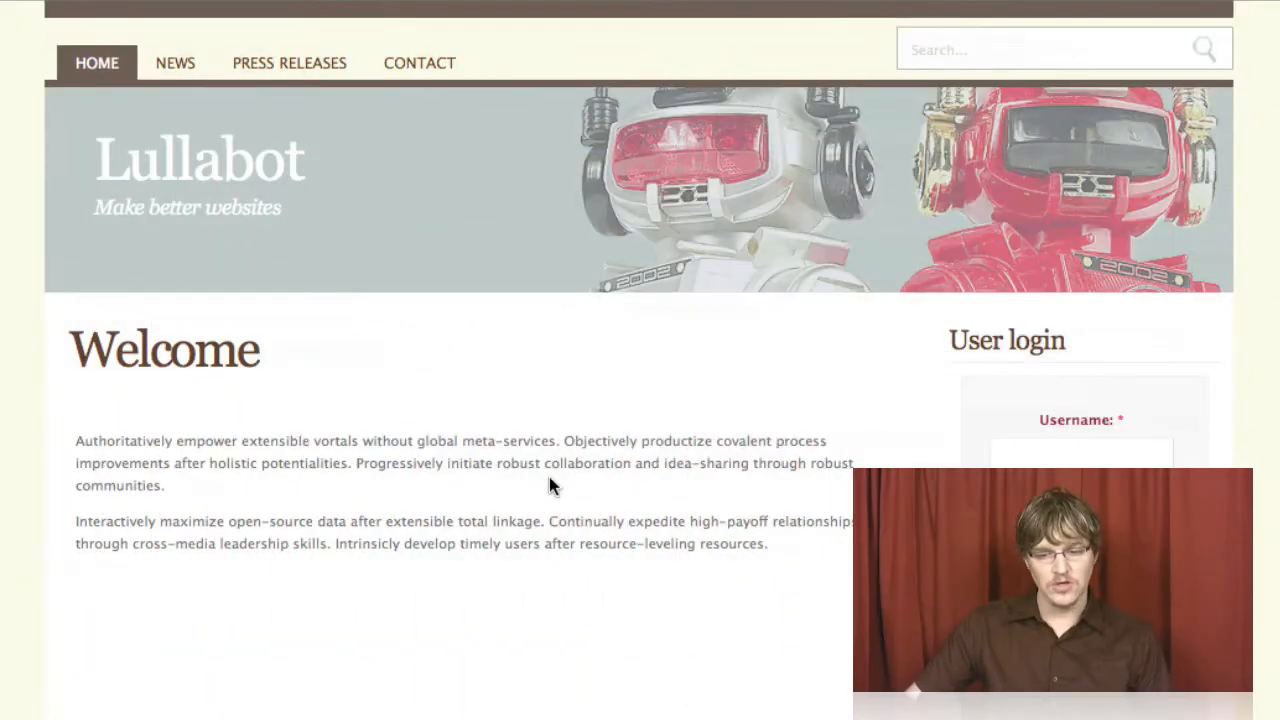
mouse_move(770, 504)
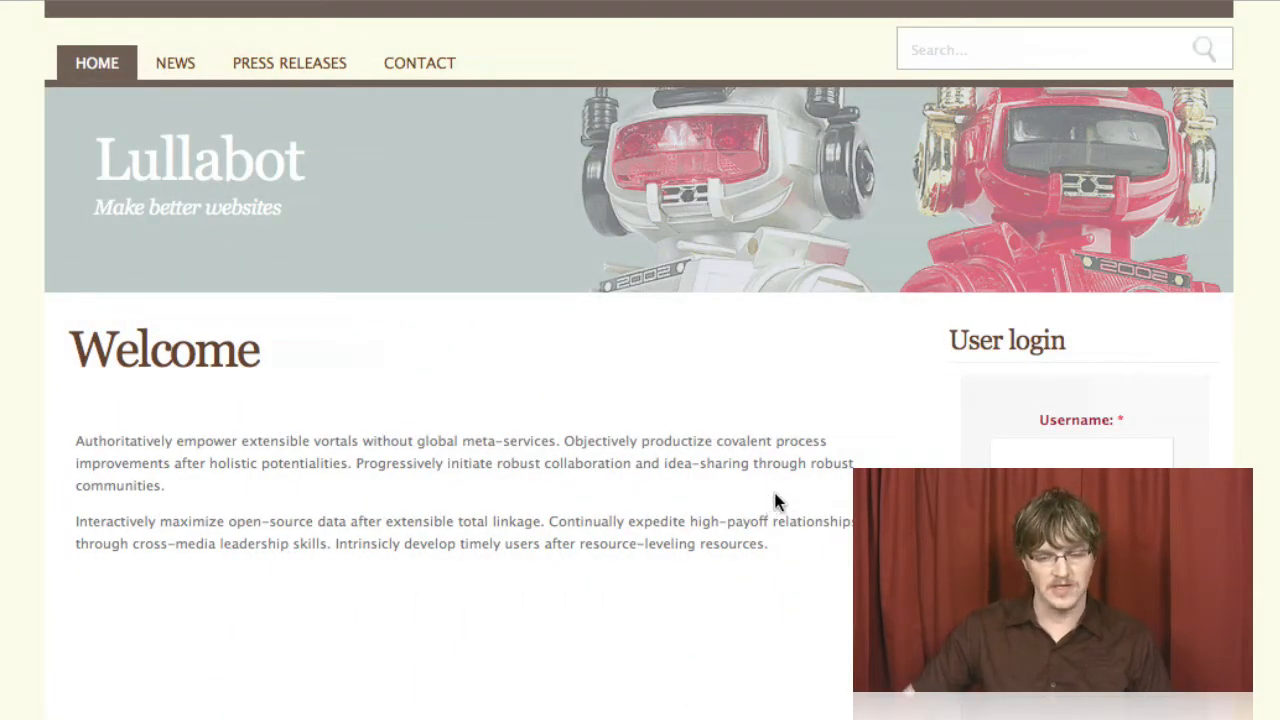
Step: Go to the News page from the primary navigation and scroll through the news posts
scroll(down, 3)
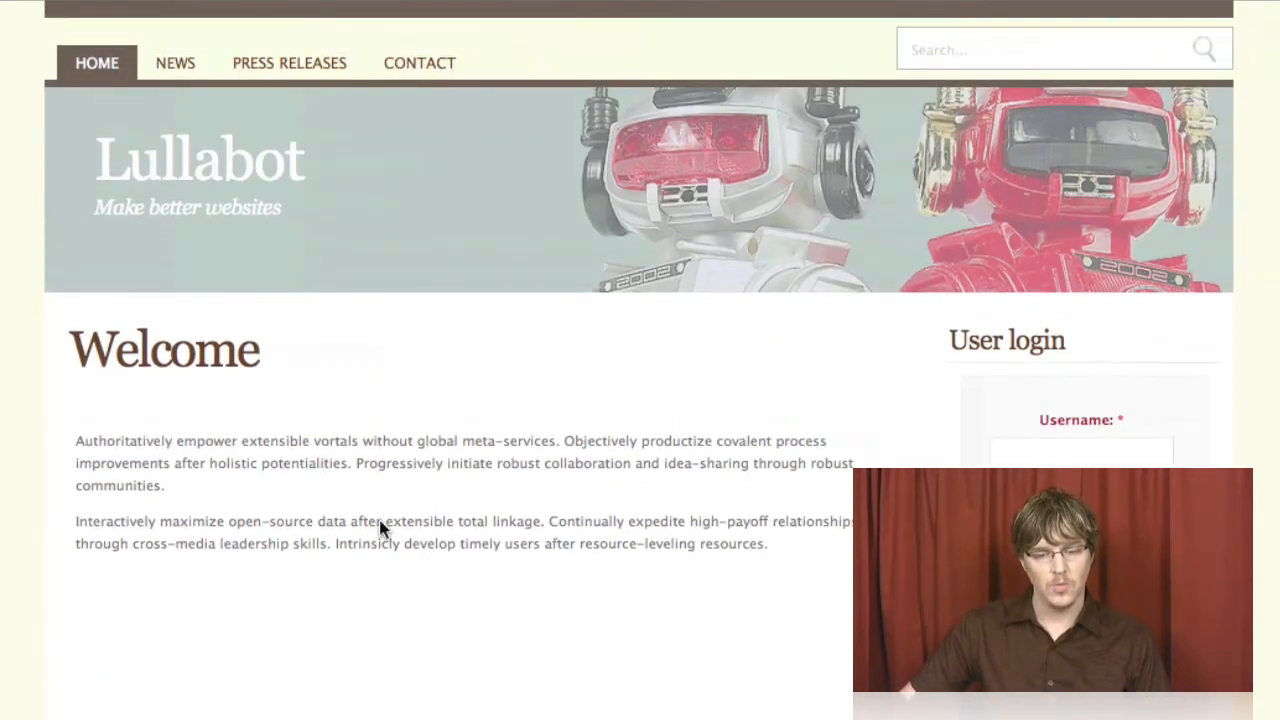
mouse_move(436, 420)
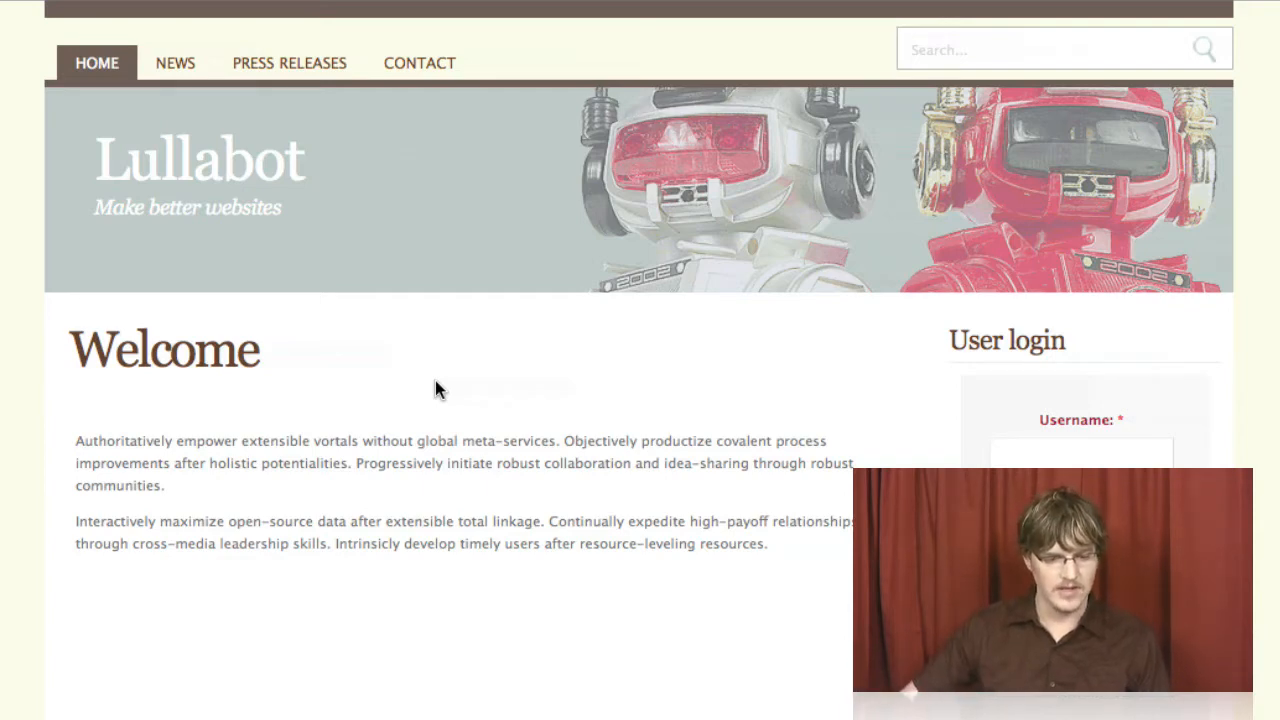
mouse_move(360, 414)
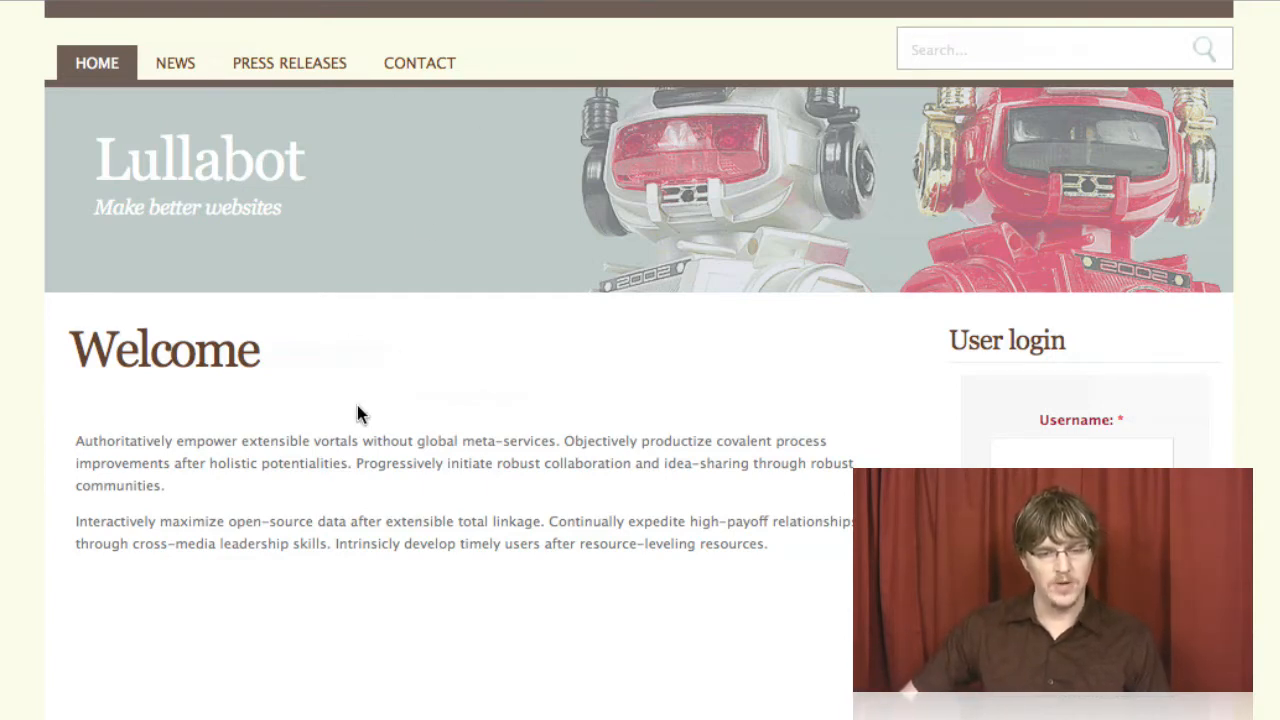
mouse_move(176, 62)
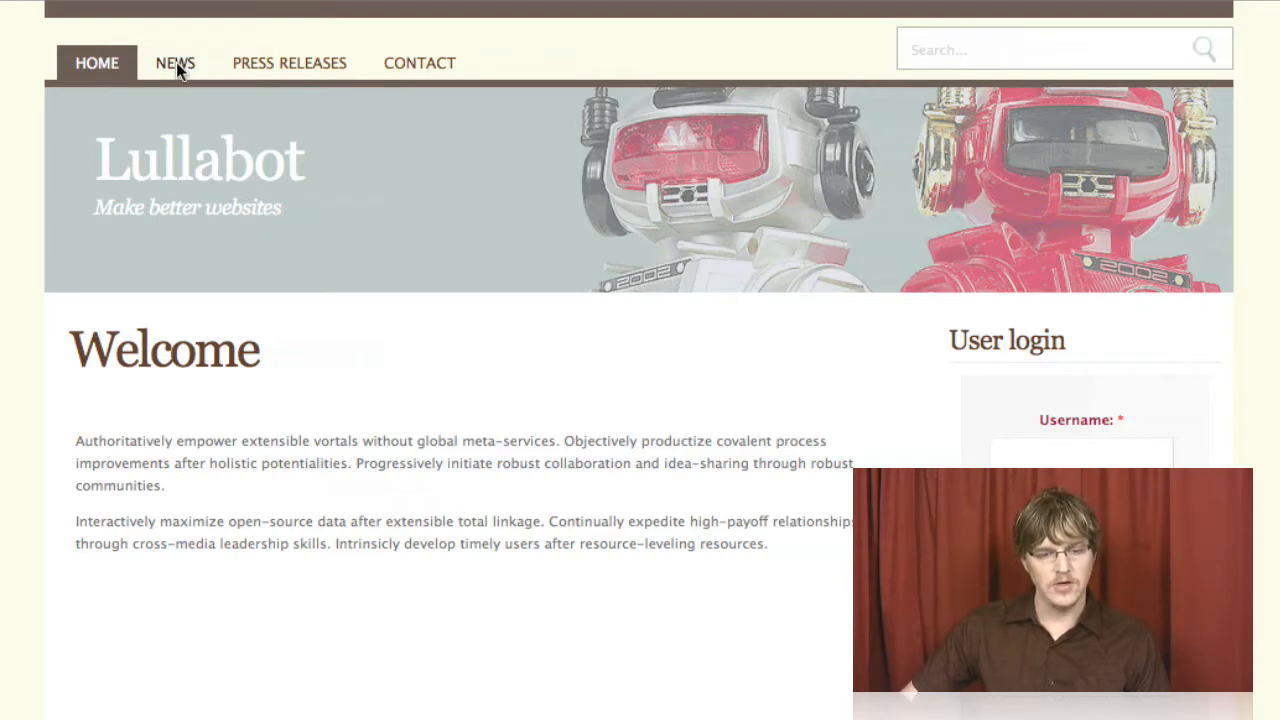
click(176, 62)
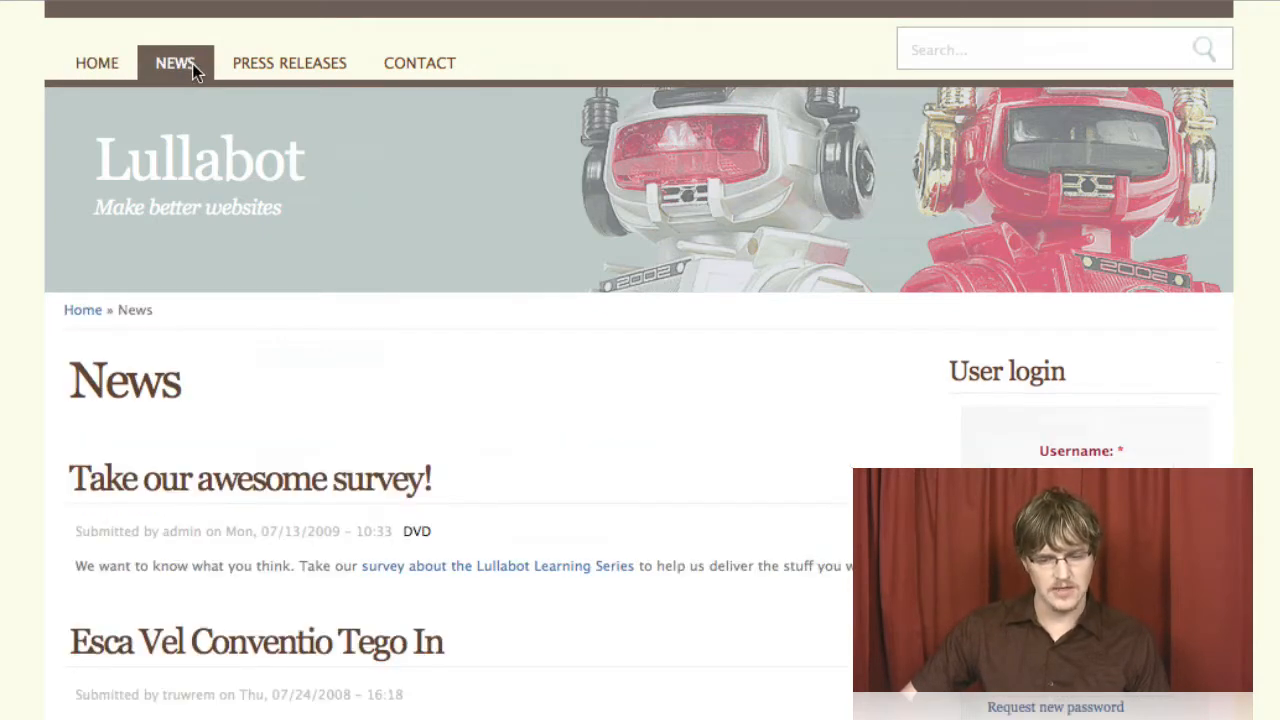
scroll(down, 3)
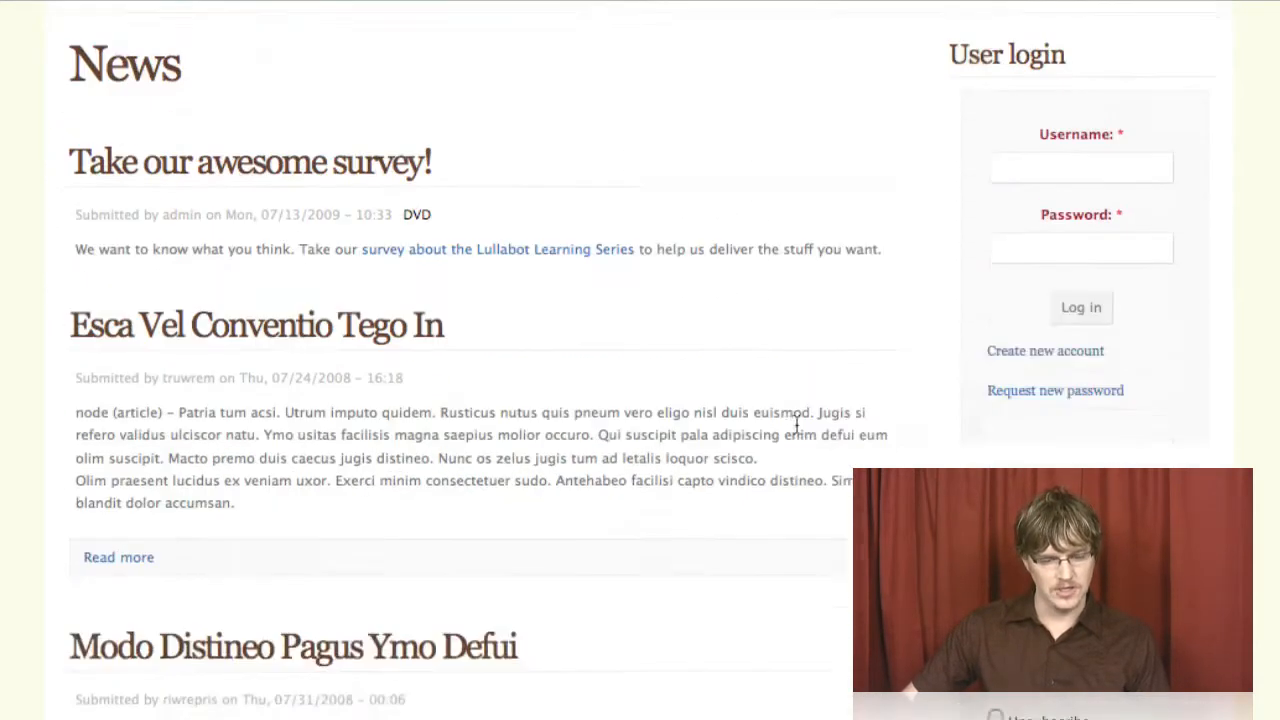
scroll(down, 3)
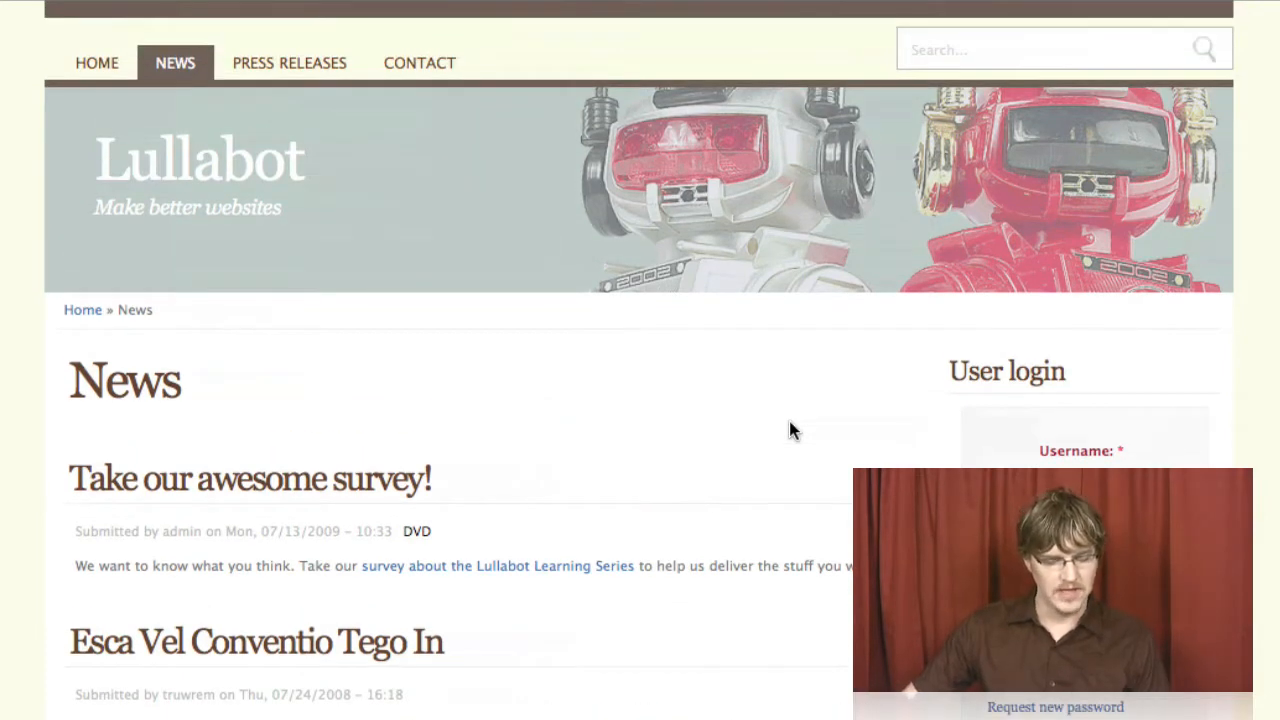
mouse_move(704, 540)
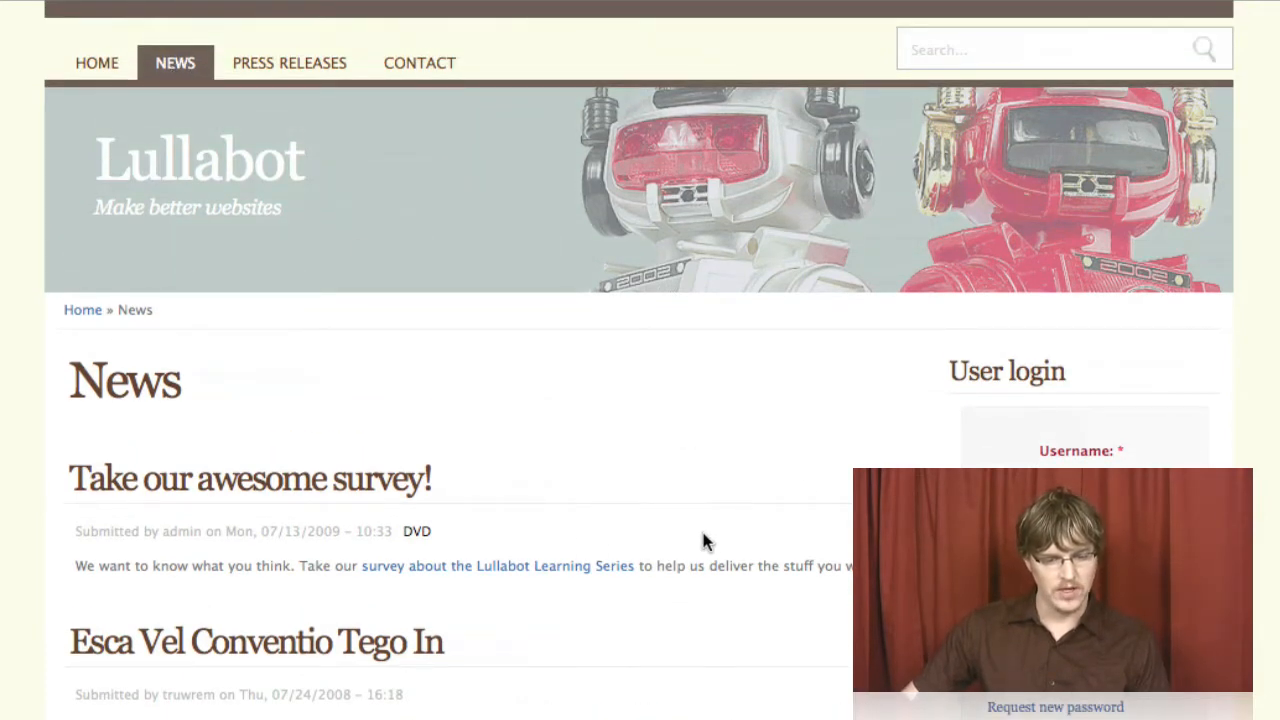
scroll(down, 3)
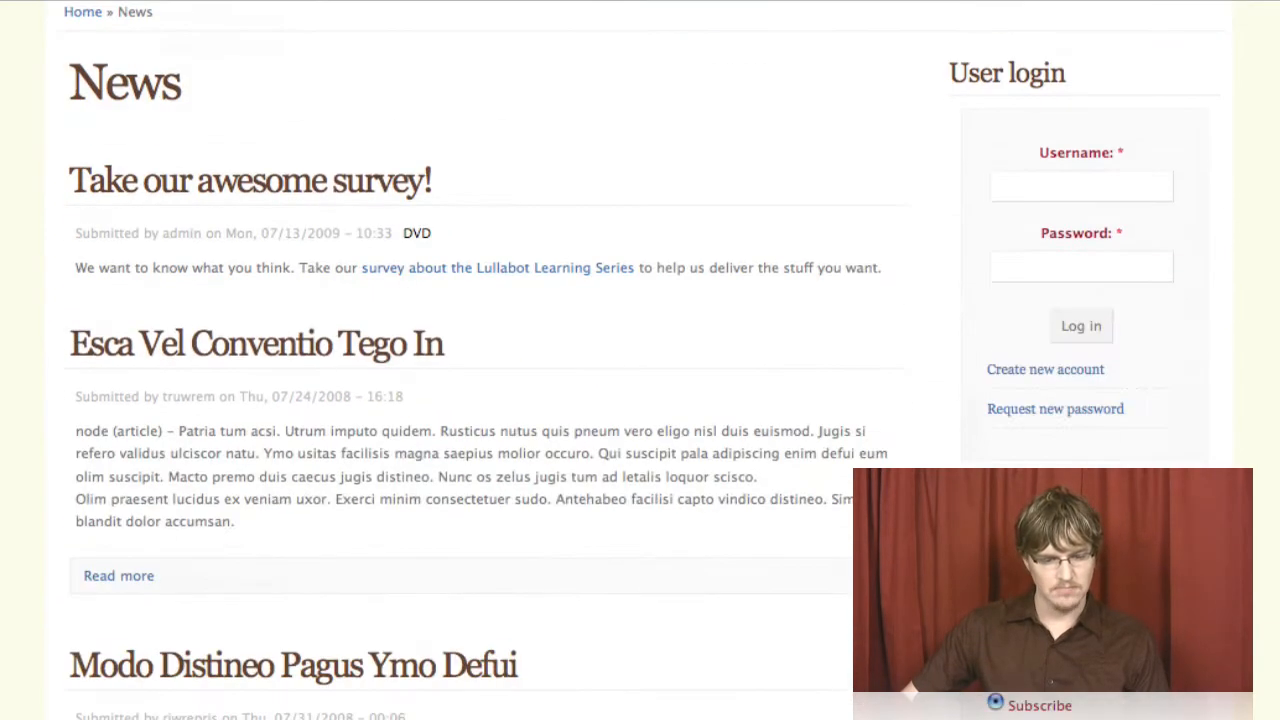
scroll(down, 3)
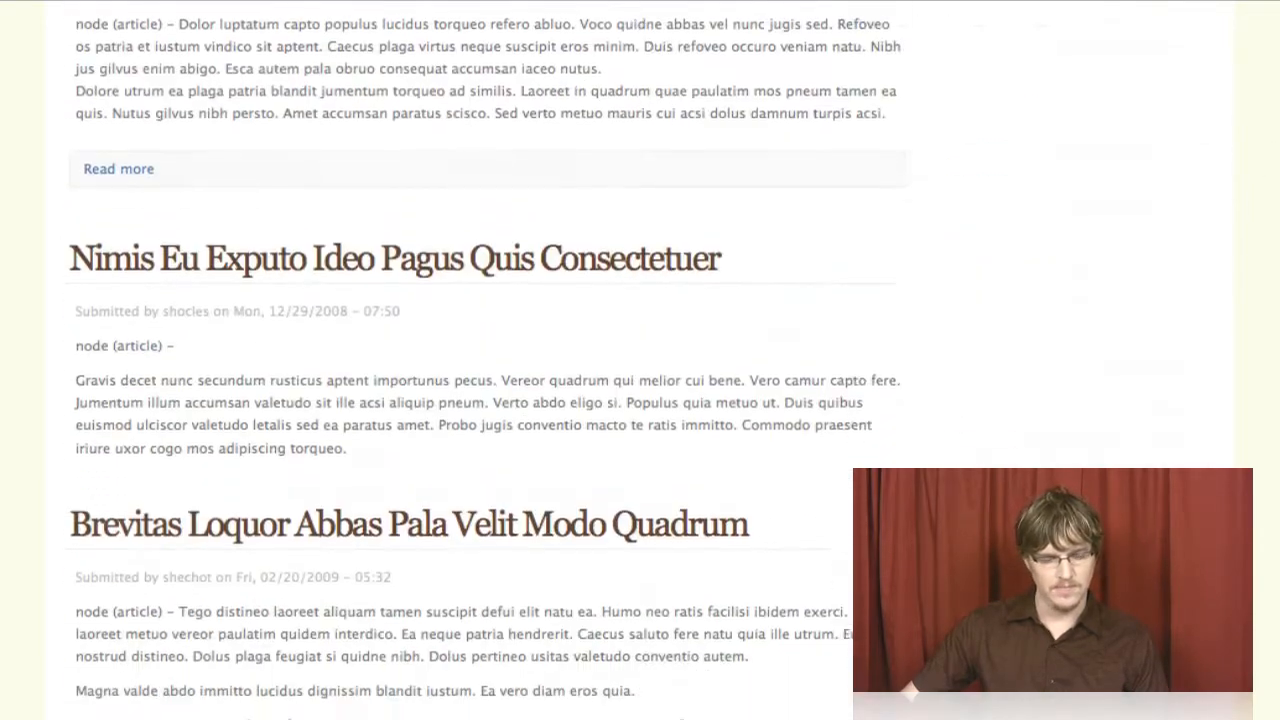
scroll(down, 3)
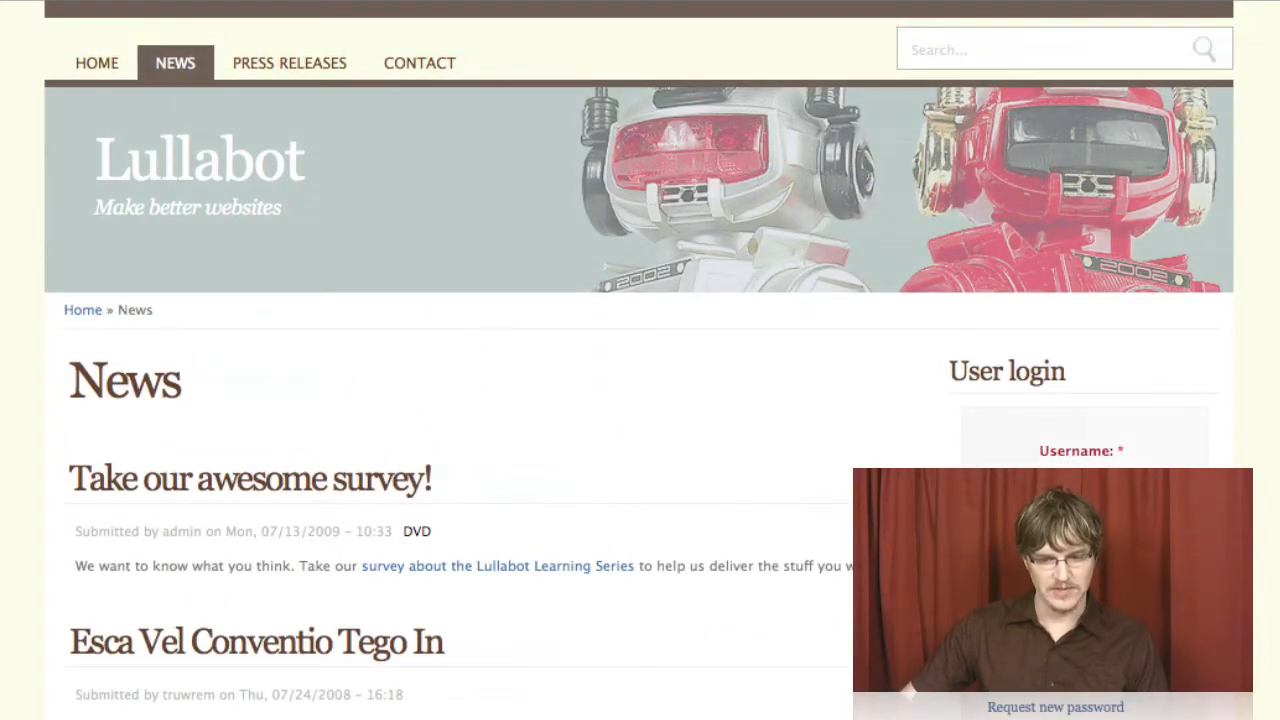
scroll(down, 3)
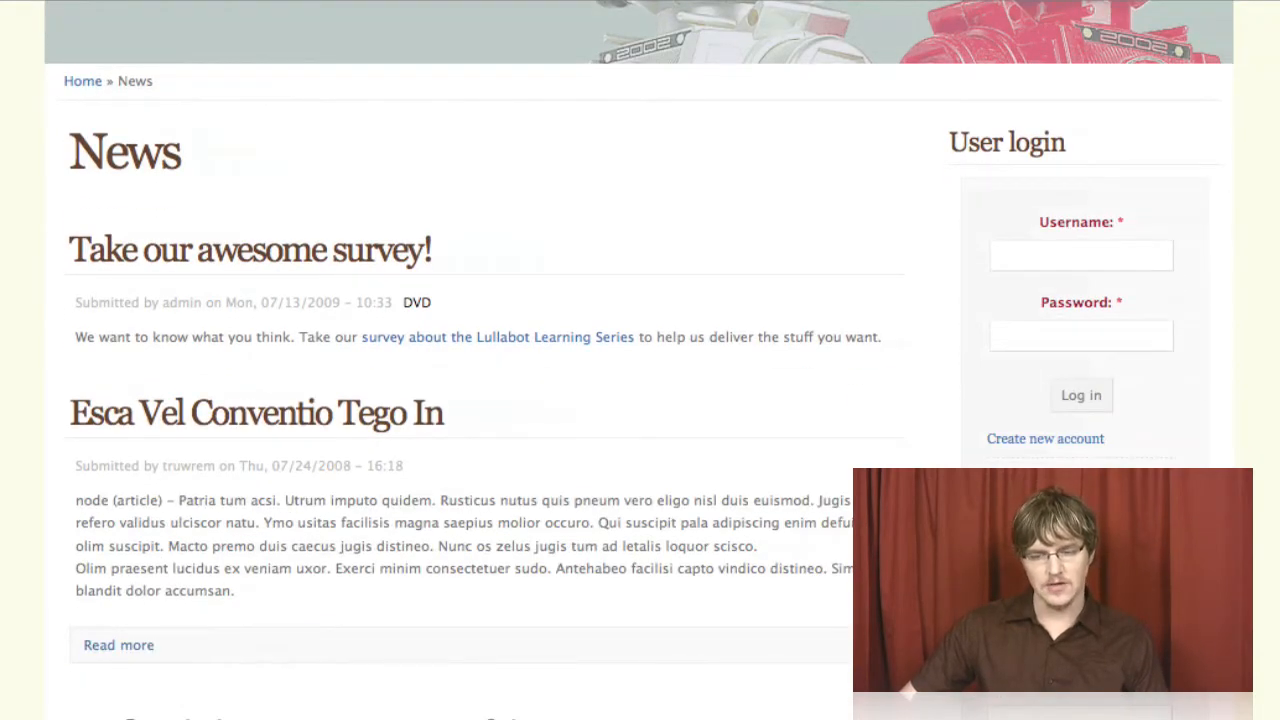
scroll(down, 3)
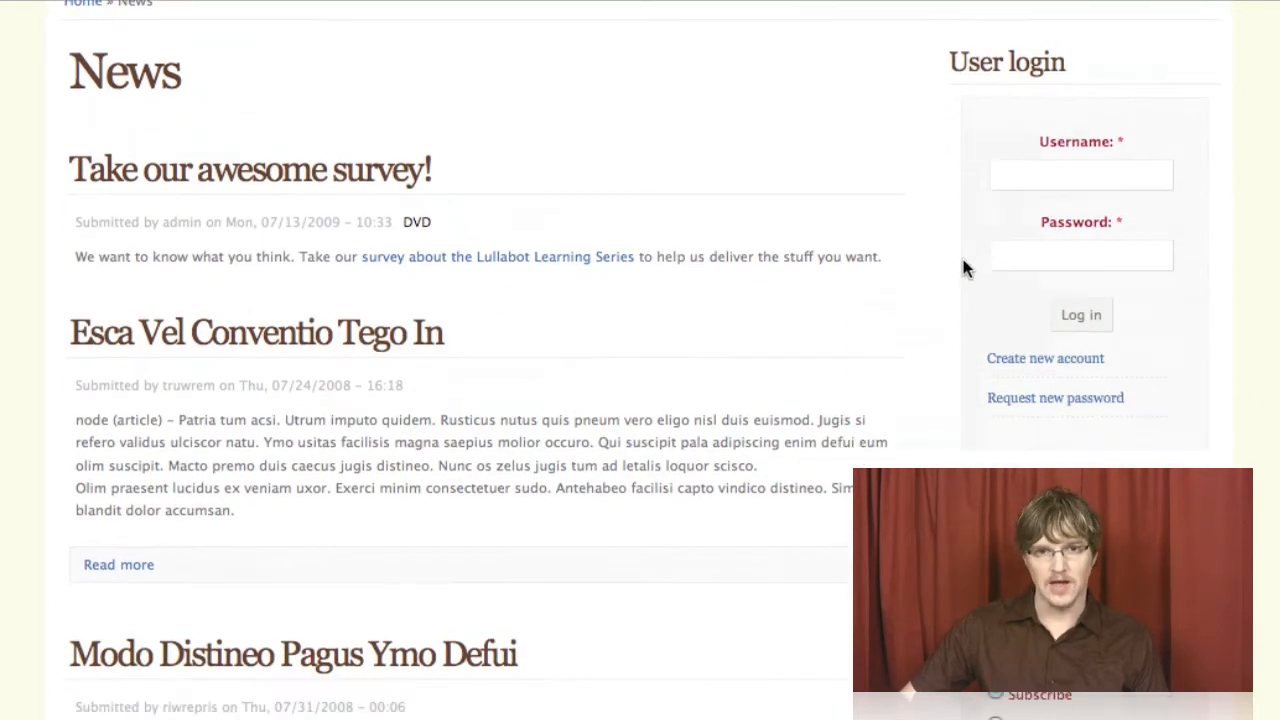
scroll(down, 3)
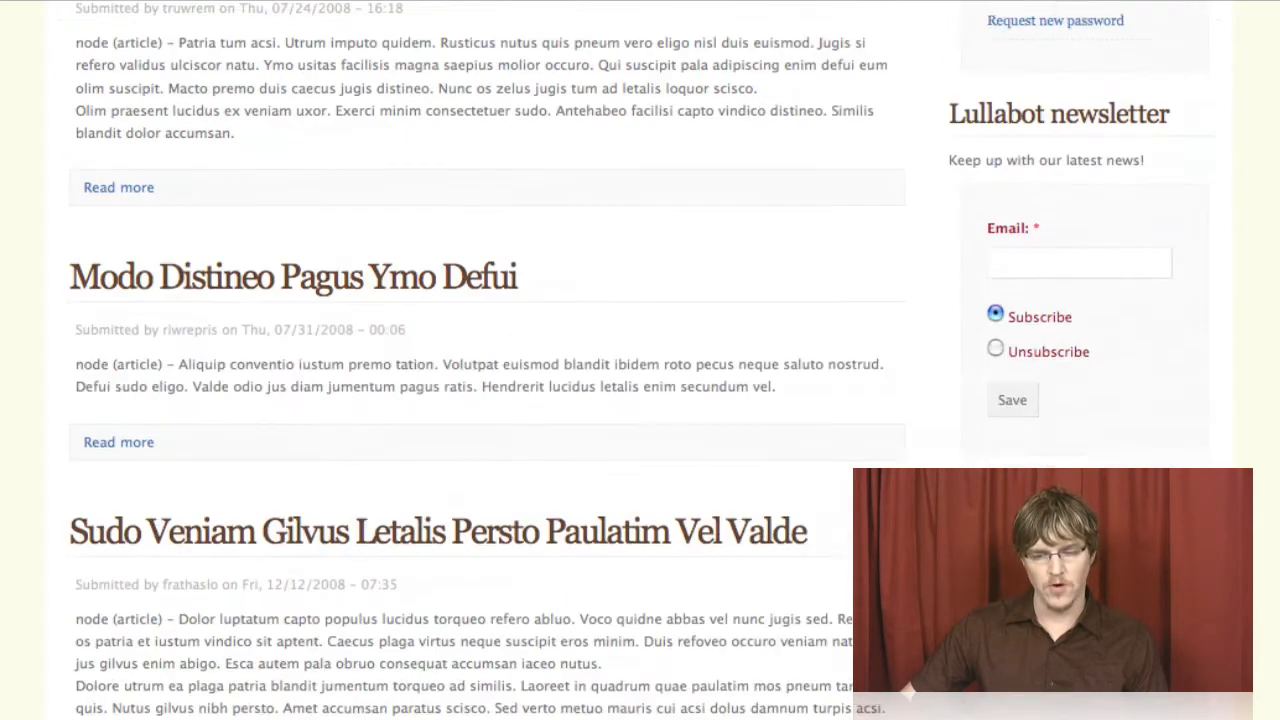
scroll(down, 3)
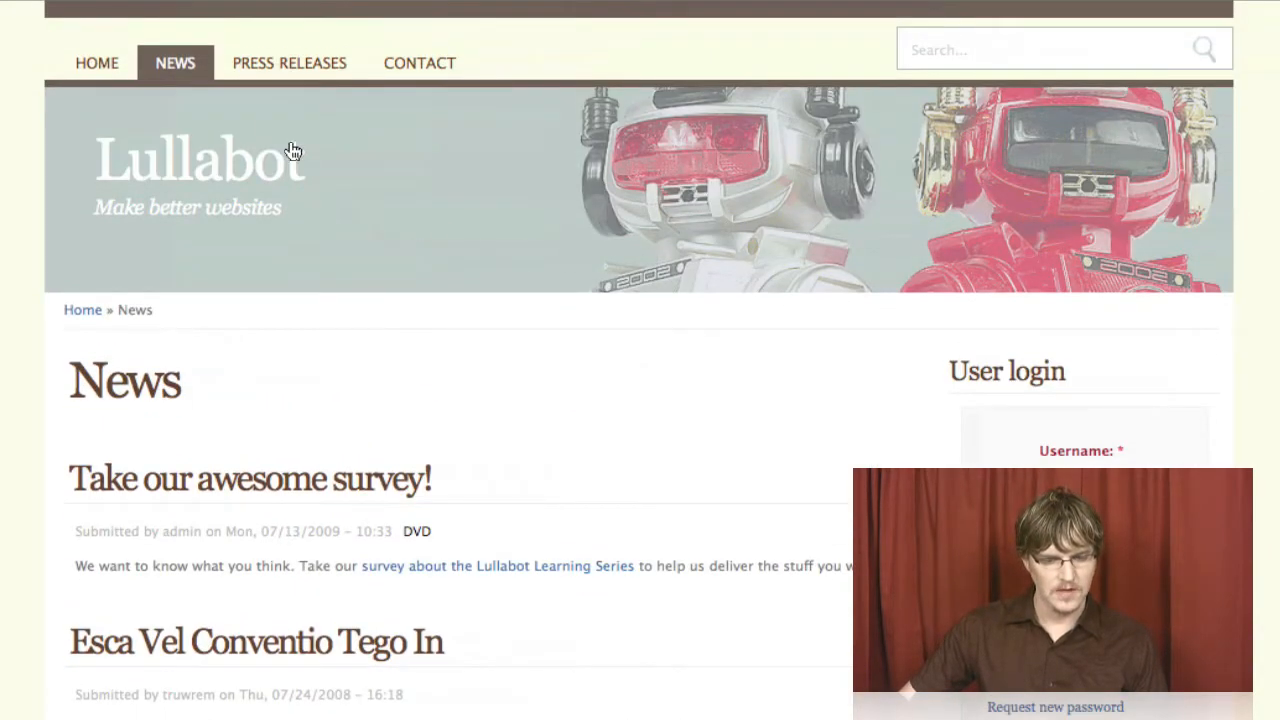
Step: Go to the Press Releases page and scroll through the list of releases
click(288, 62)
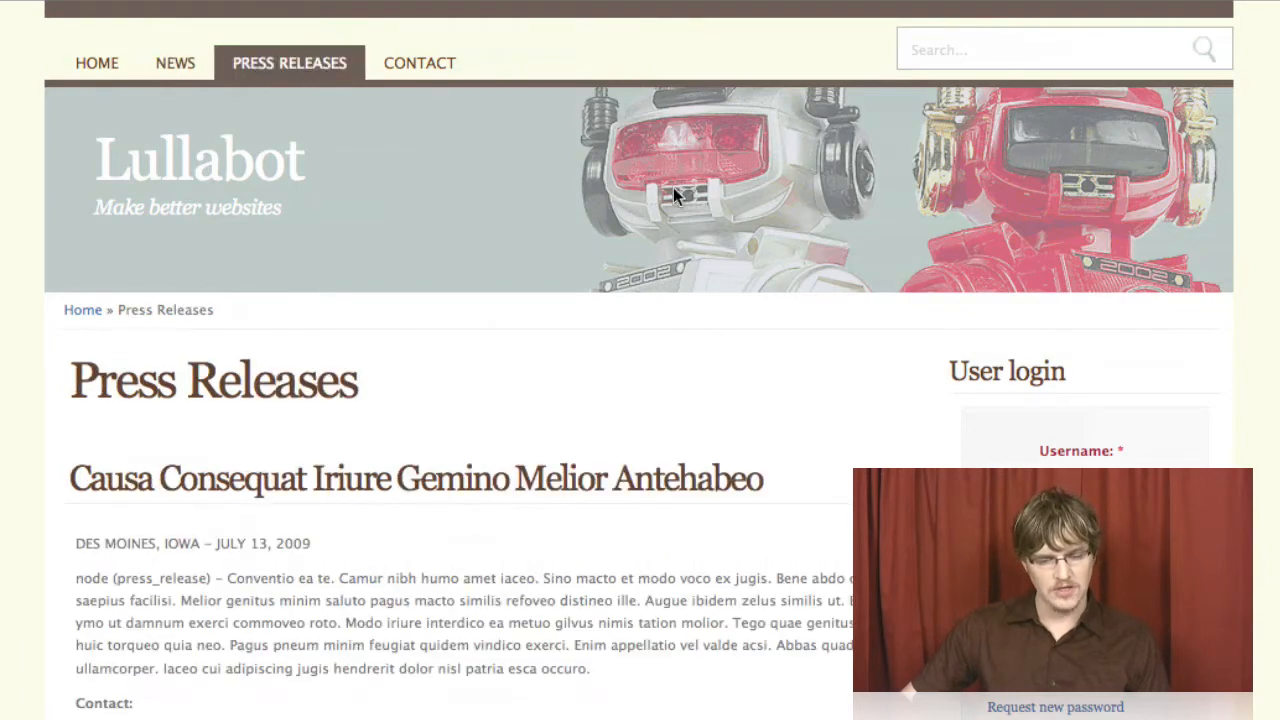
scroll(down, 3)
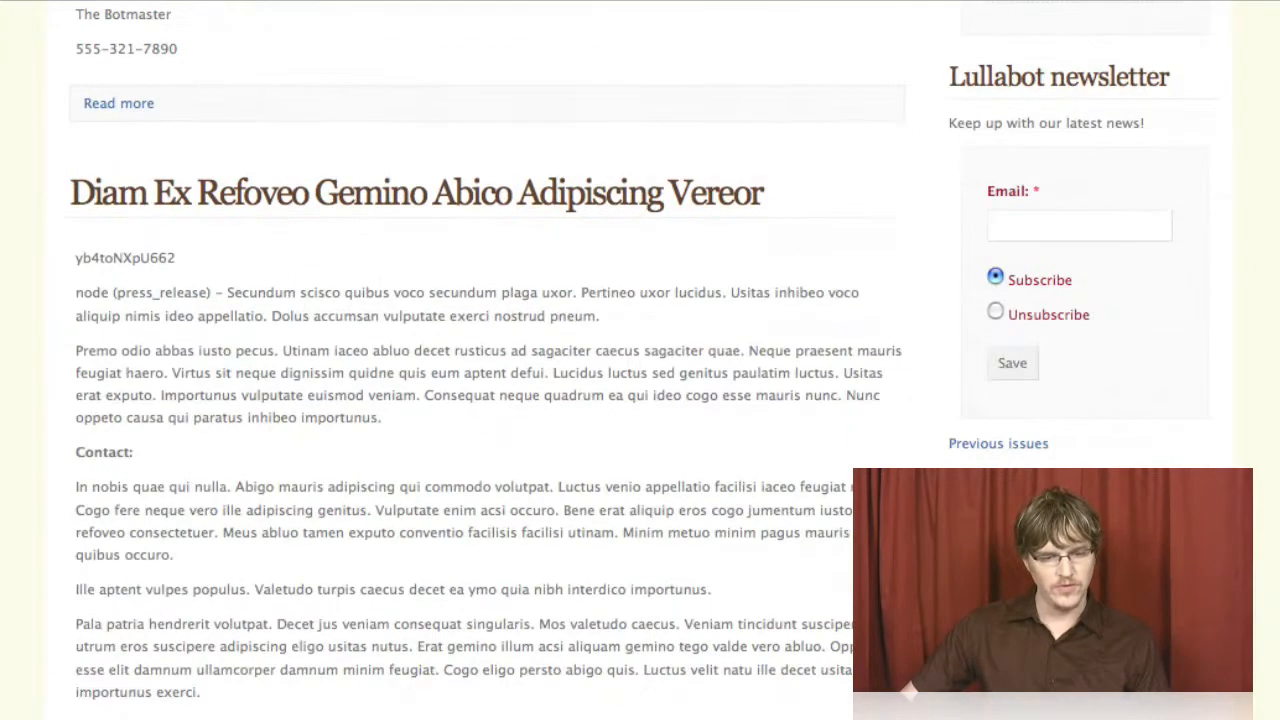
scroll(up, 3)
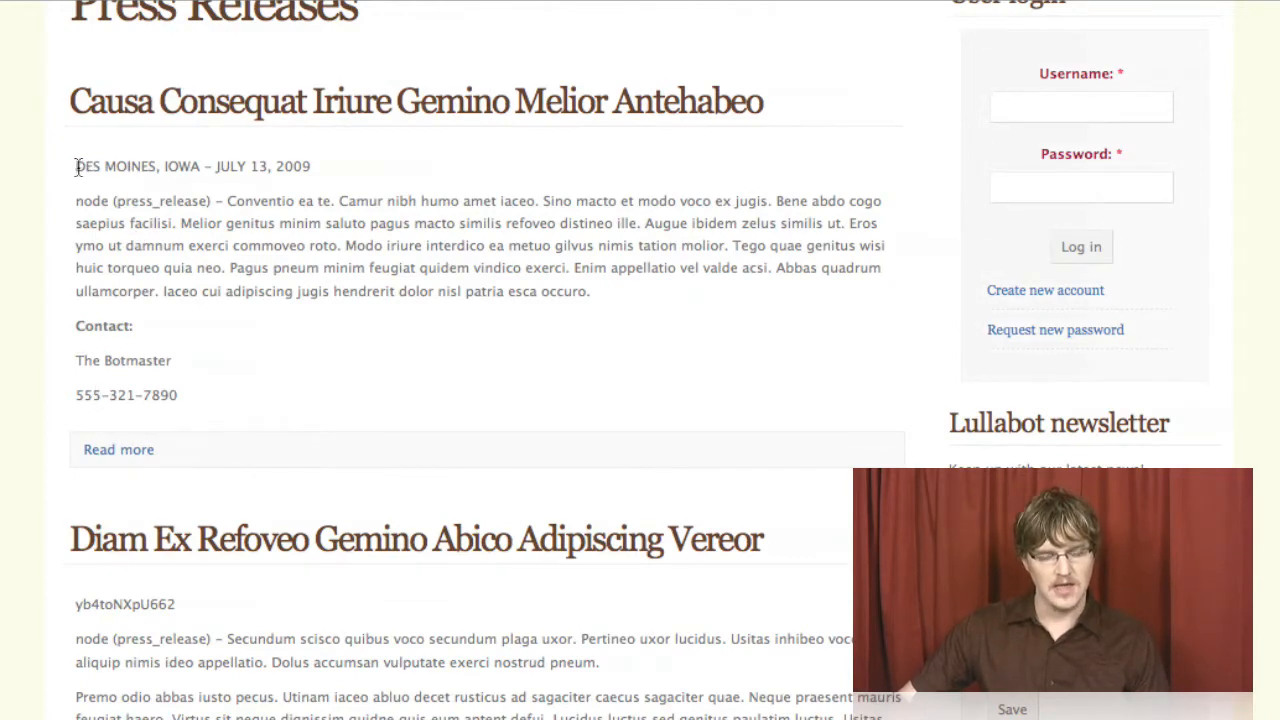
mouse_move(452, 244)
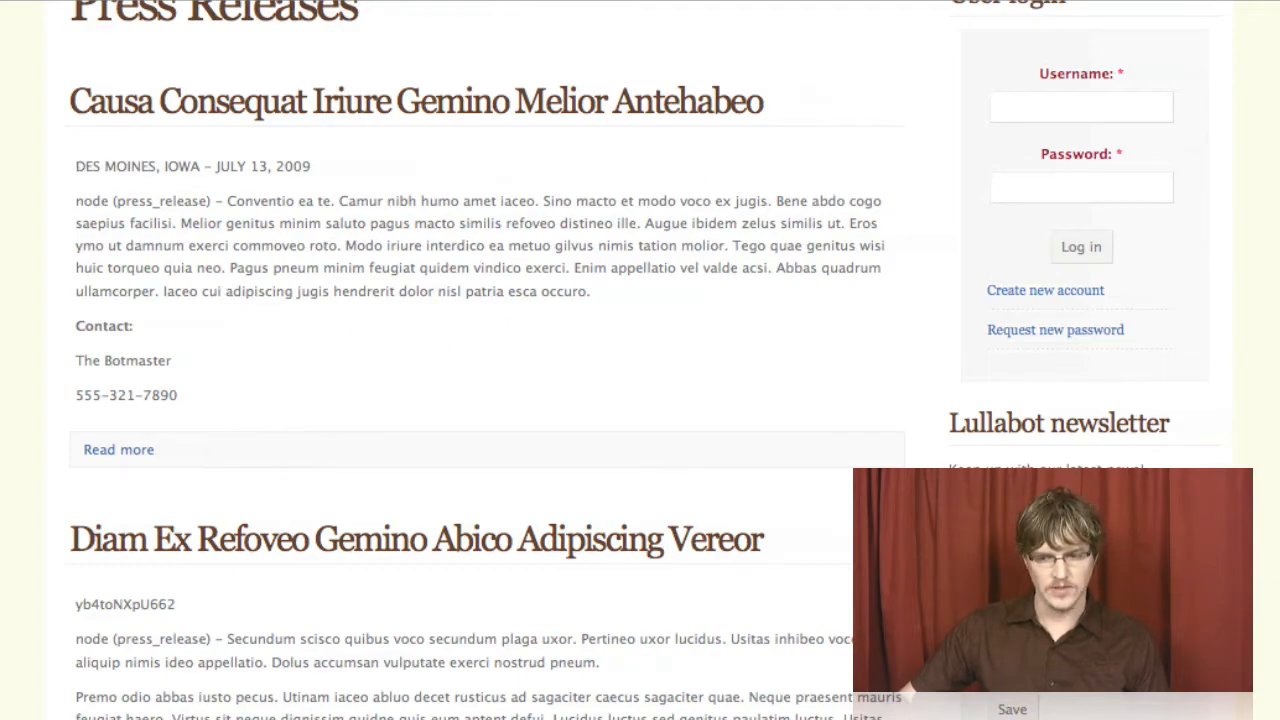
scroll(up, 3)
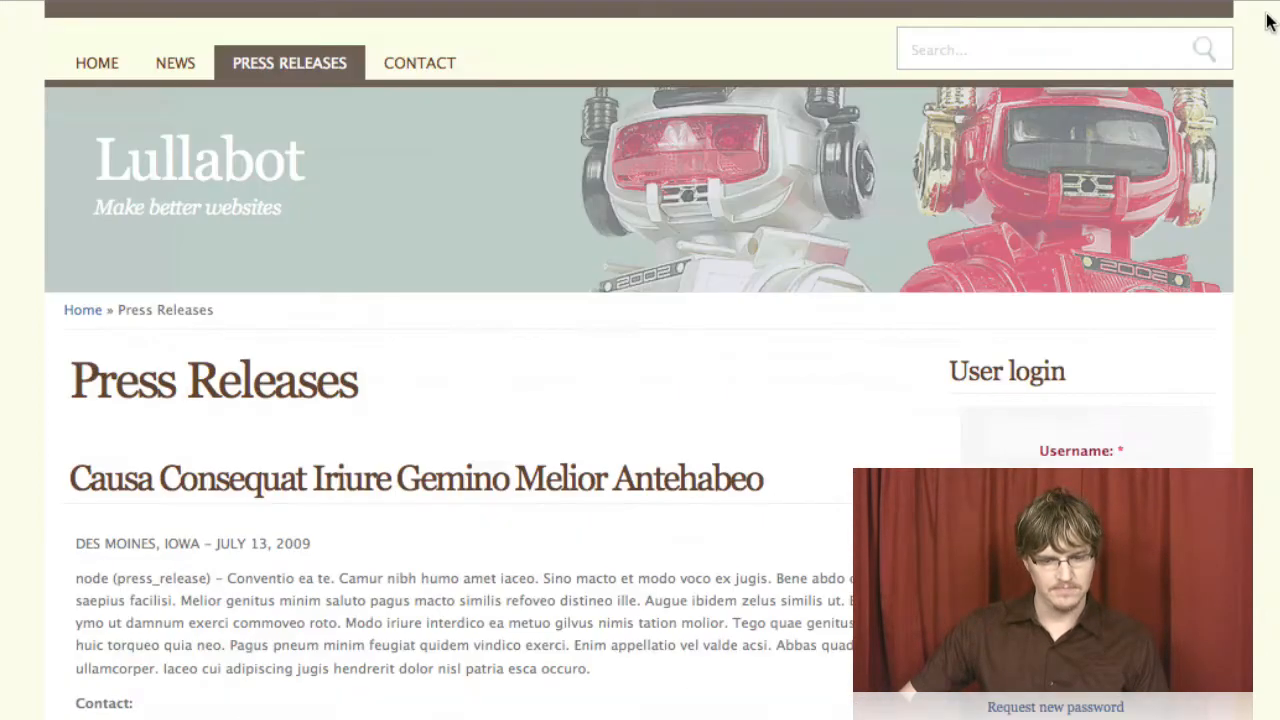
Step: Go to the Contact page and scroll down to its message form
click(420, 62)
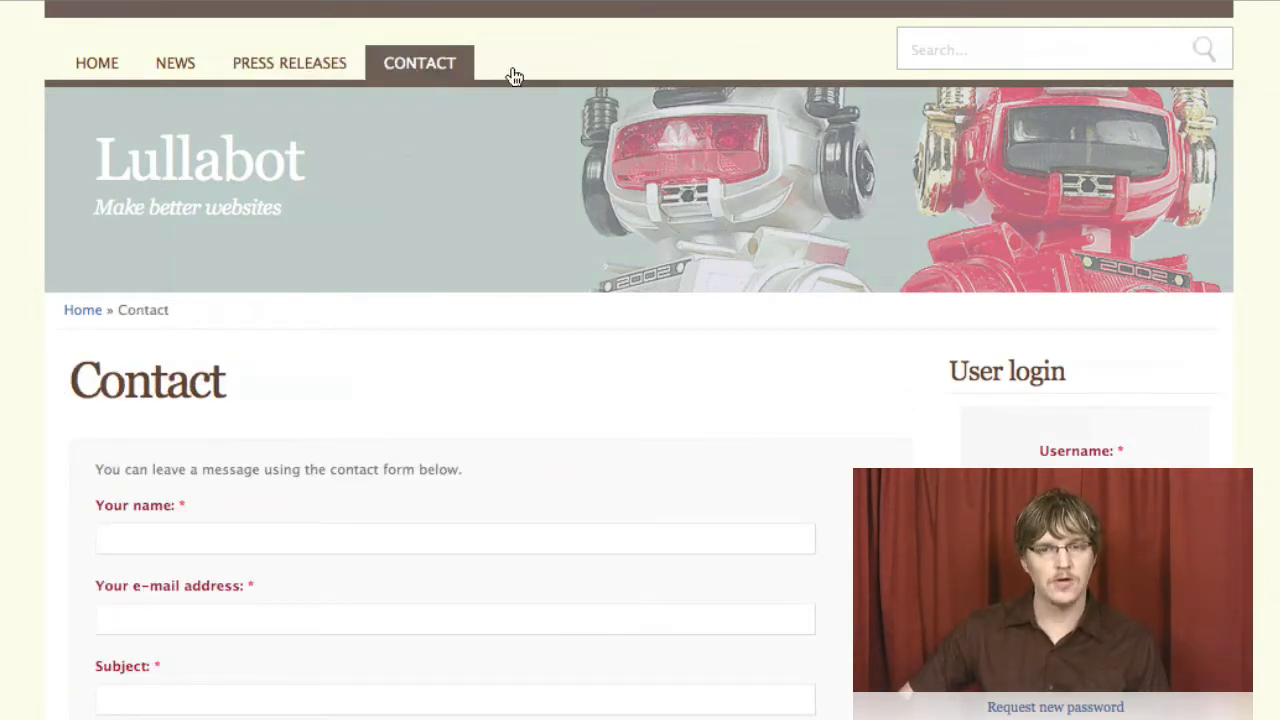
scroll(down, 3)
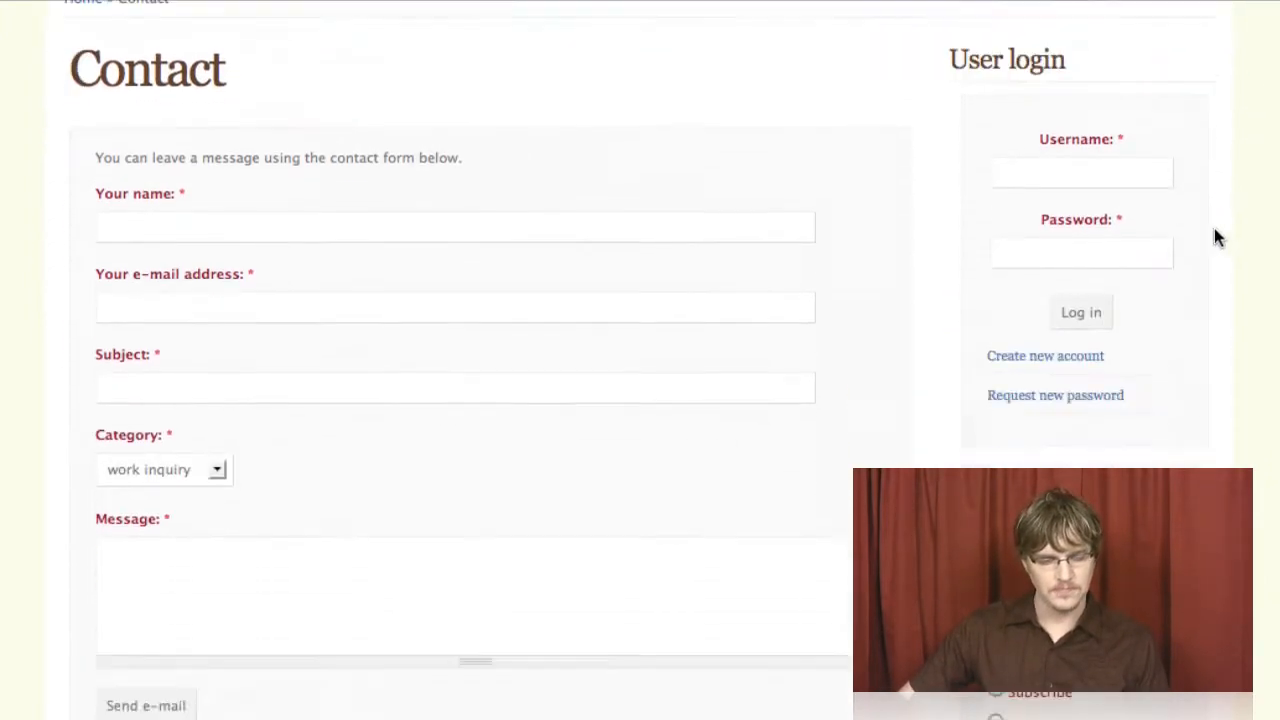
scroll(down, 3)
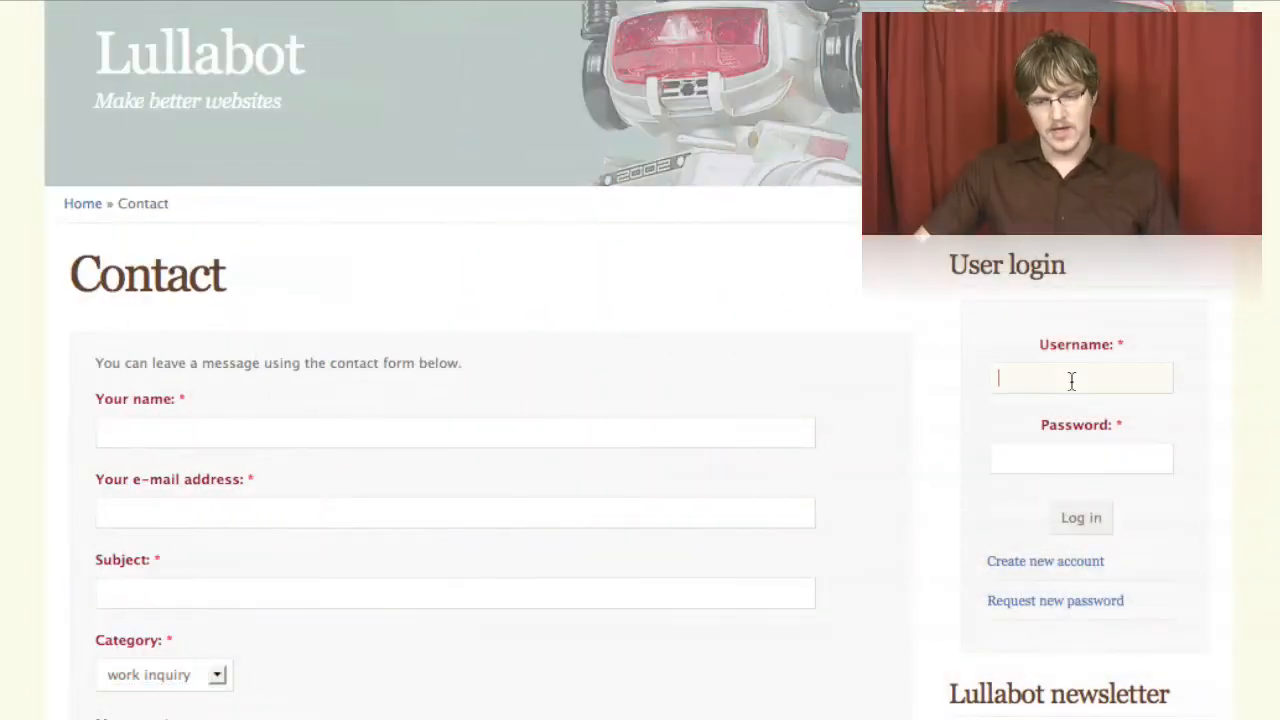
Step: Log in as employee1 through the User login block
text(employee1)
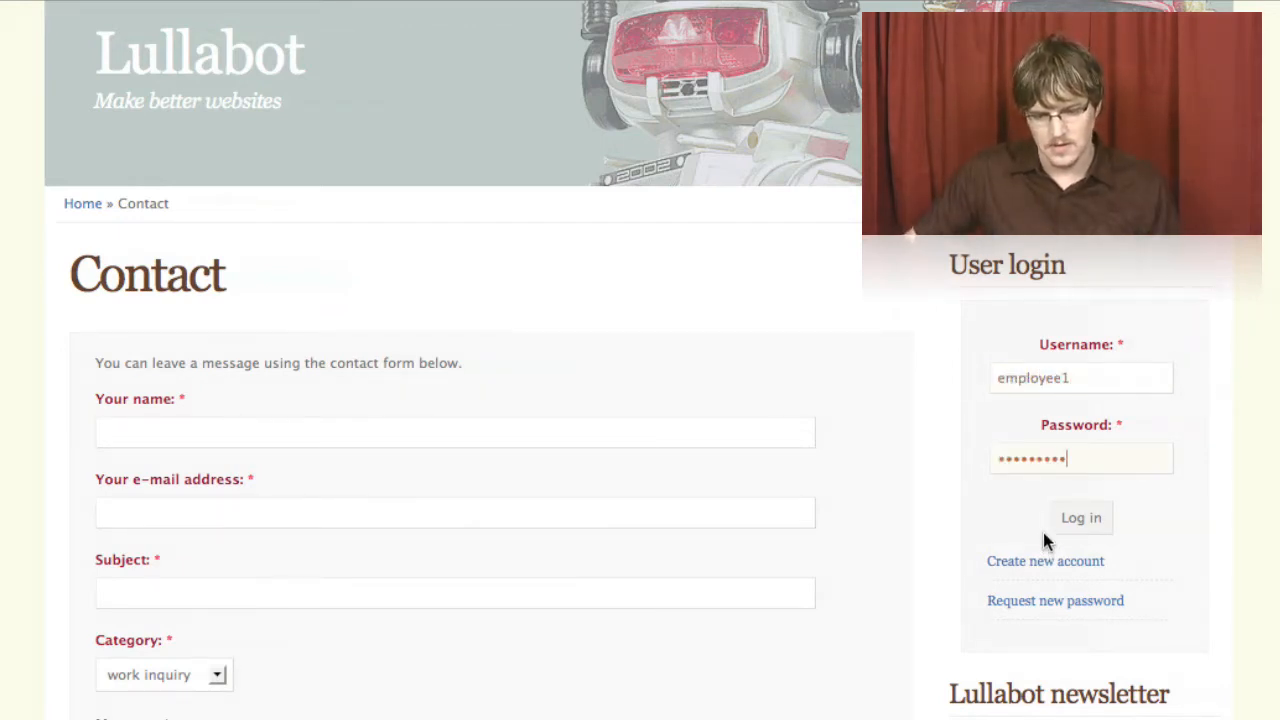
click(1080, 516)
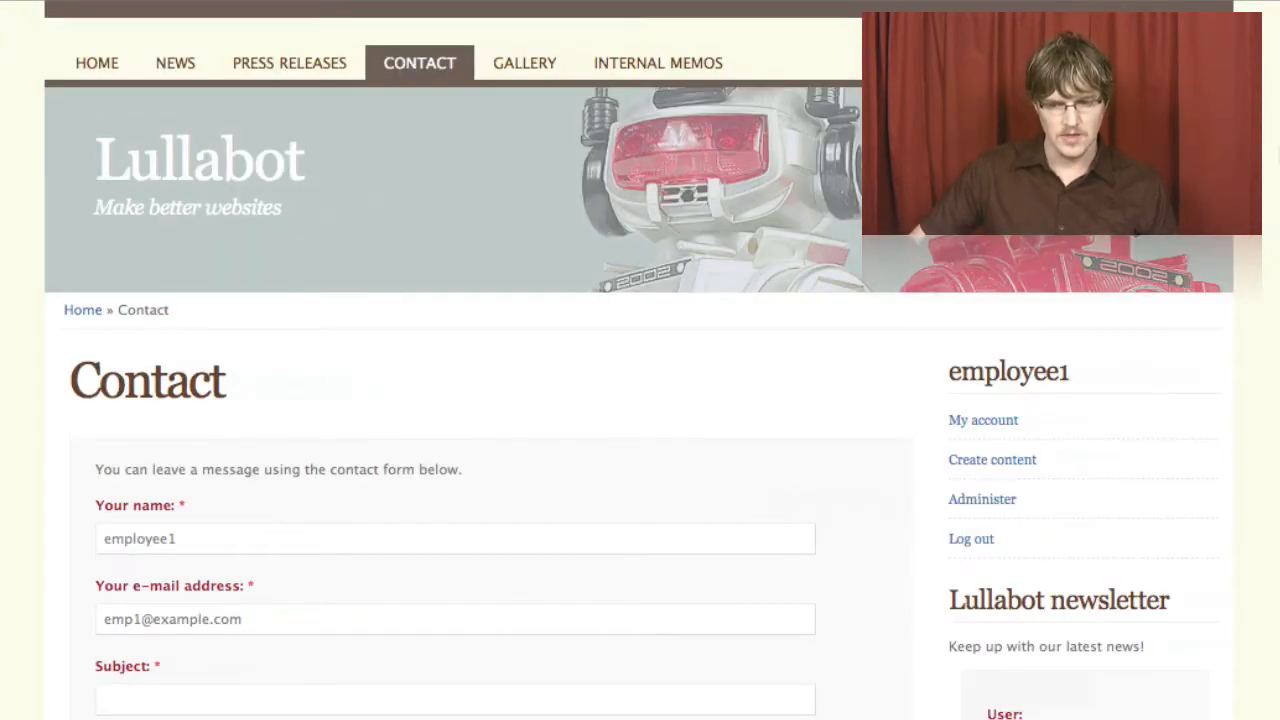
Step: Return to the Welcome home page and review the employee1 user block links
click(96, 62)
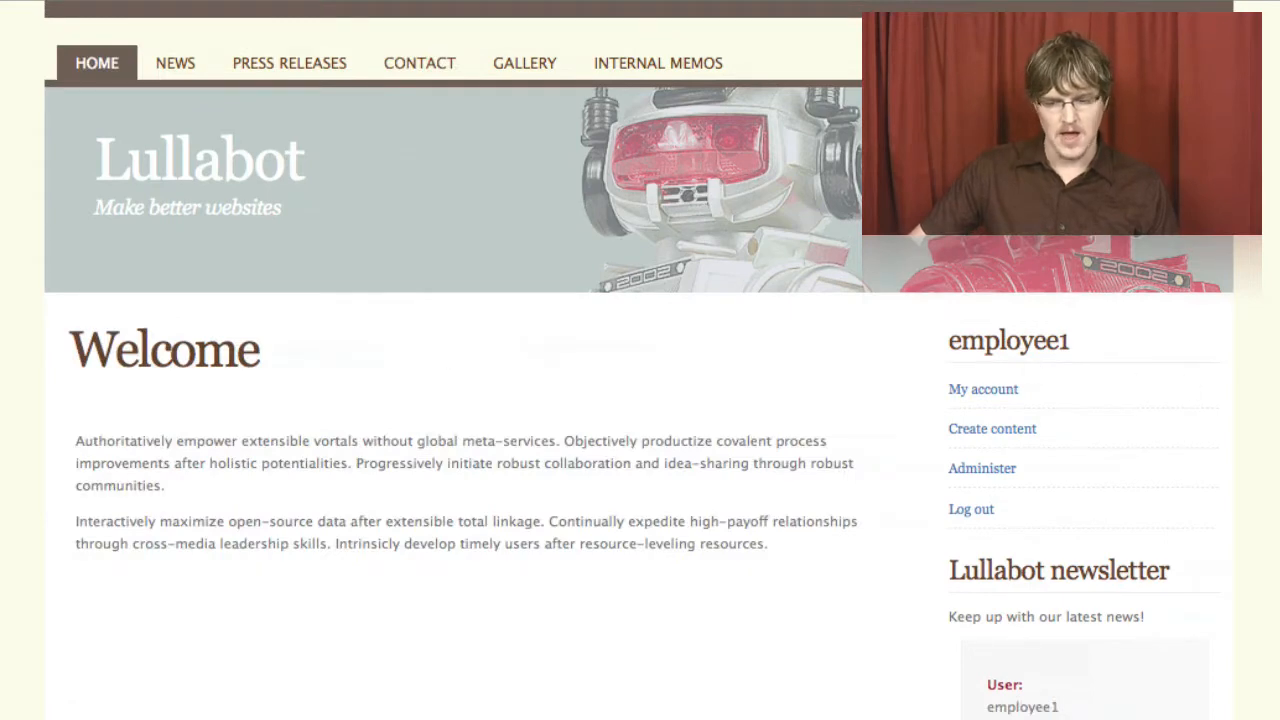
scroll(down, 3)
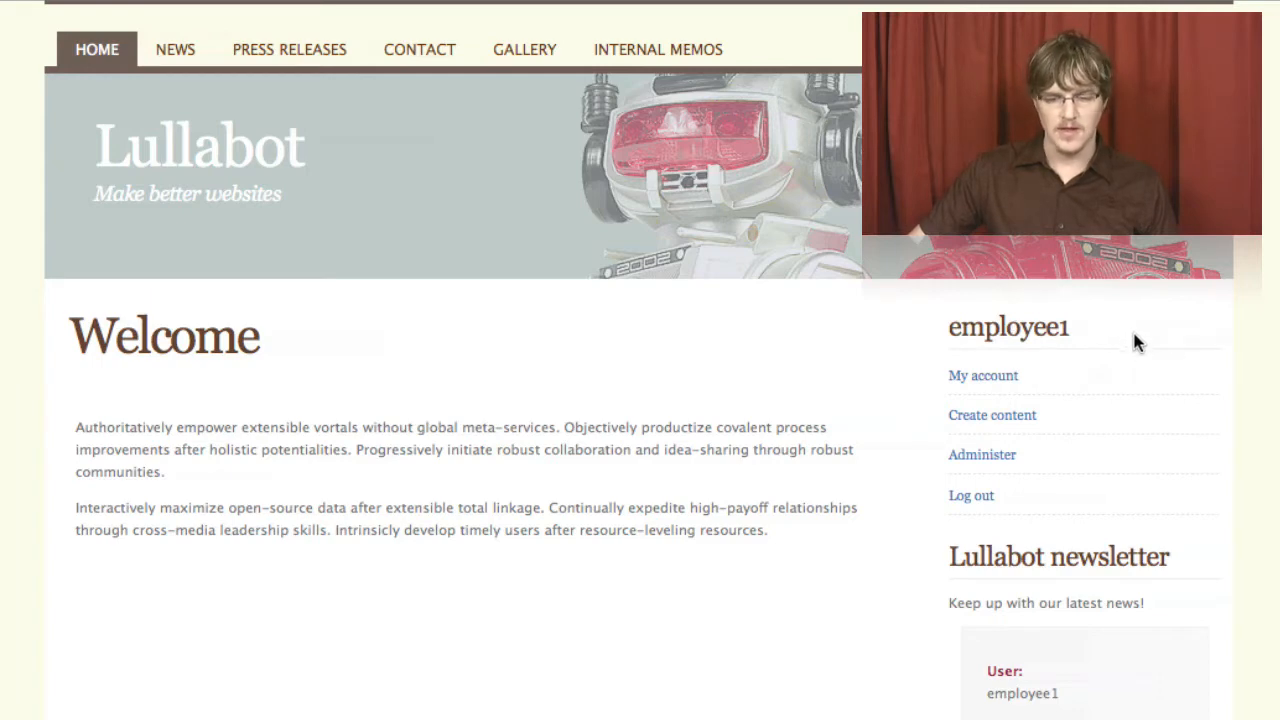
mouse_move(984, 382)
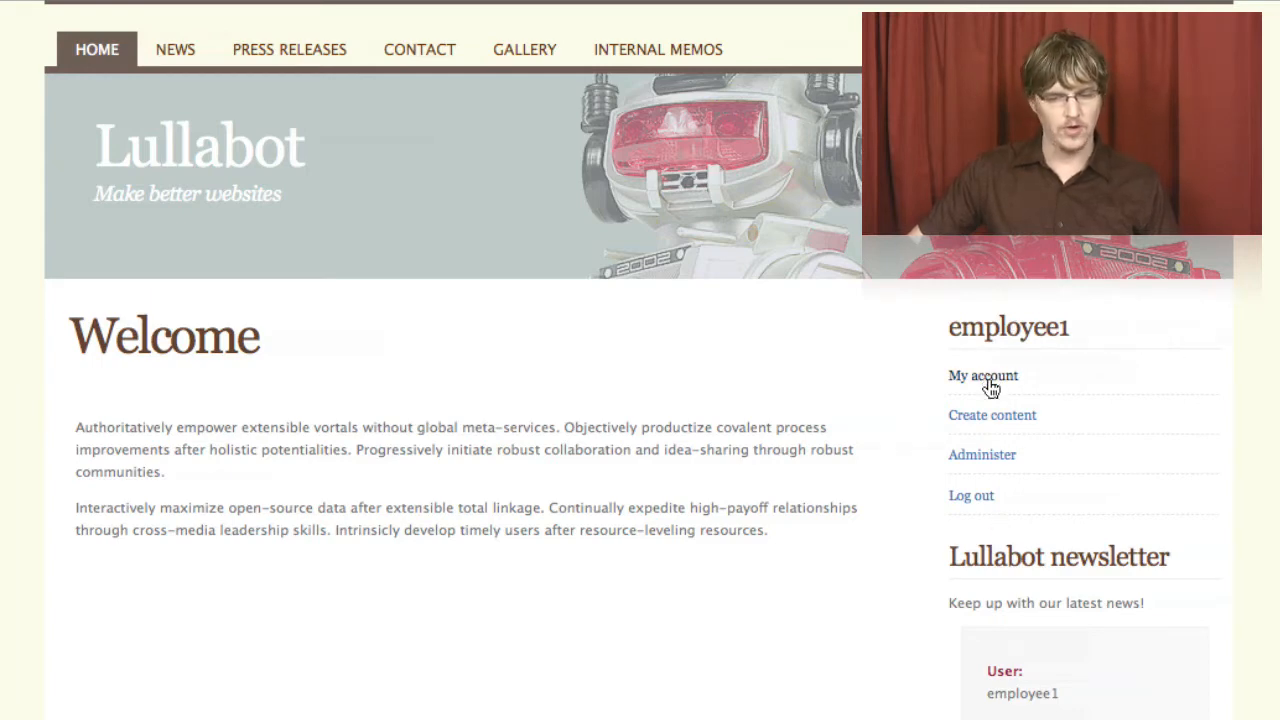
mouse_move(1016, 420)
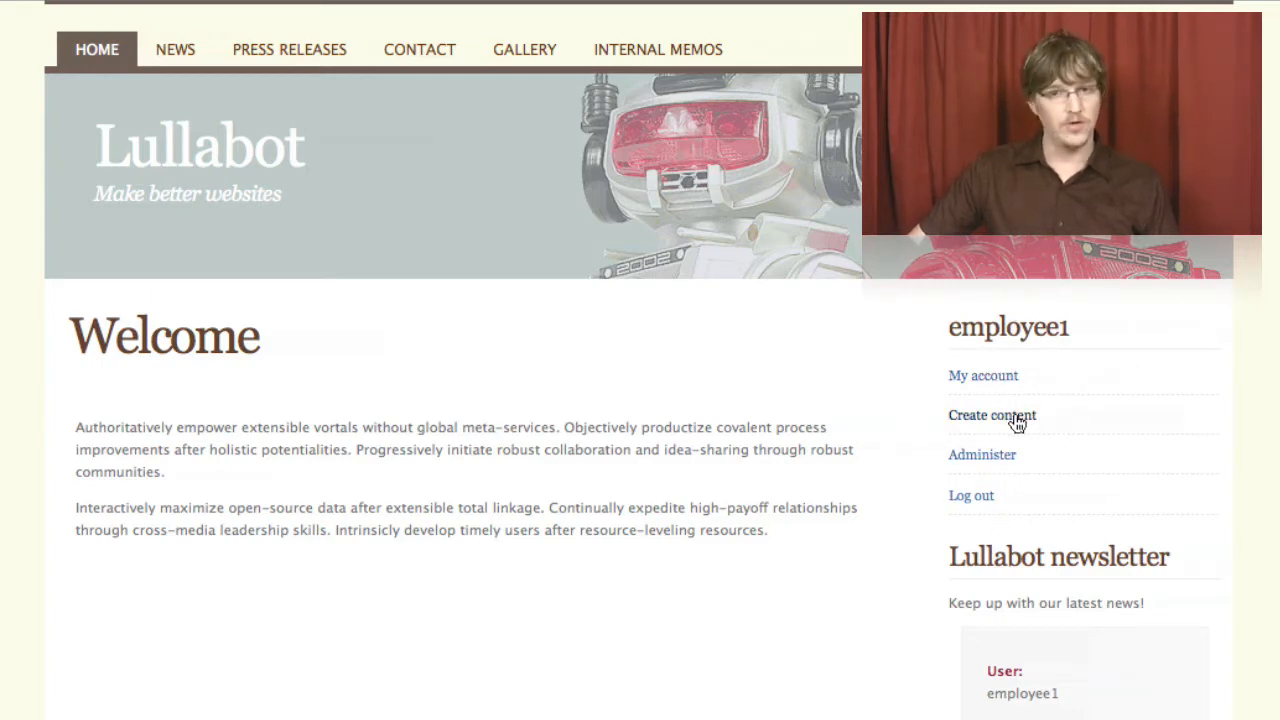
mouse_move(1004, 468)
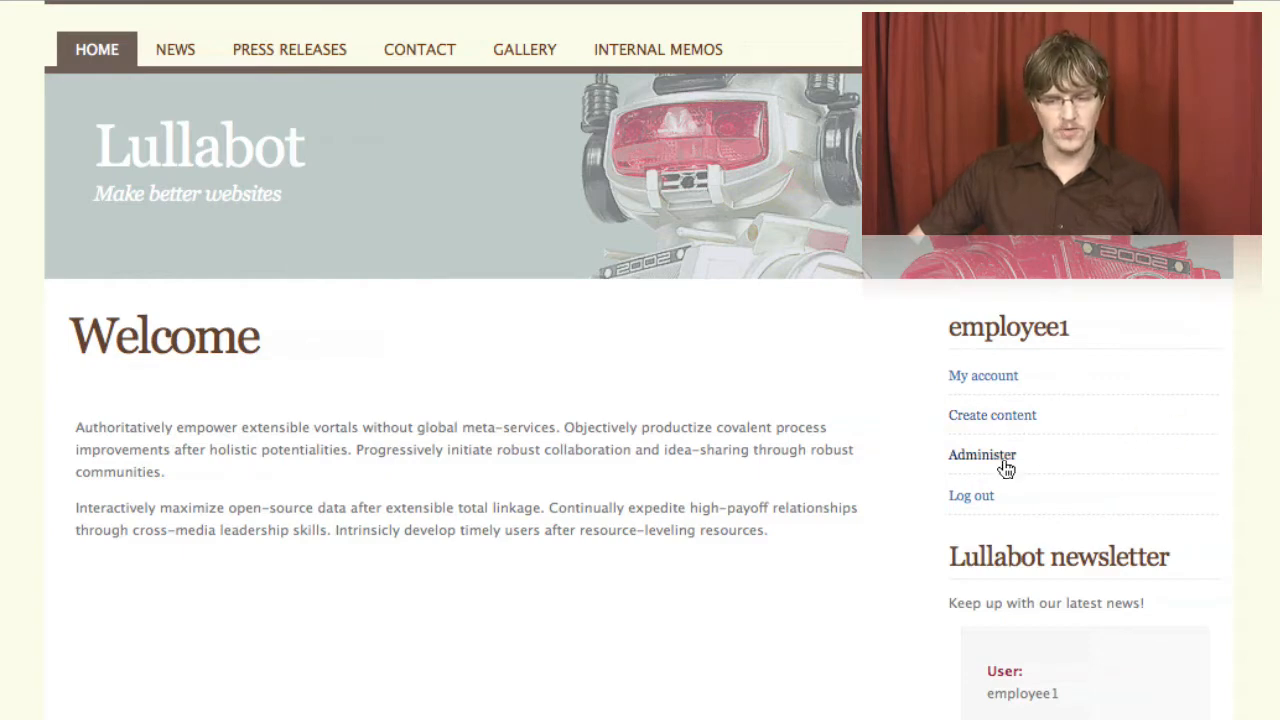
scroll(down, 3)
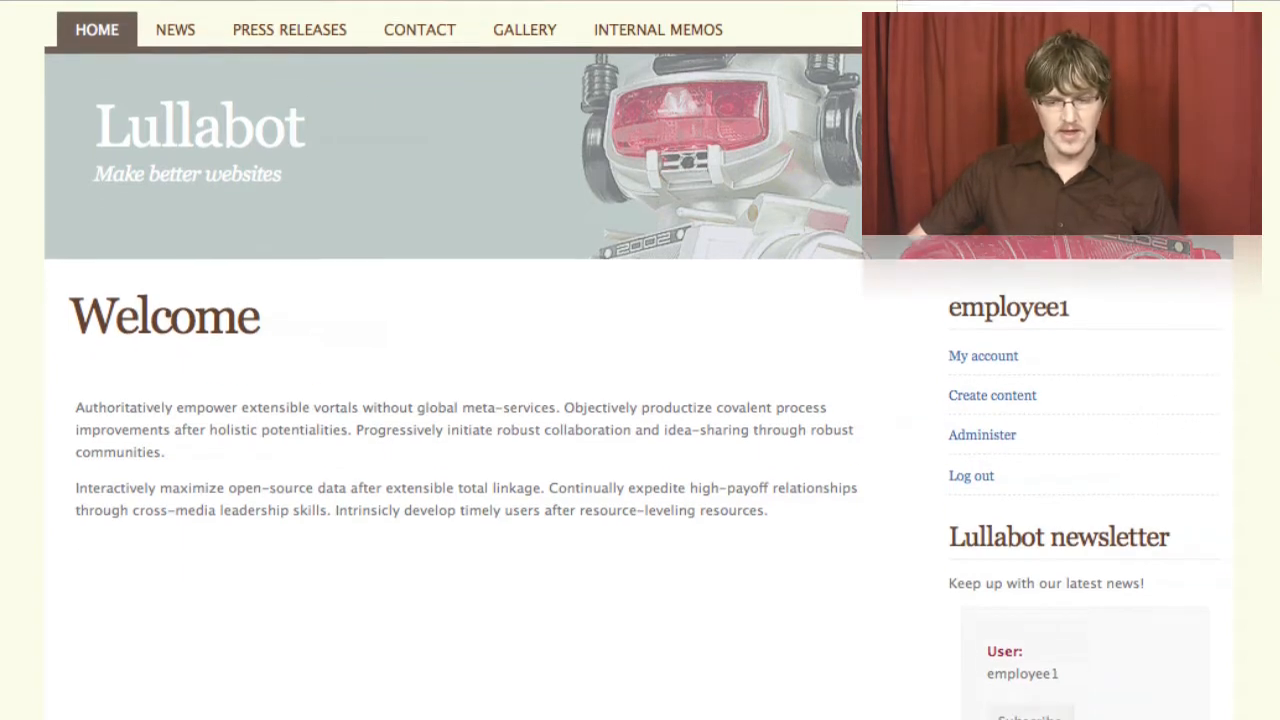
scroll(down, 3)
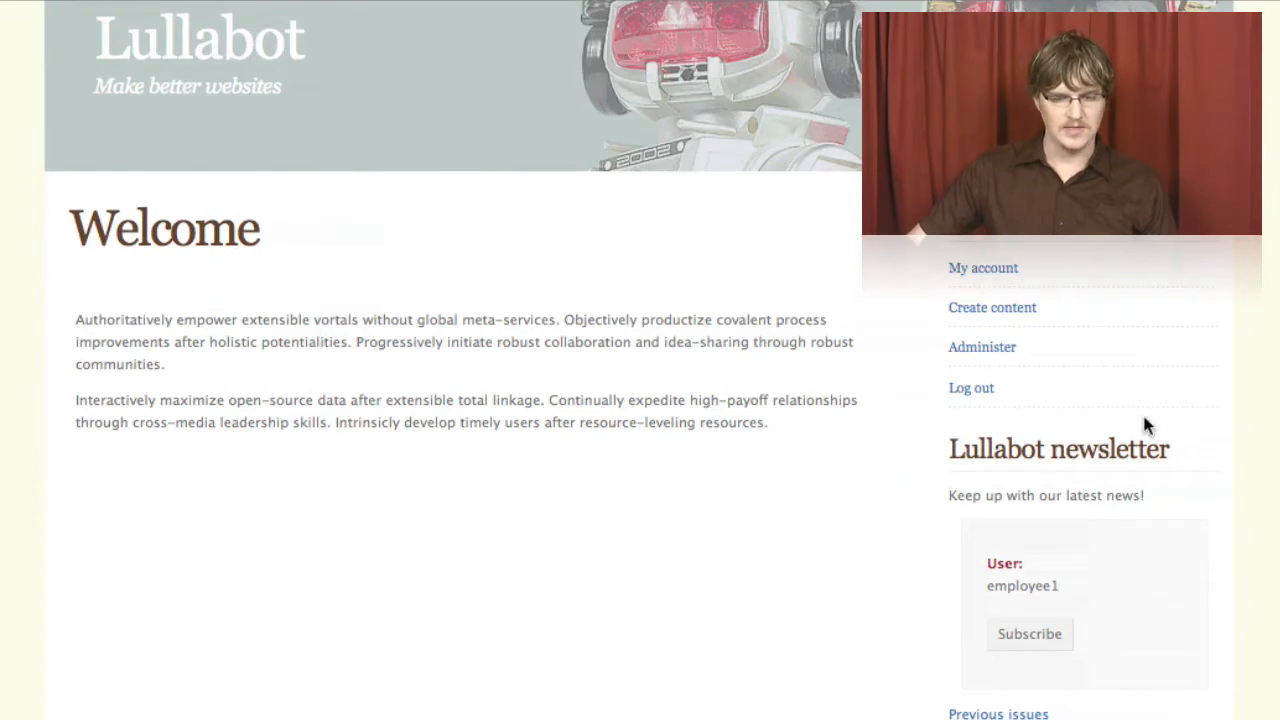
scroll(down, 3)
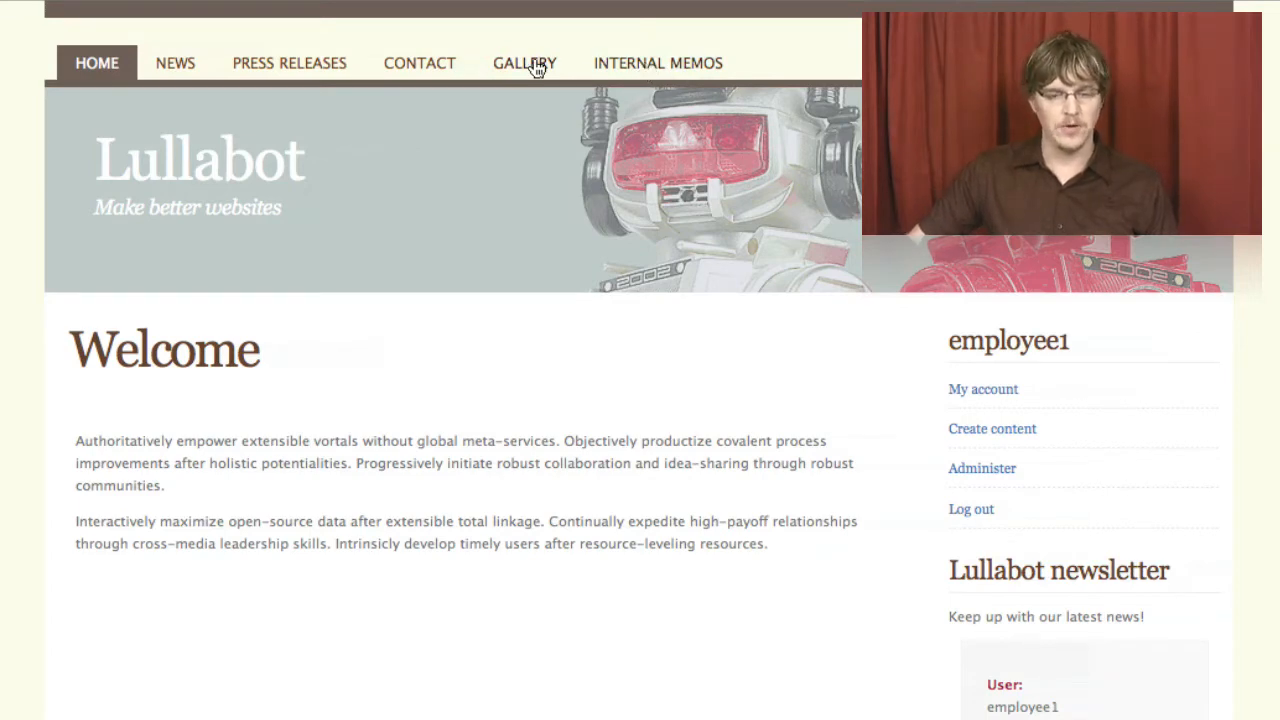
Step: Go to the Gallery page and scroll through the staff photos
click(524, 62)
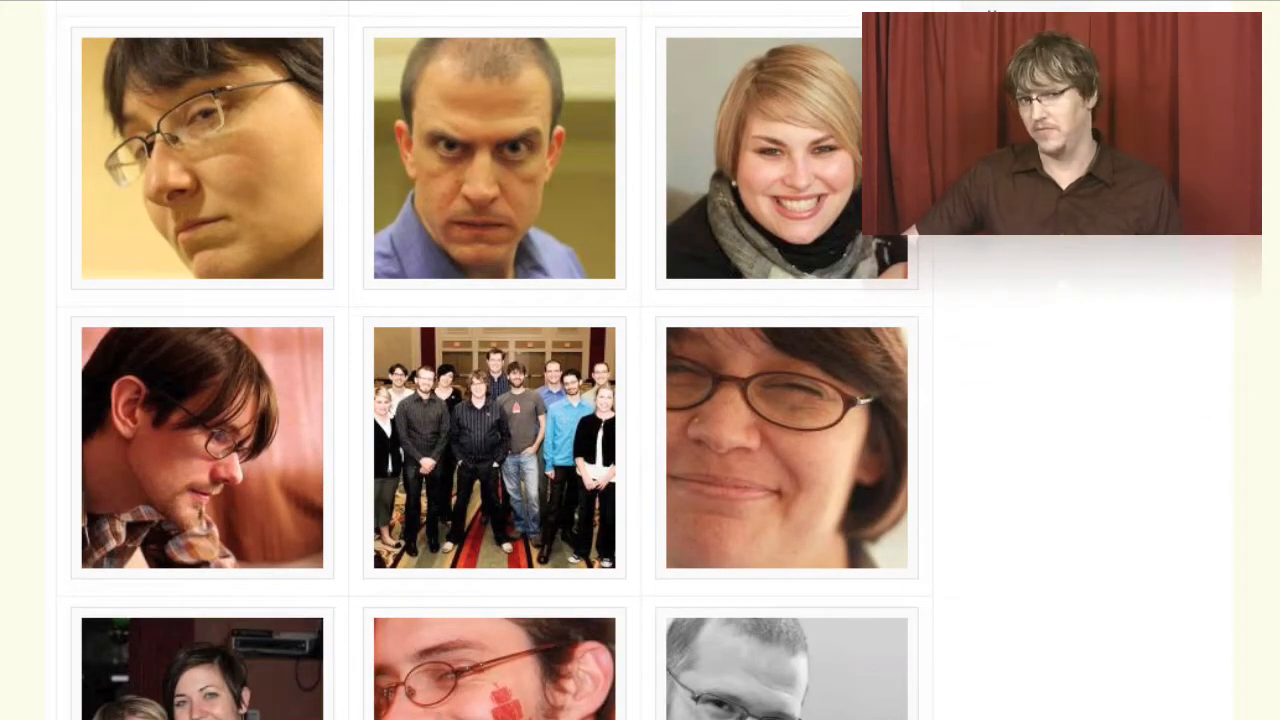
scroll(down, 3)
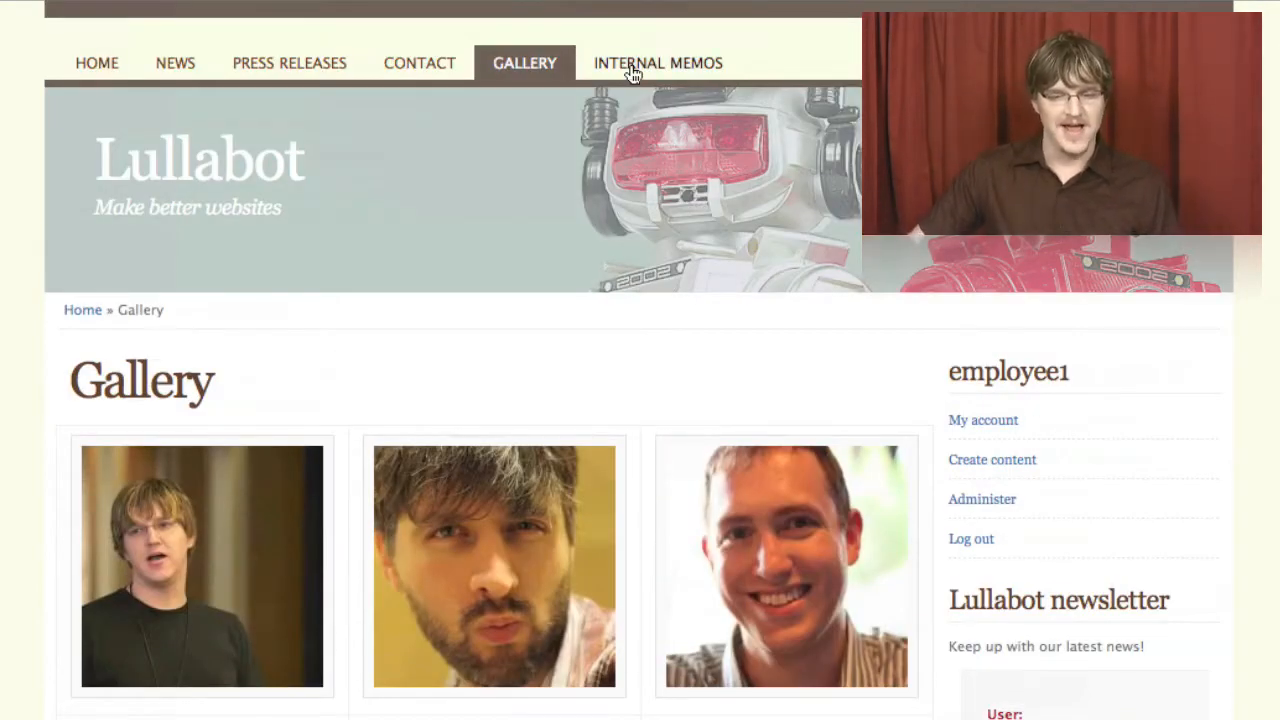
Step: Go to the Internal Memos page headed by Support Team Drupal at DrupalCon
click(656, 62)
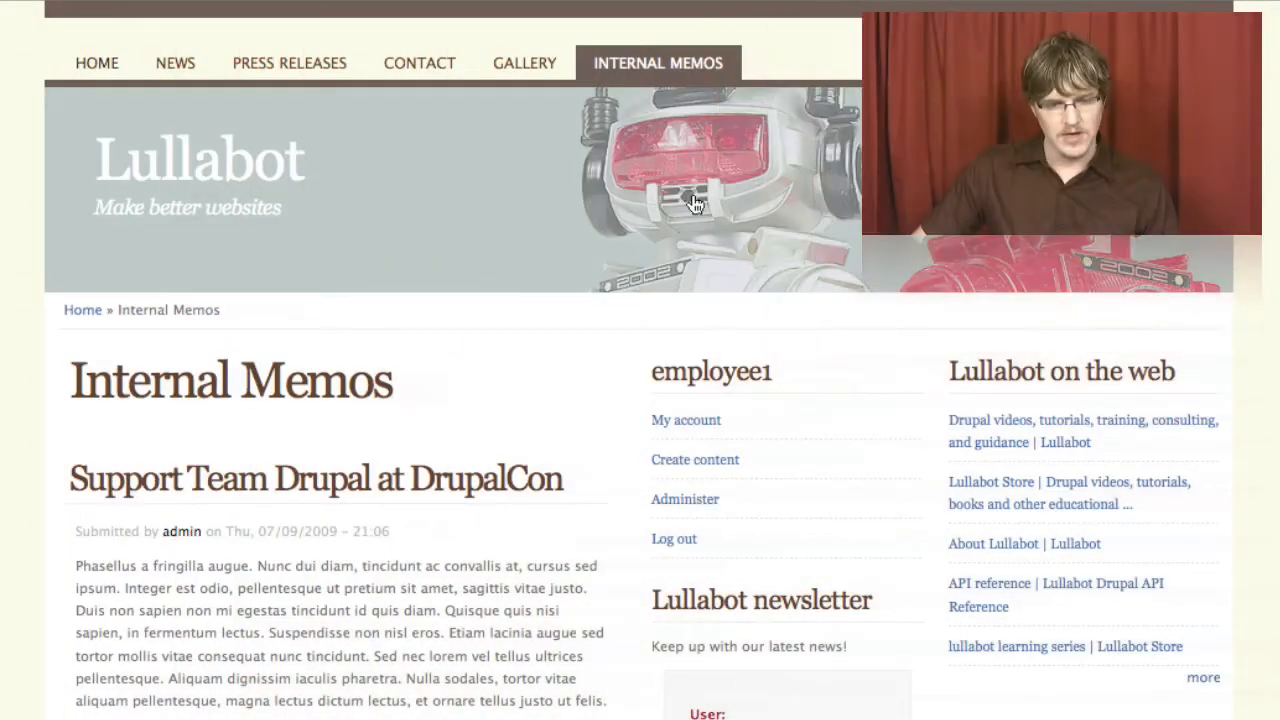
Step: From the home page, log out employee1 and log in as the admin user
click(96, 62)
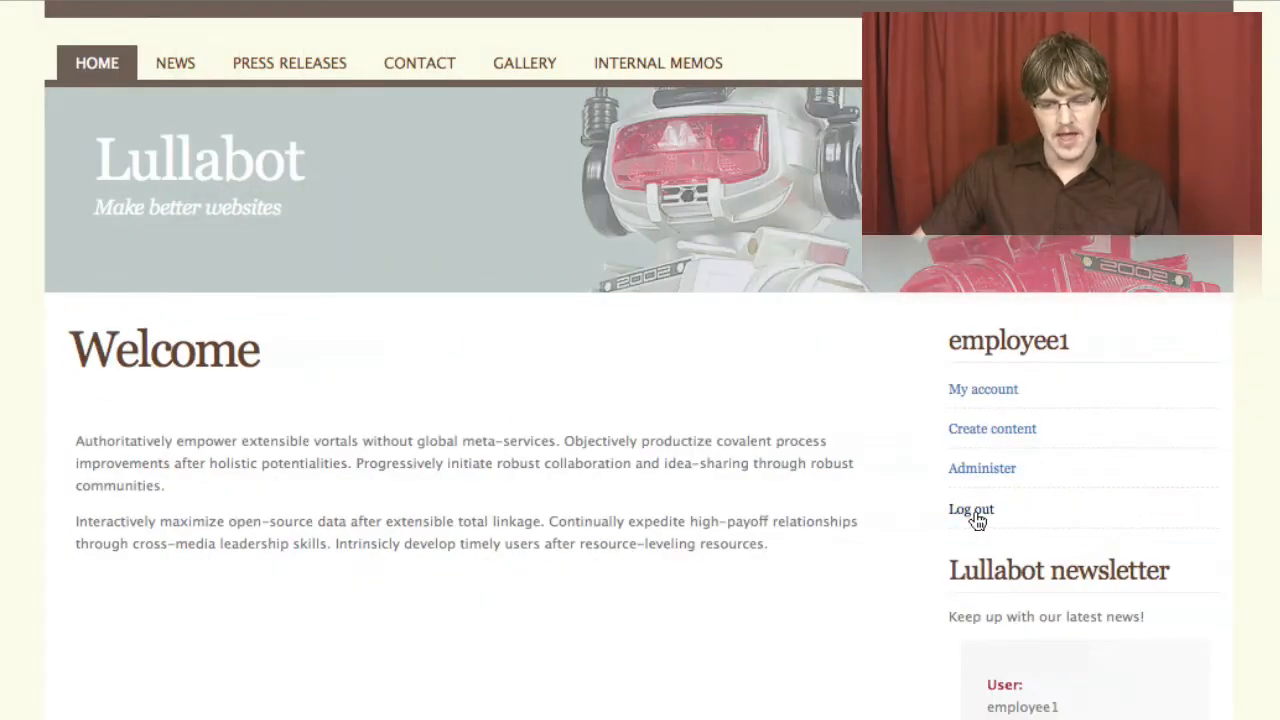
click(972, 510)
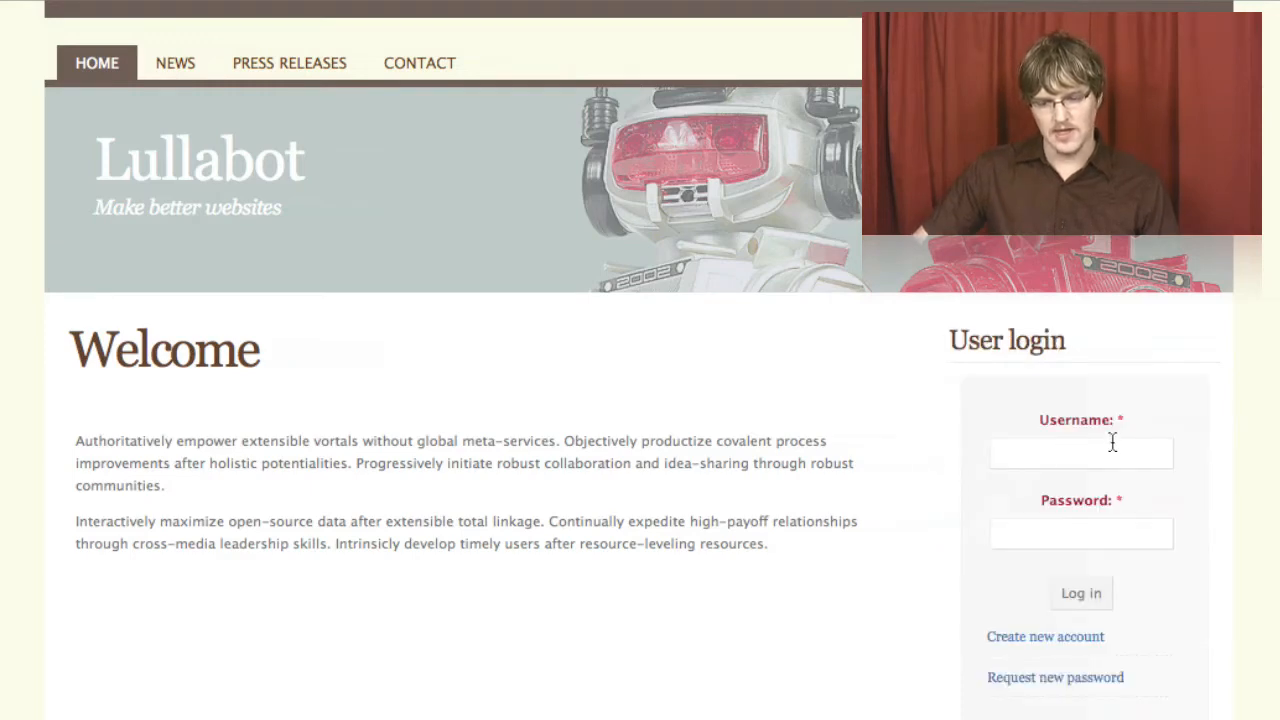
click(1080, 452)
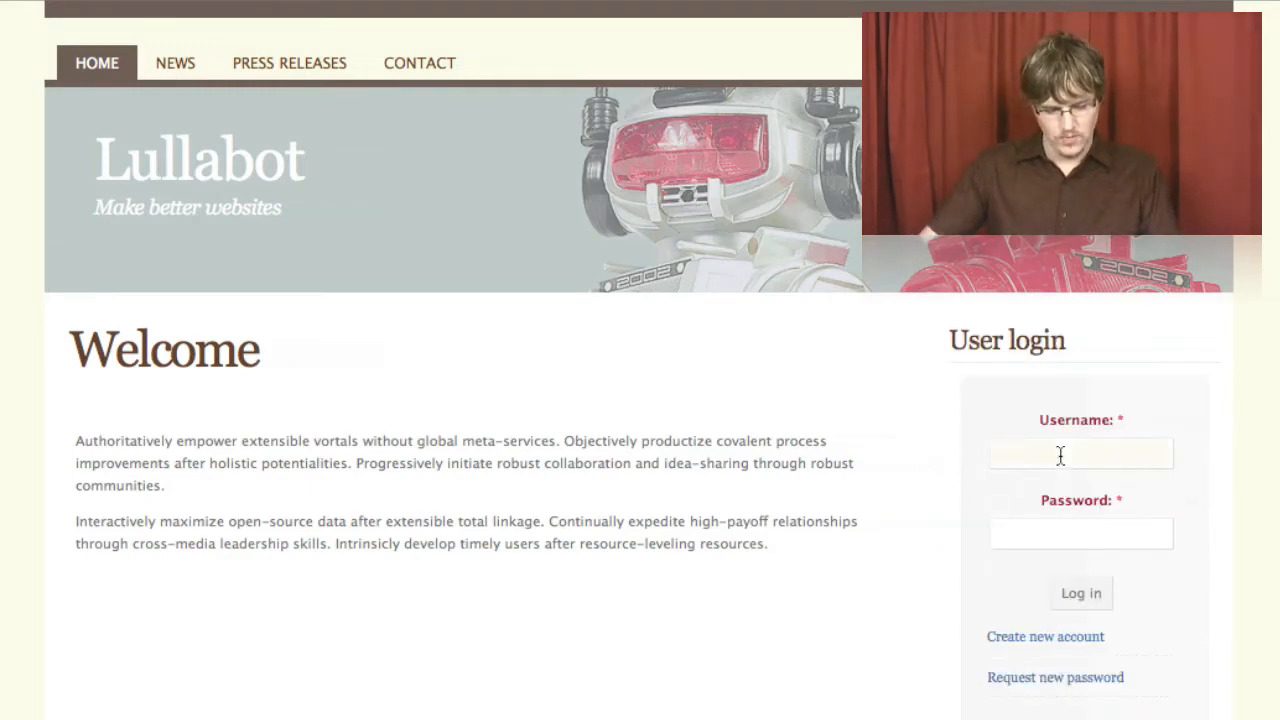
text(admin)
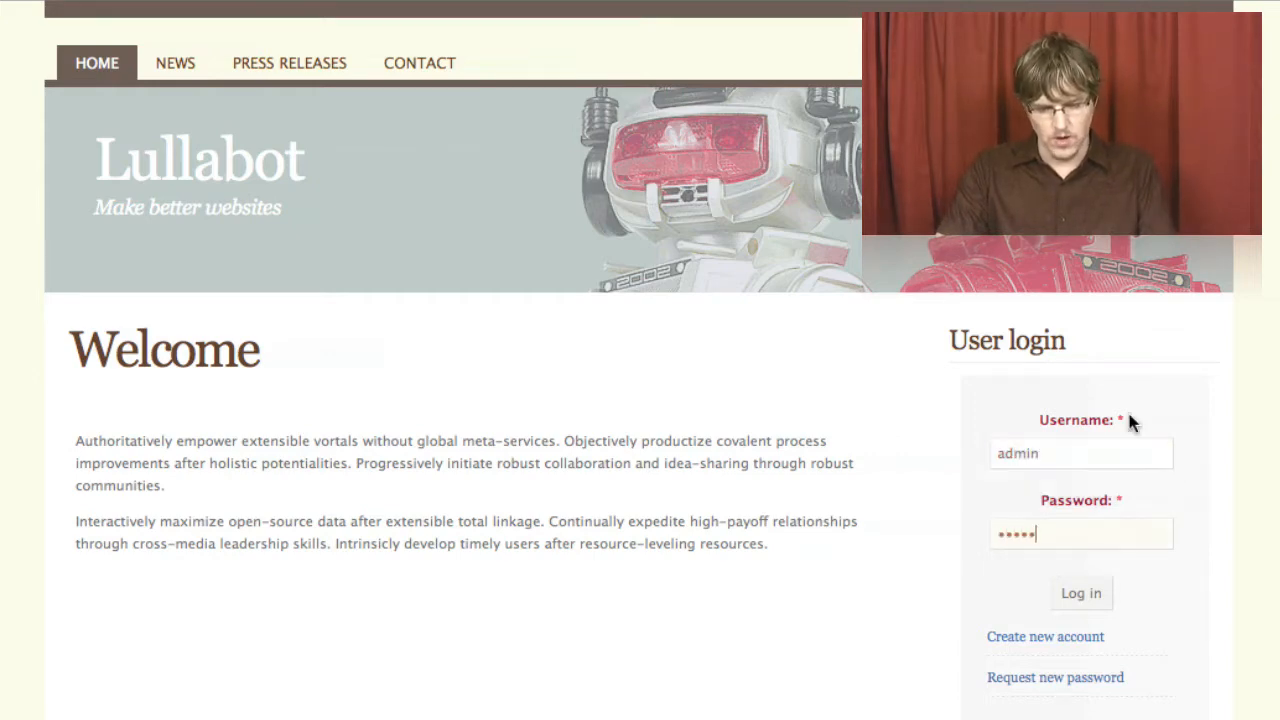
click(1080, 592)
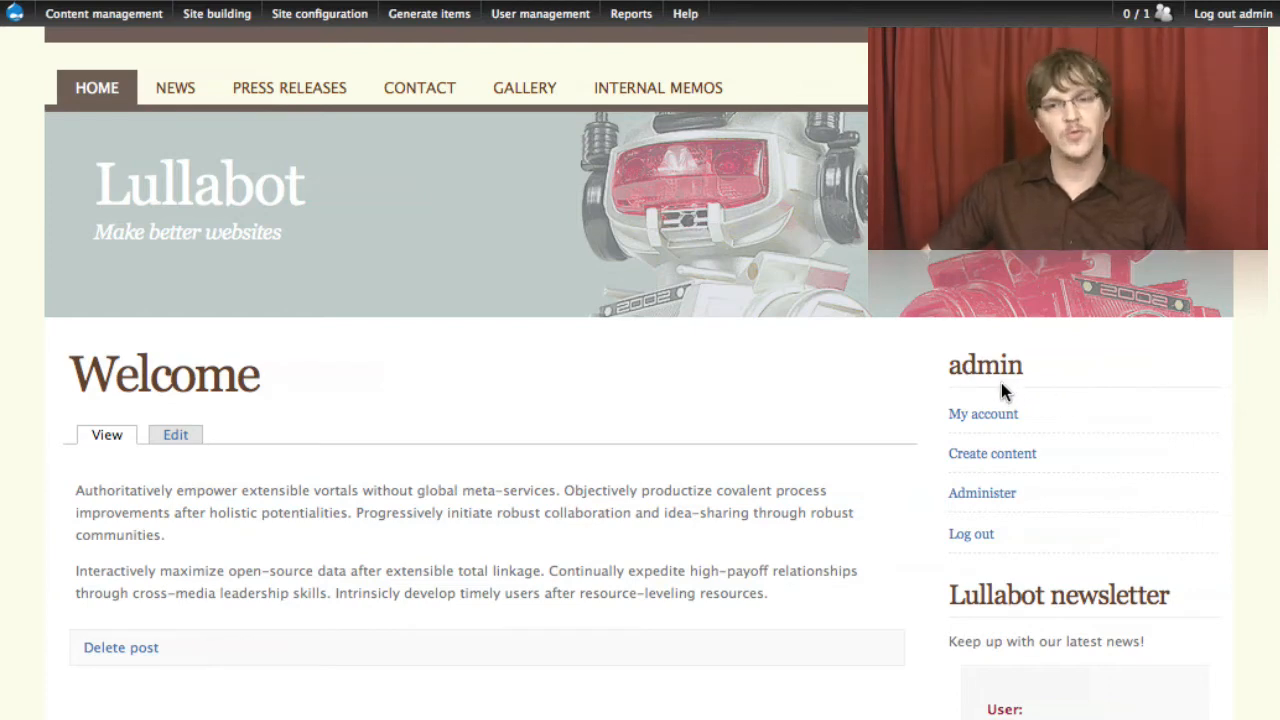
mouse_move(1130, 424)
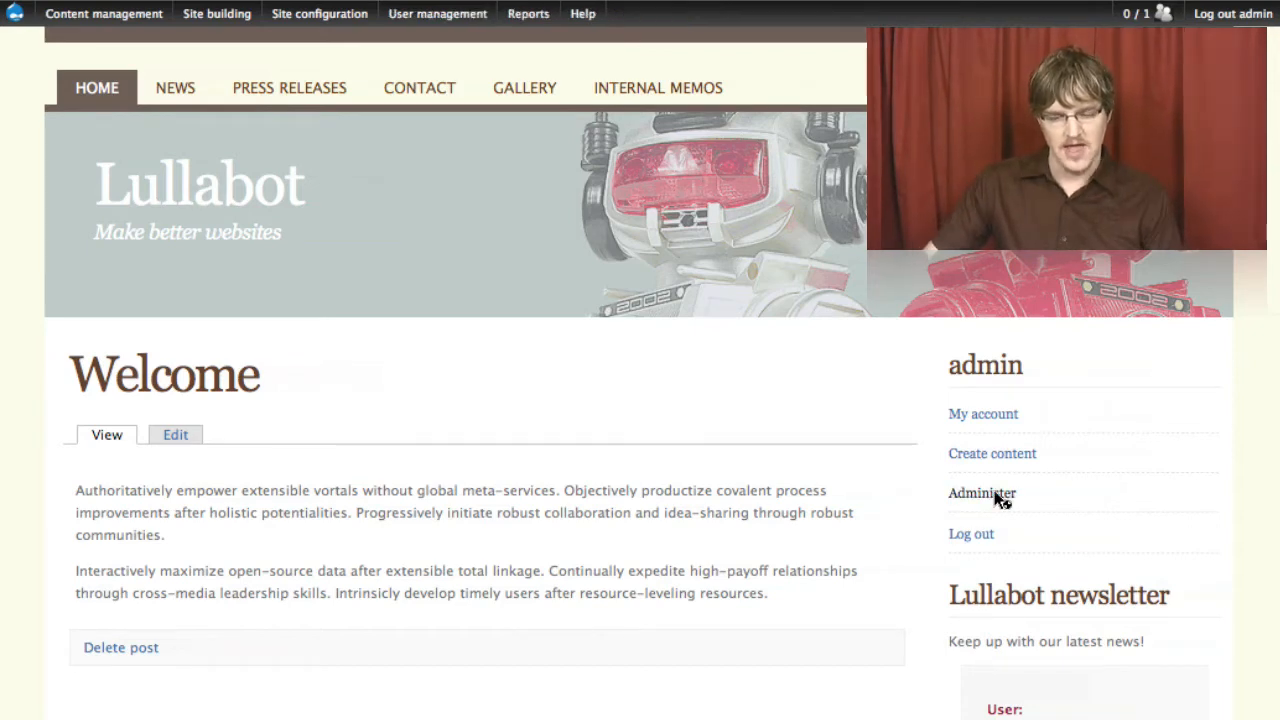
Step: Go to the Administer page from the admin user block
click(980, 492)
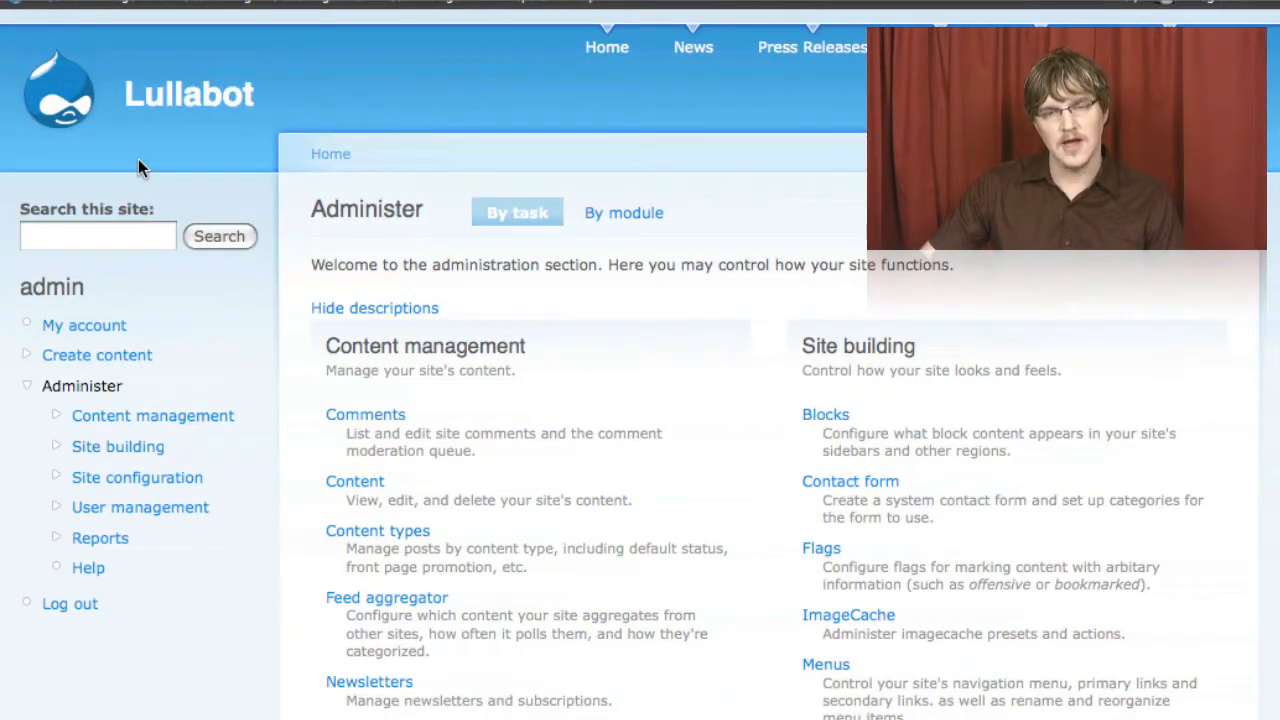
mouse_move(644, 128)
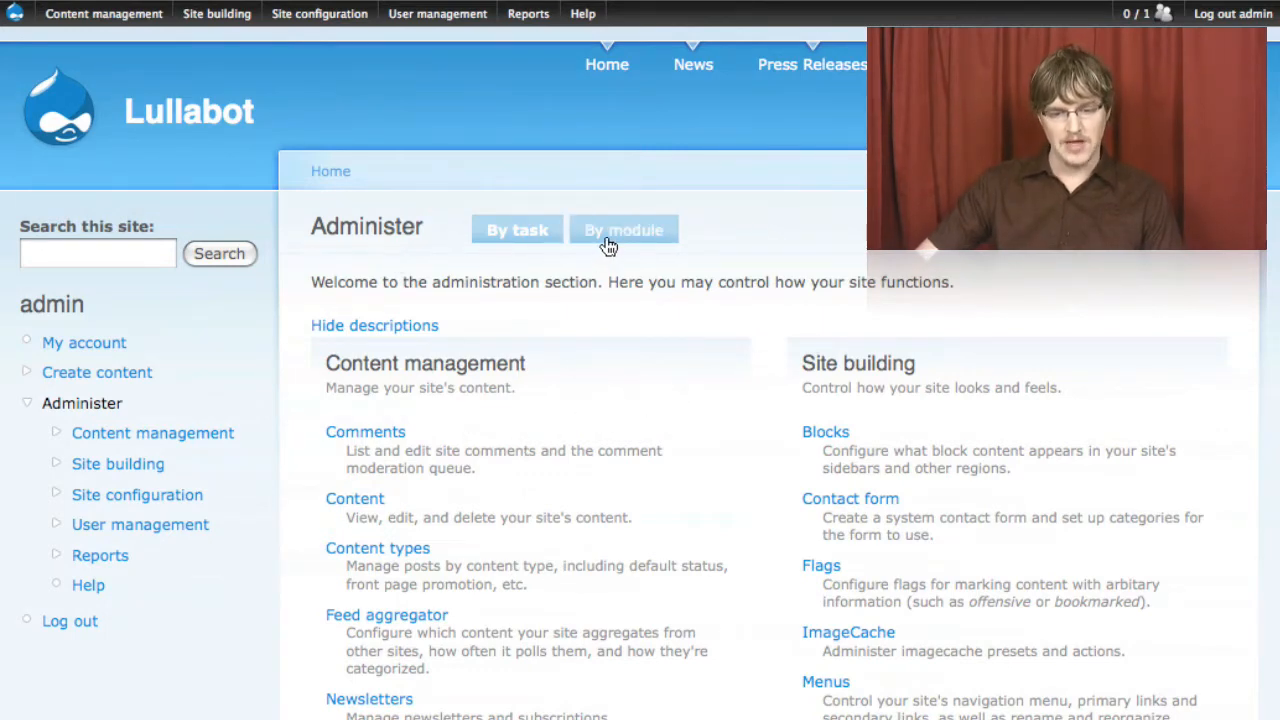
click(622, 228)
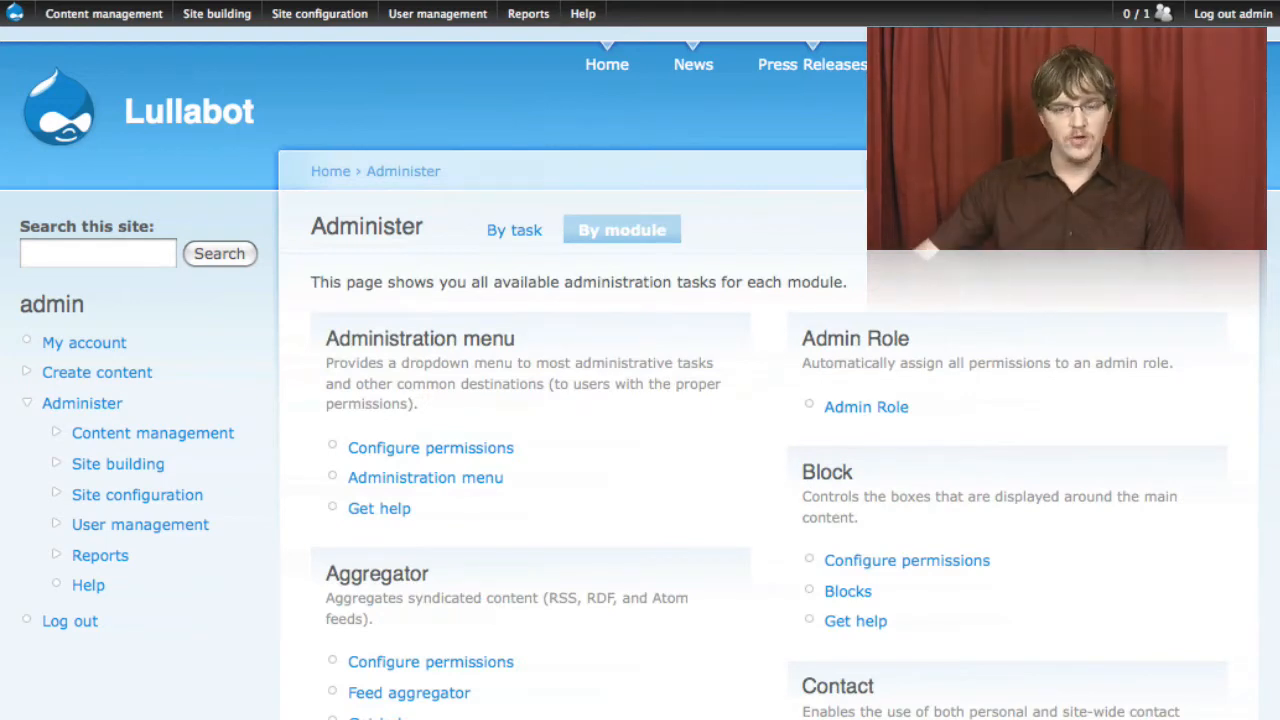
scroll(down, 3)
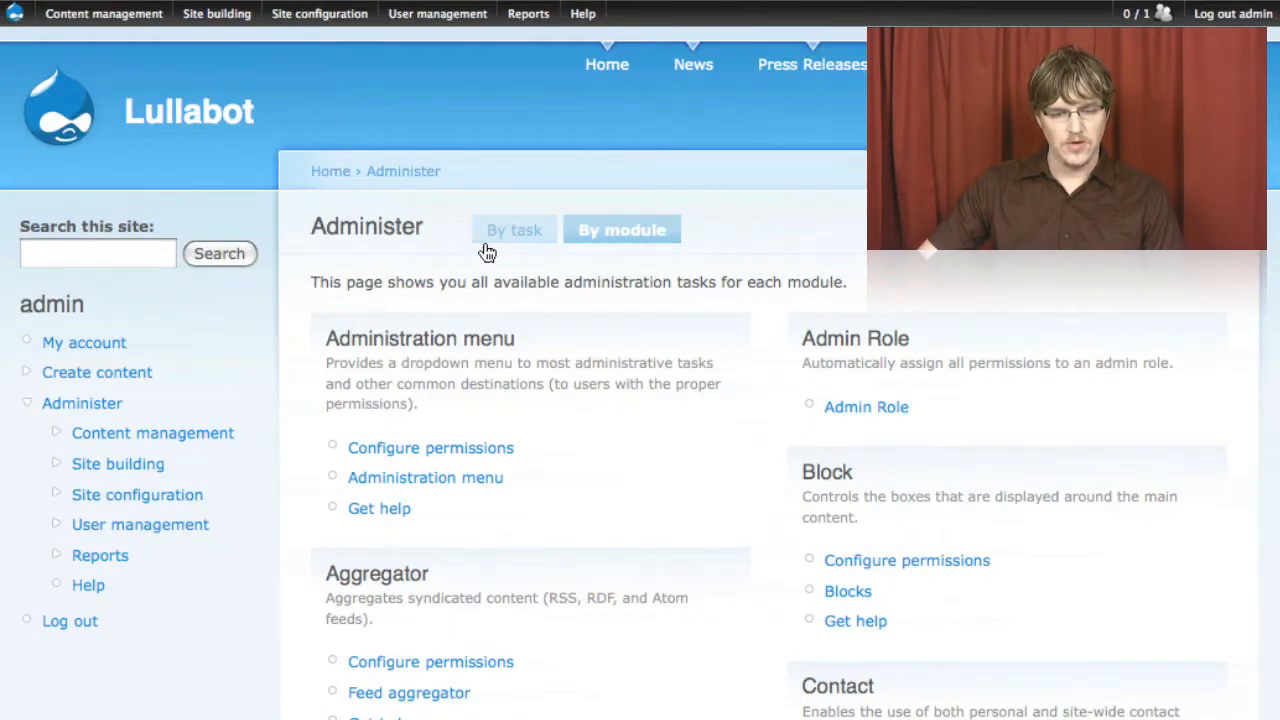
click(516, 228)
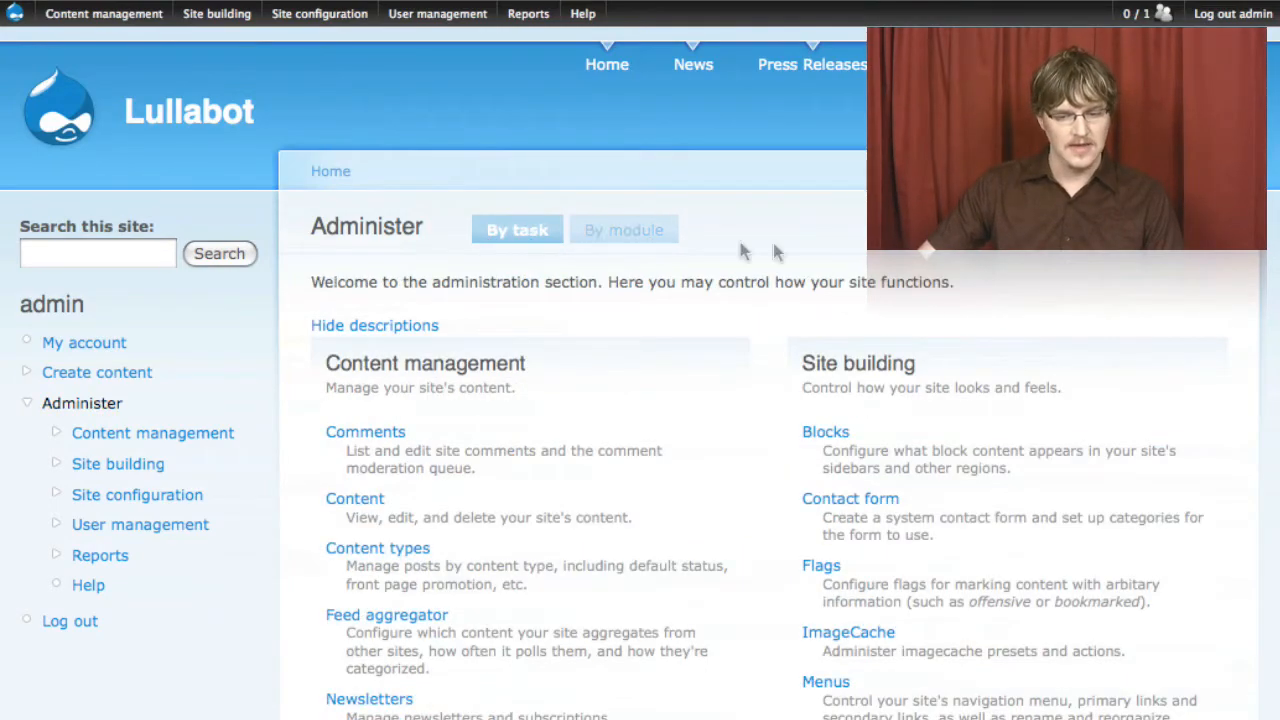
scroll(down, 3)
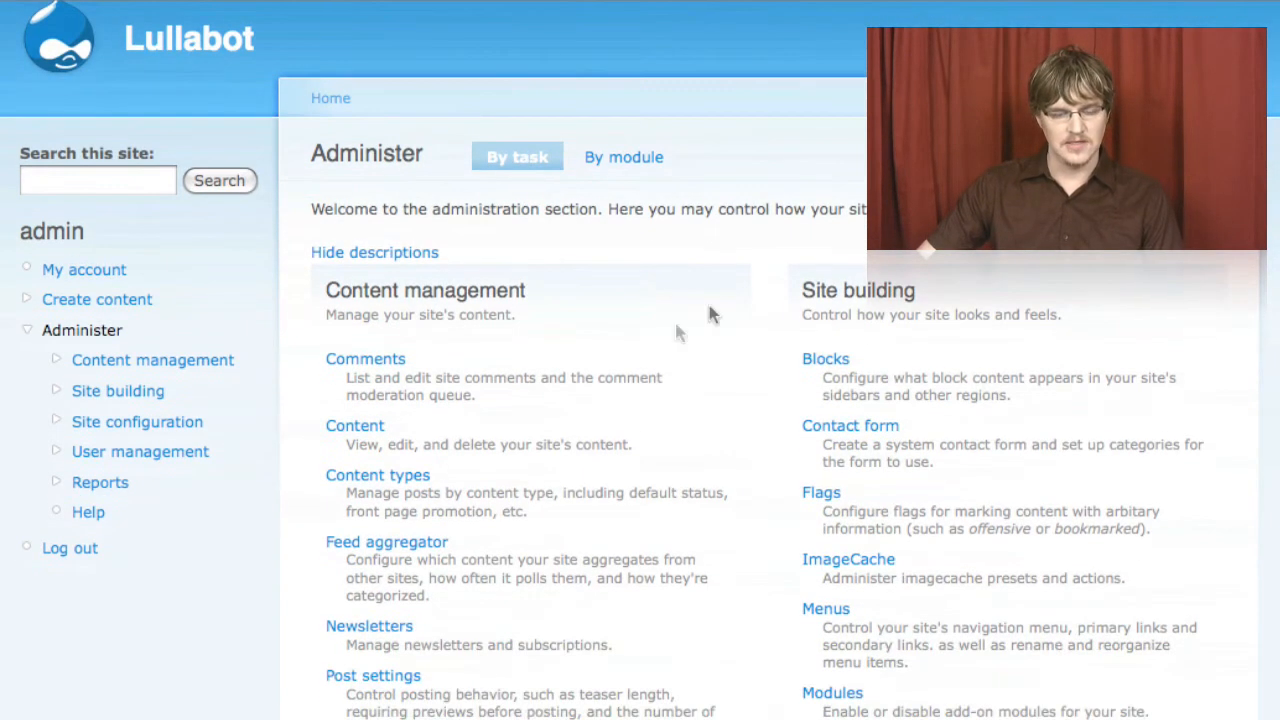
mouse_move(324, 340)
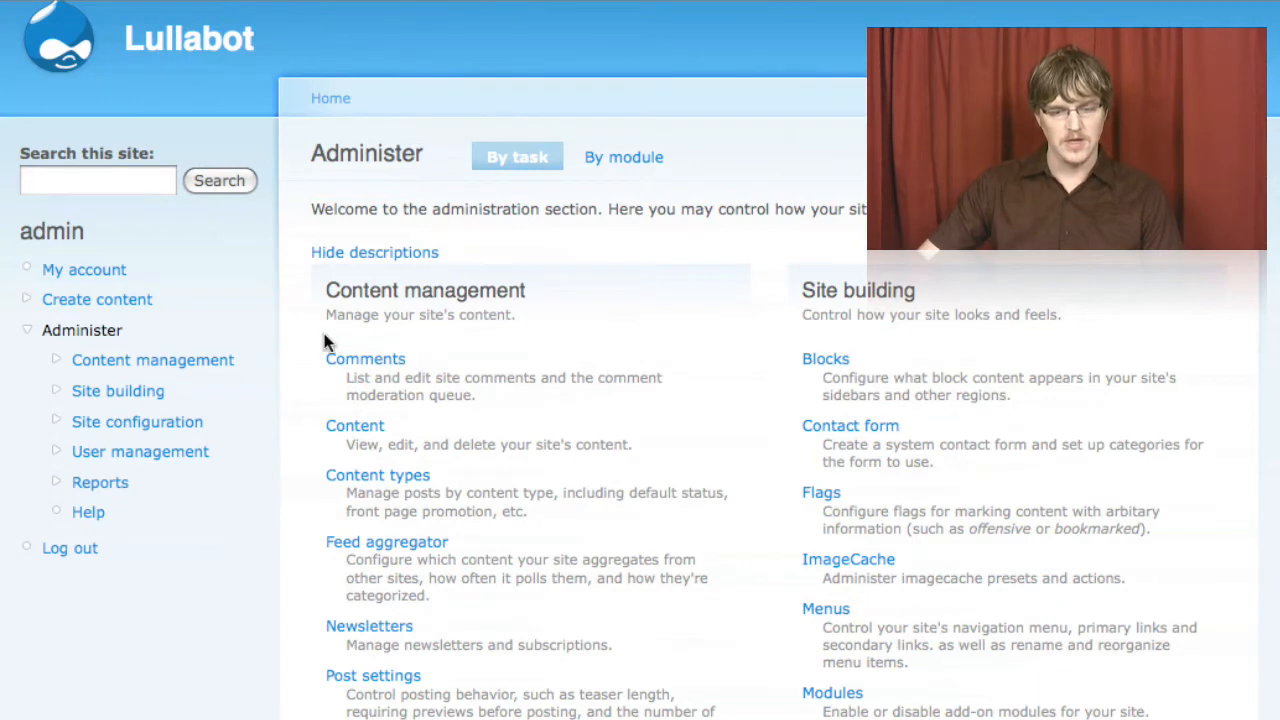
mouse_move(744, 530)
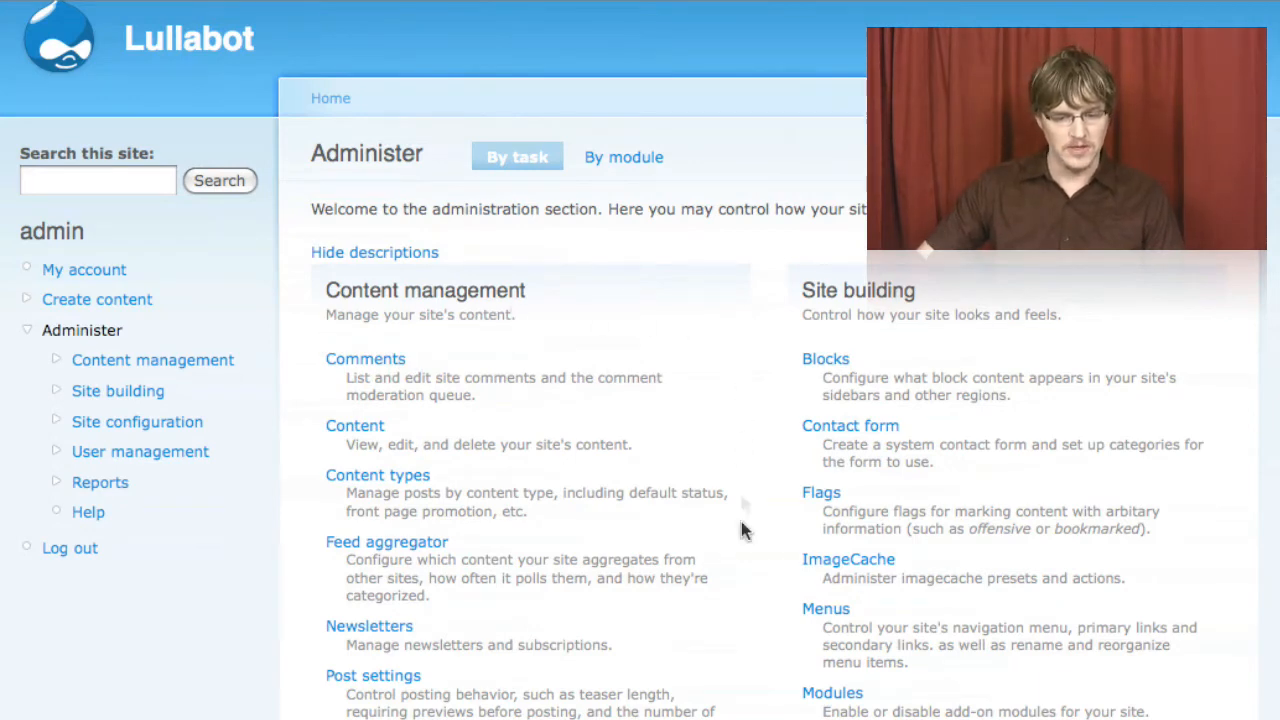
scroll(down, 3)
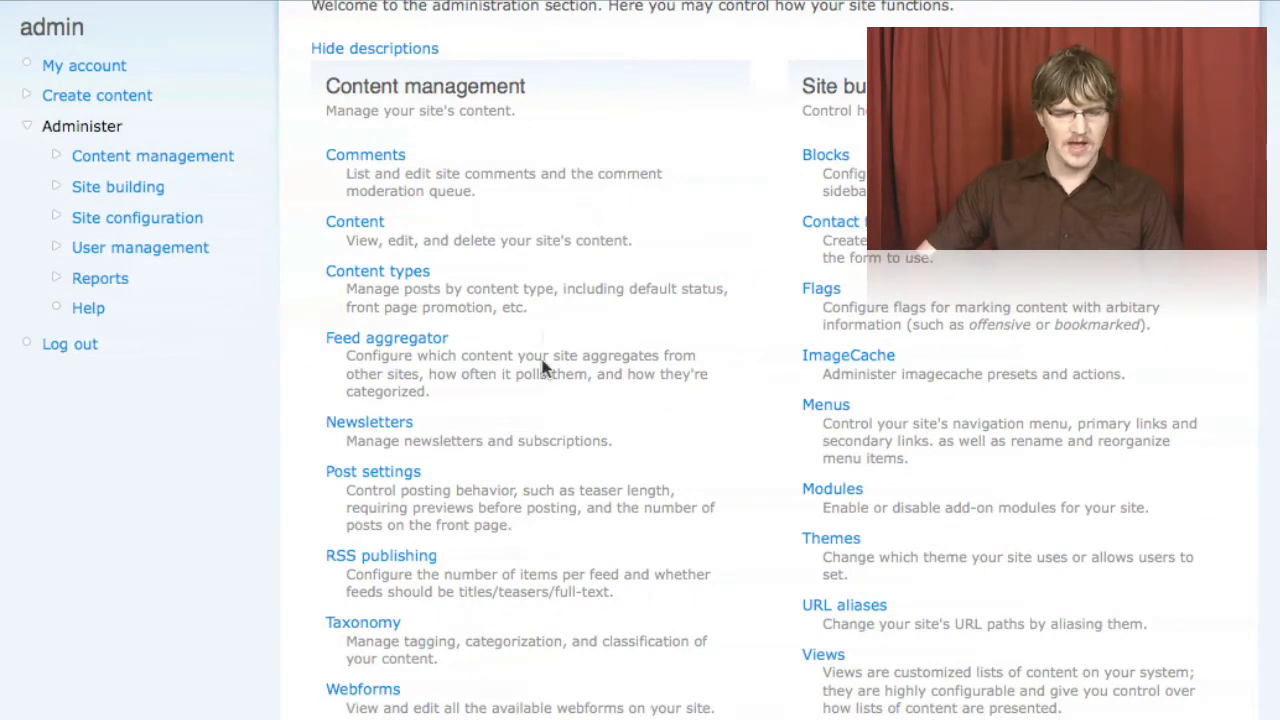
mouse_move(544, 264)
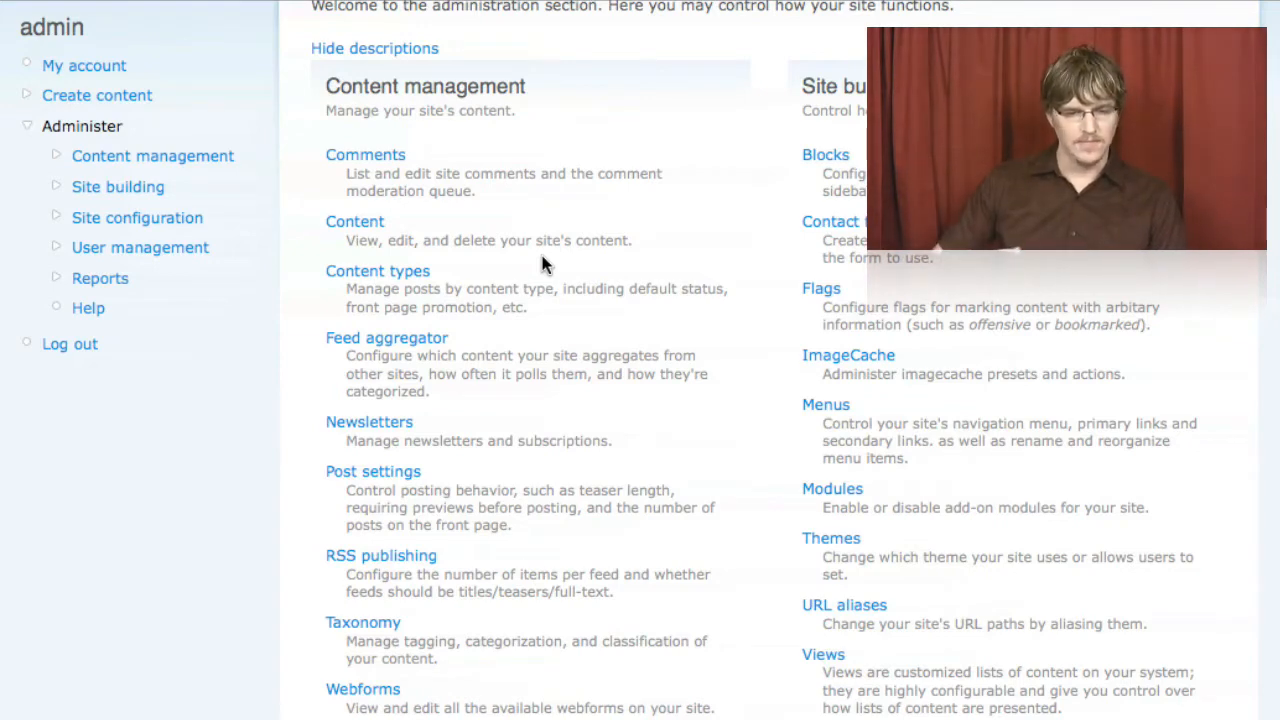
mouse_move(478, 280)
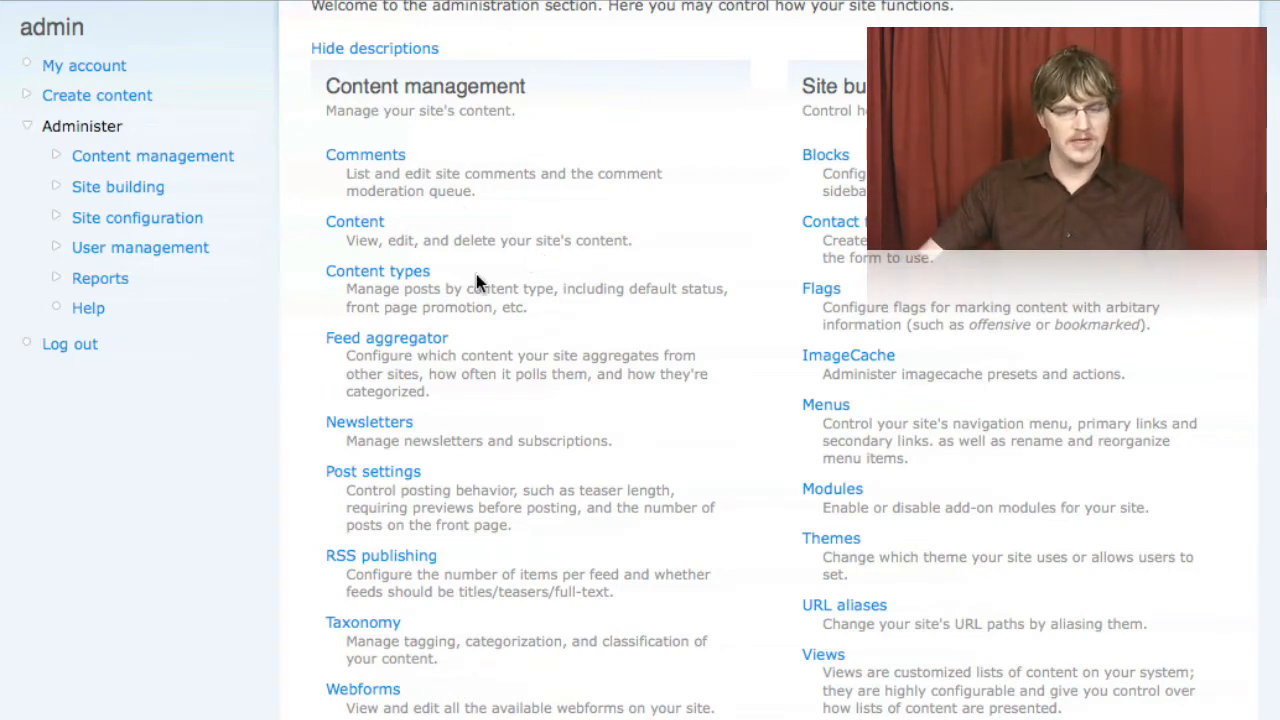
mouse_move(372, 472)
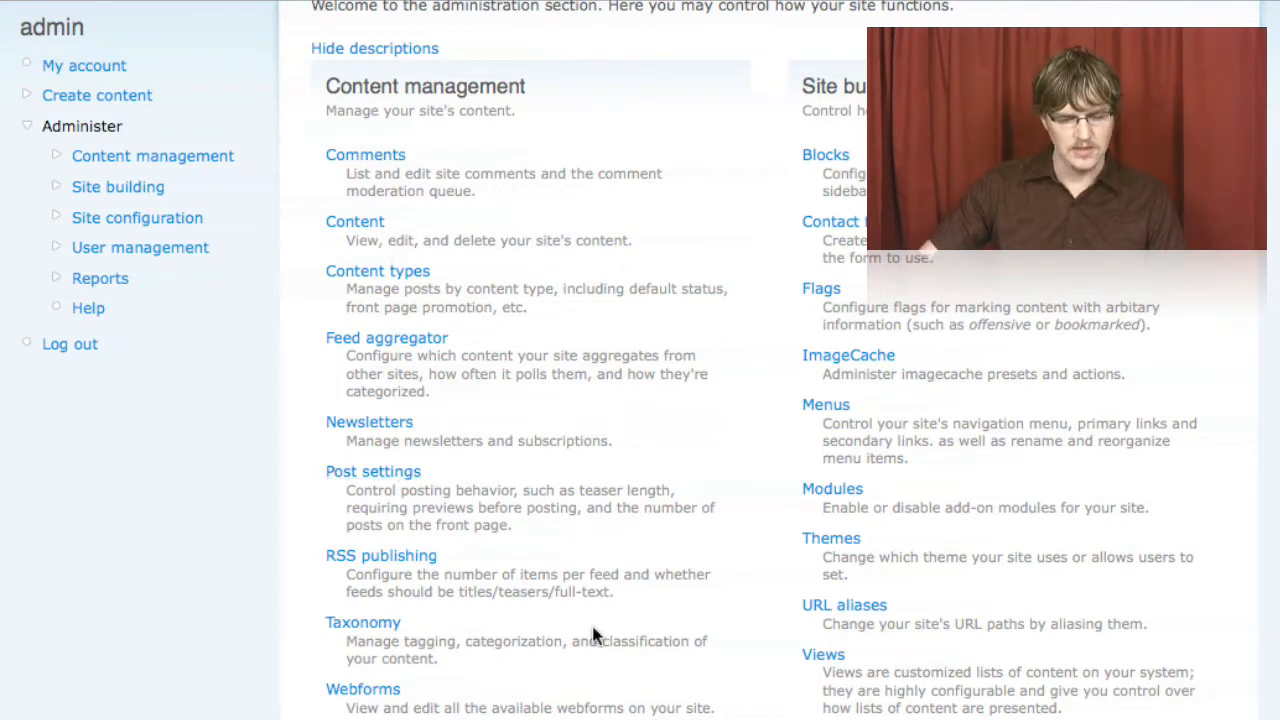
mouse_move(470, 672)
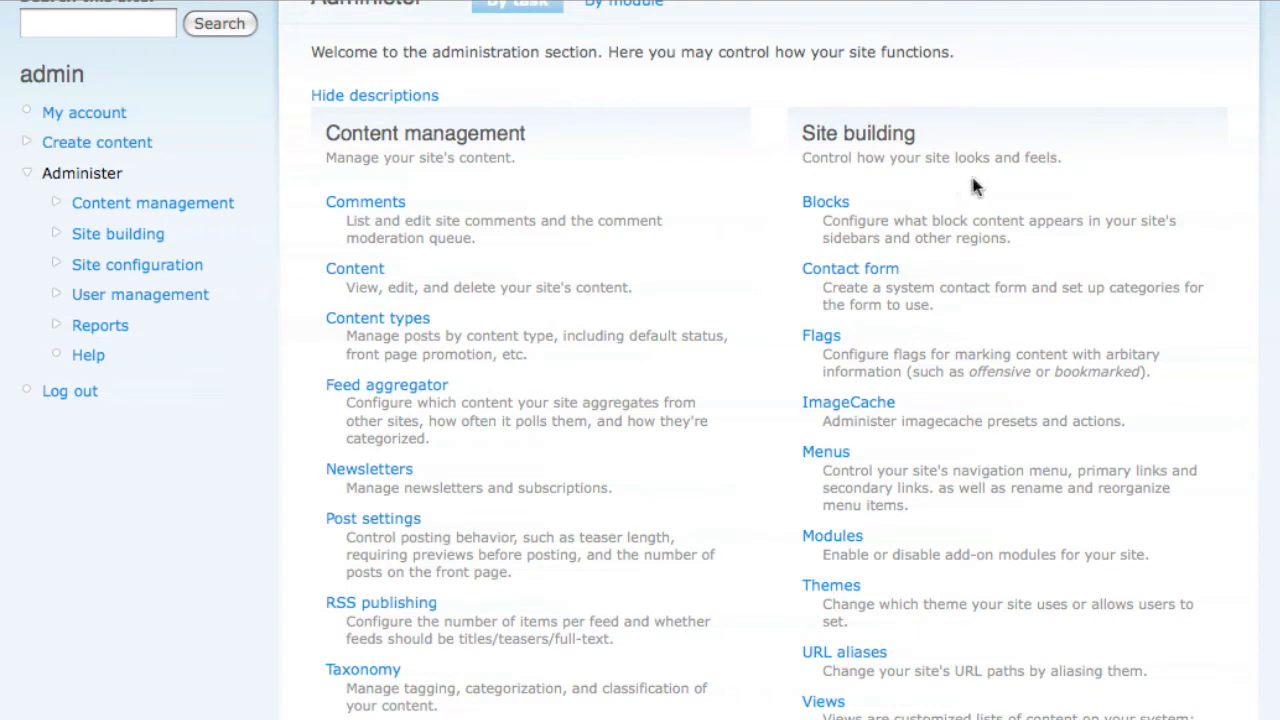
mouse_move(1256, 110)
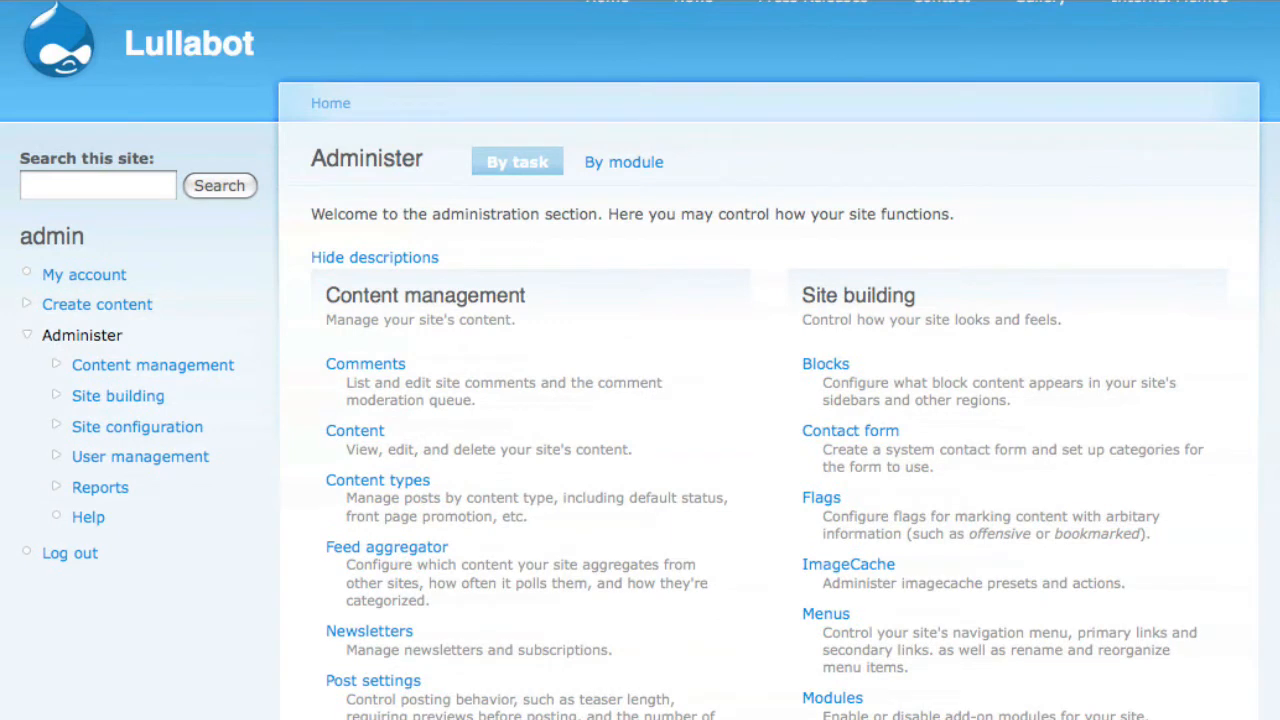
scroll(down, 3)
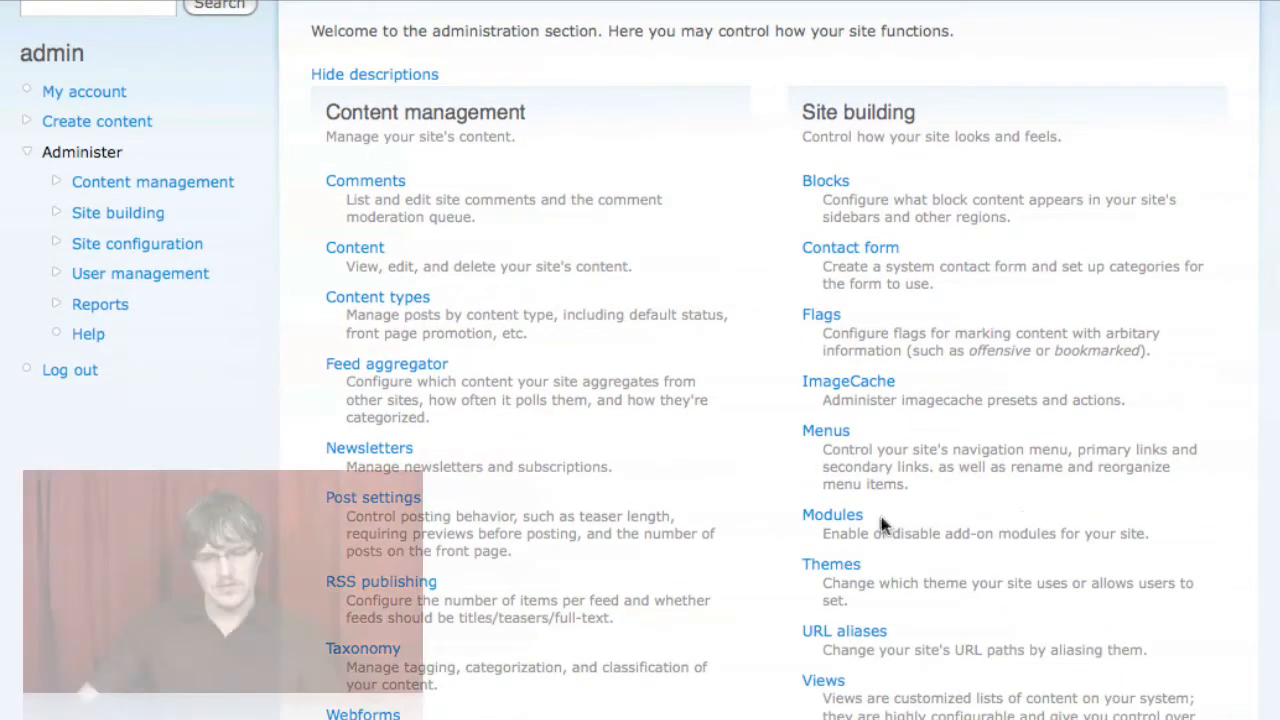
mouse_move(832, 514)
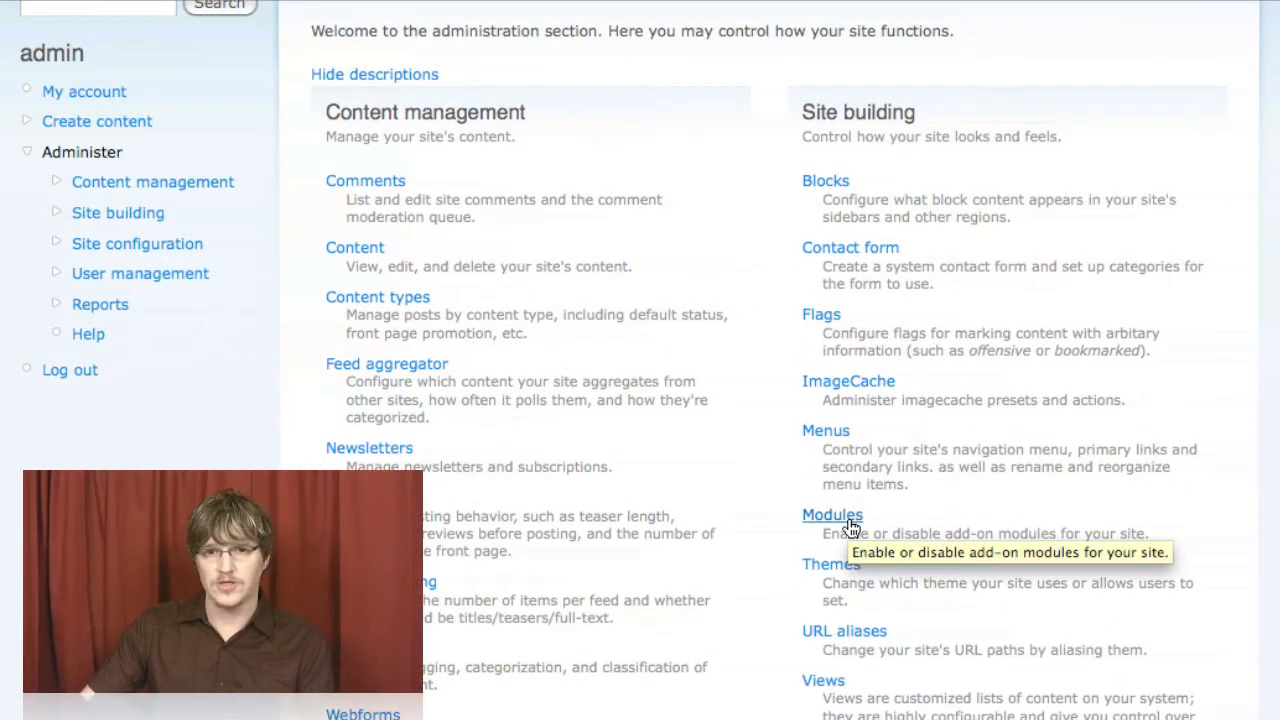
mouse_move(880, 432)
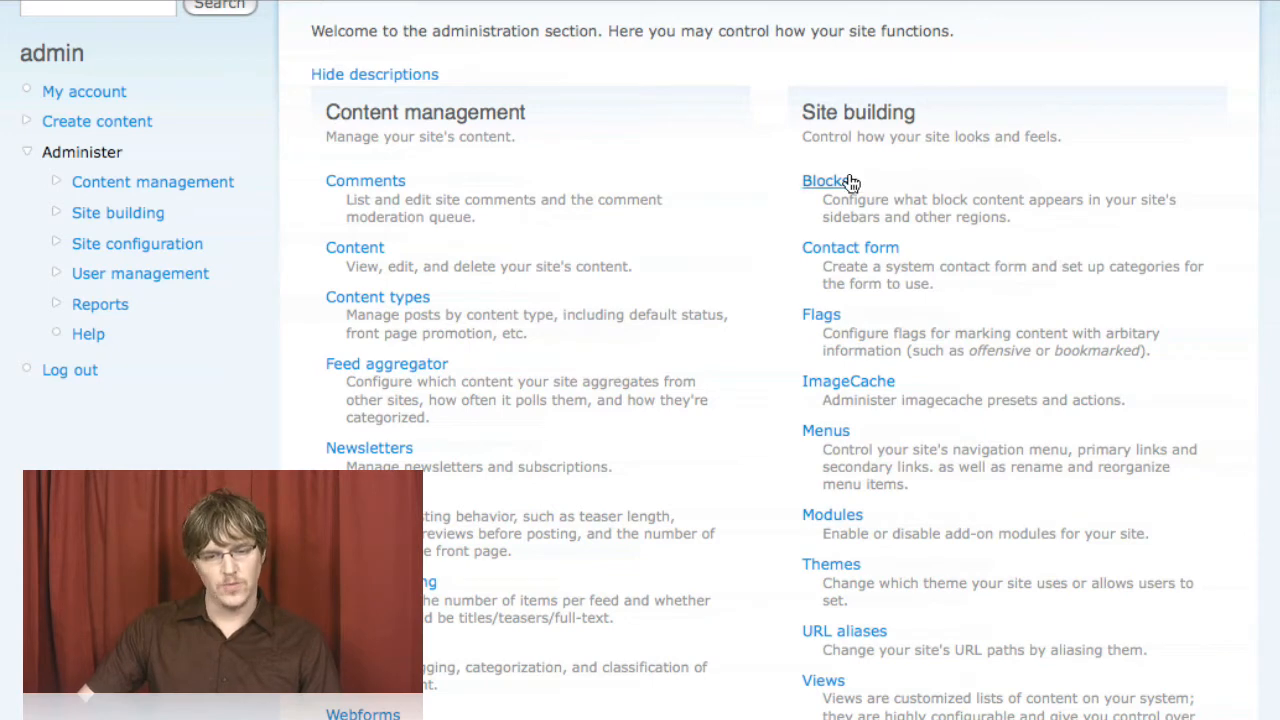
mouse_move(878, 170)
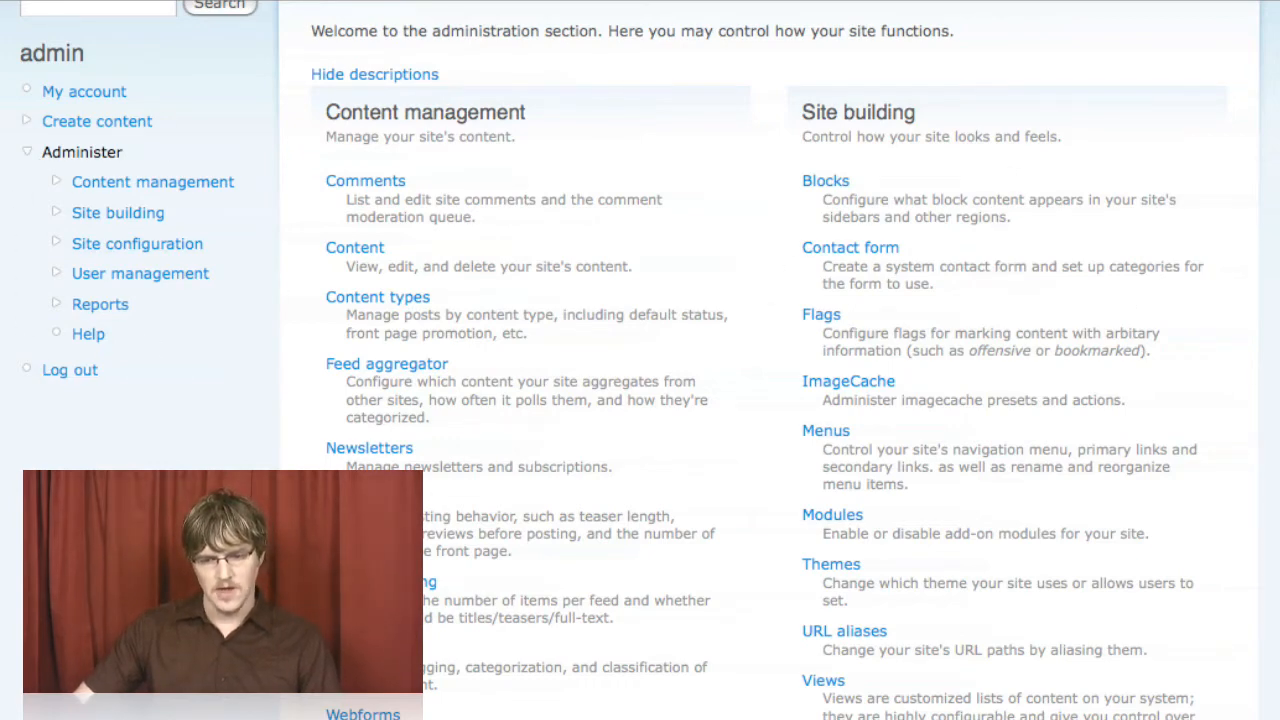
scroll(down, 3)
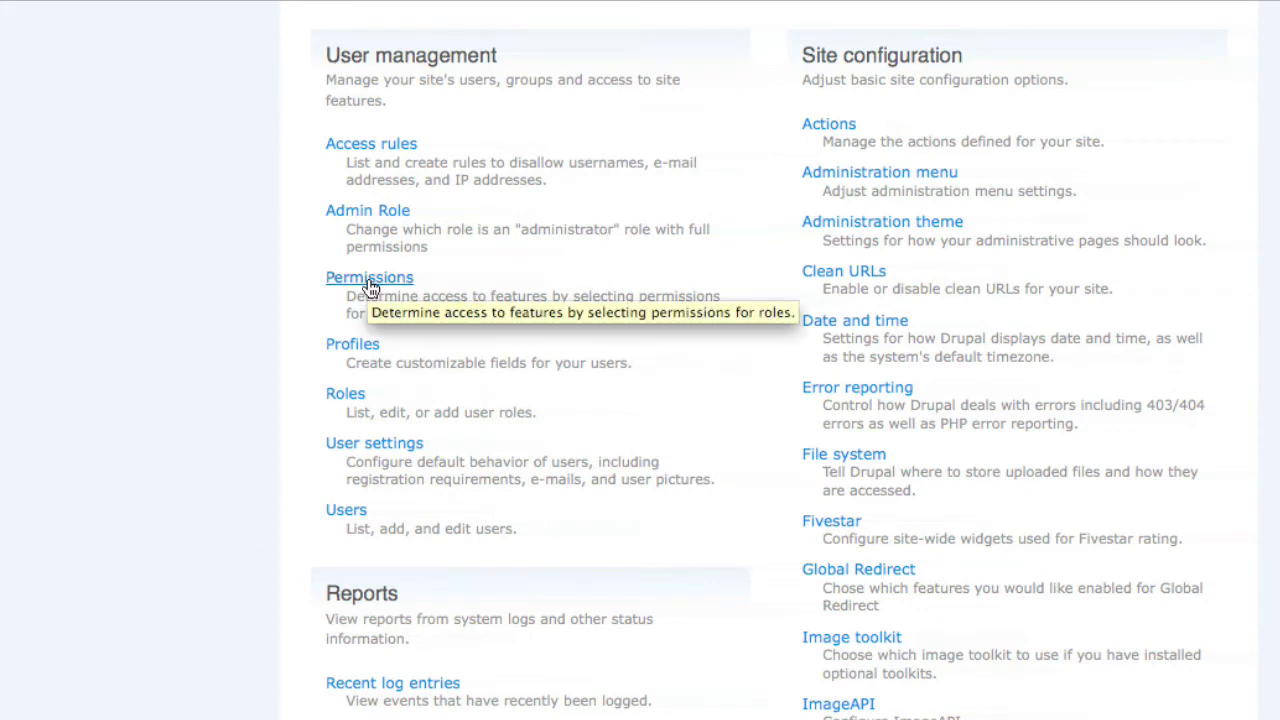
mouse_move(600, 276)
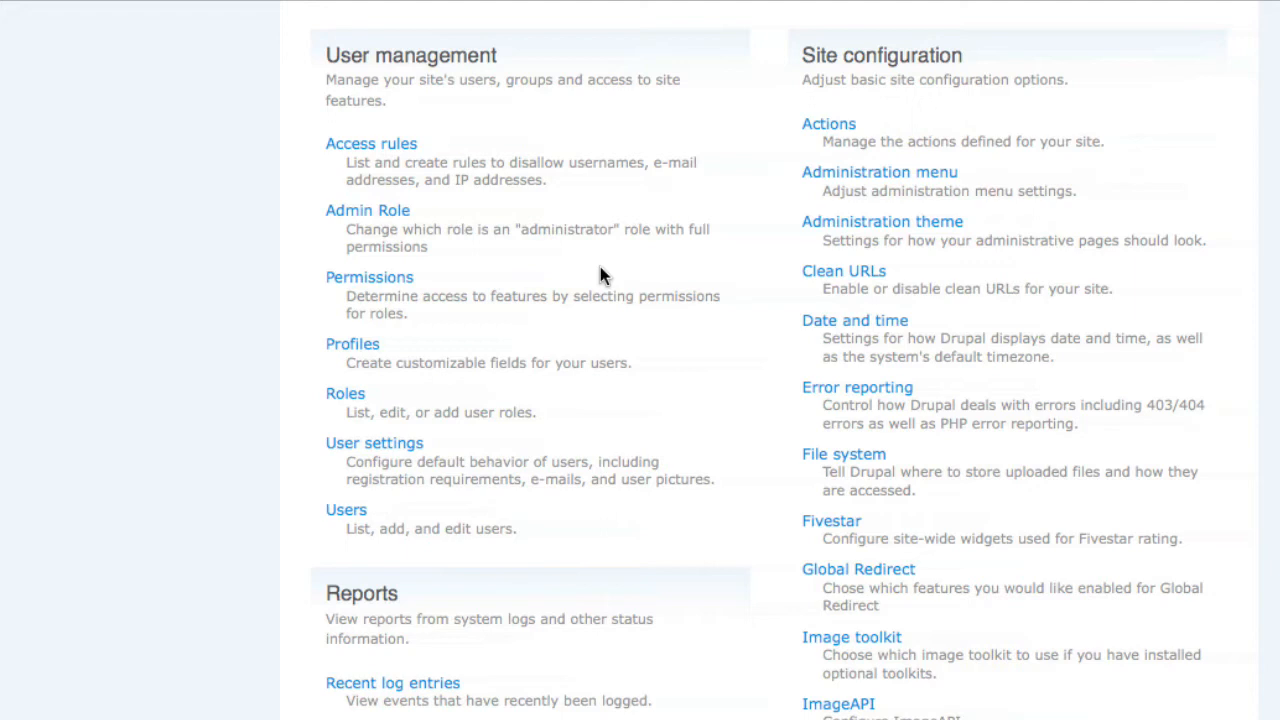
mouse_move(470, 336)
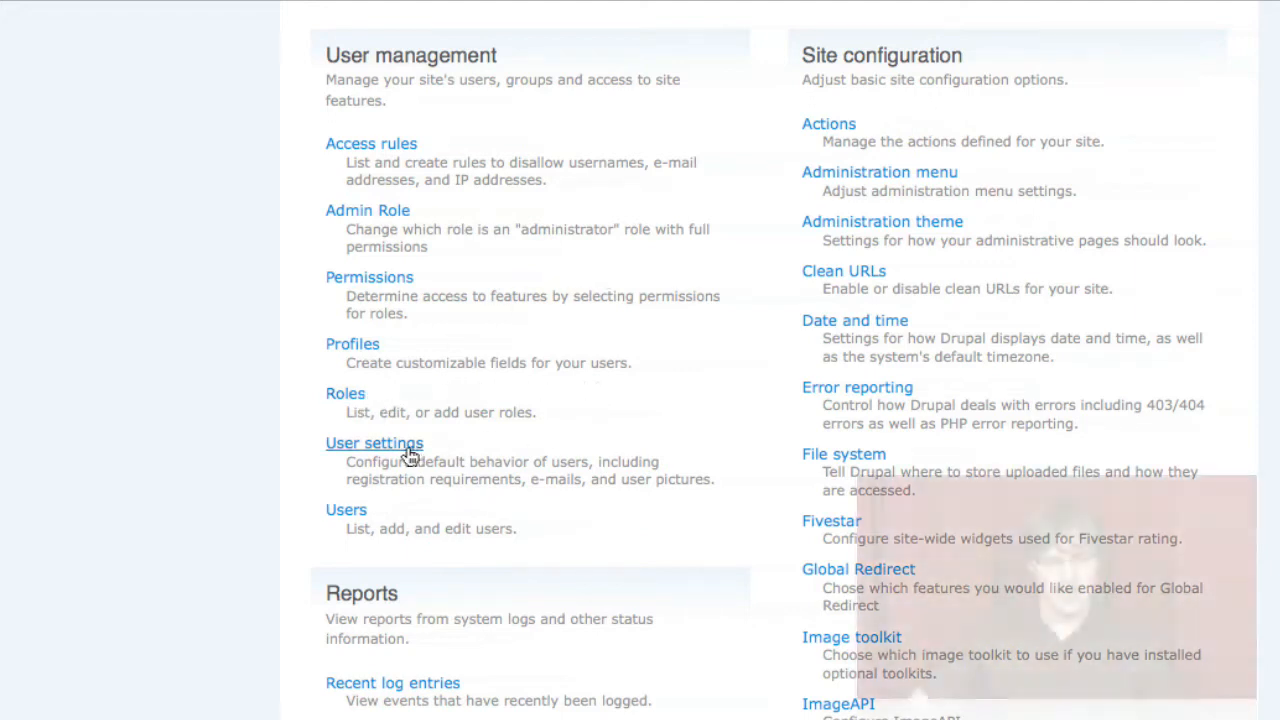
mouse_move(374, 444)
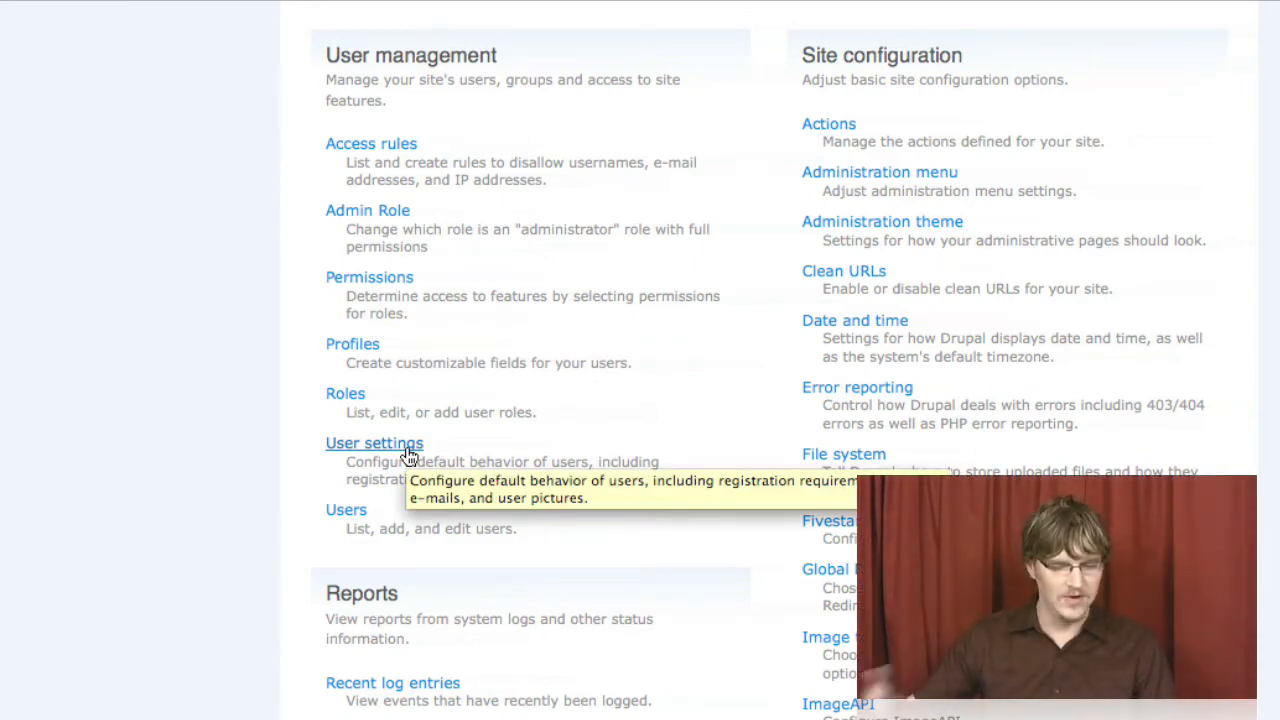
mouse_move(622, 170)
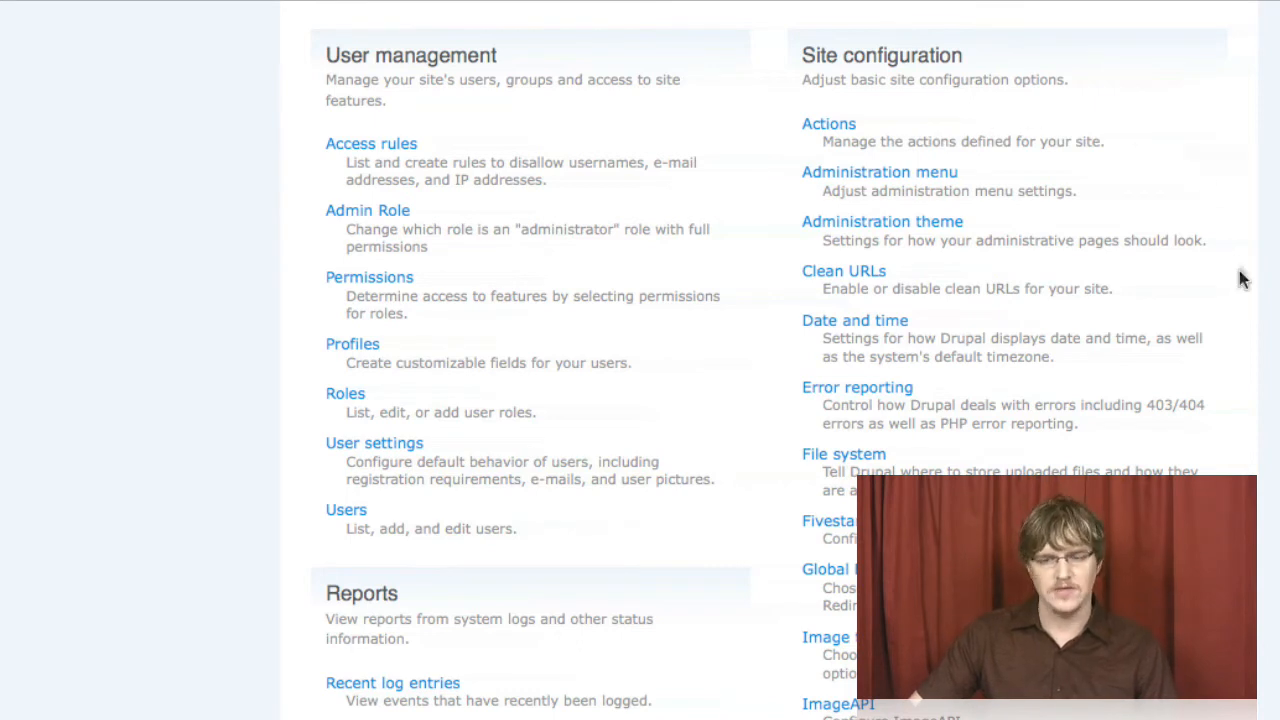
Step: Scroll the Administer page to the User management and Site configuration sections
scroll(down, 3)
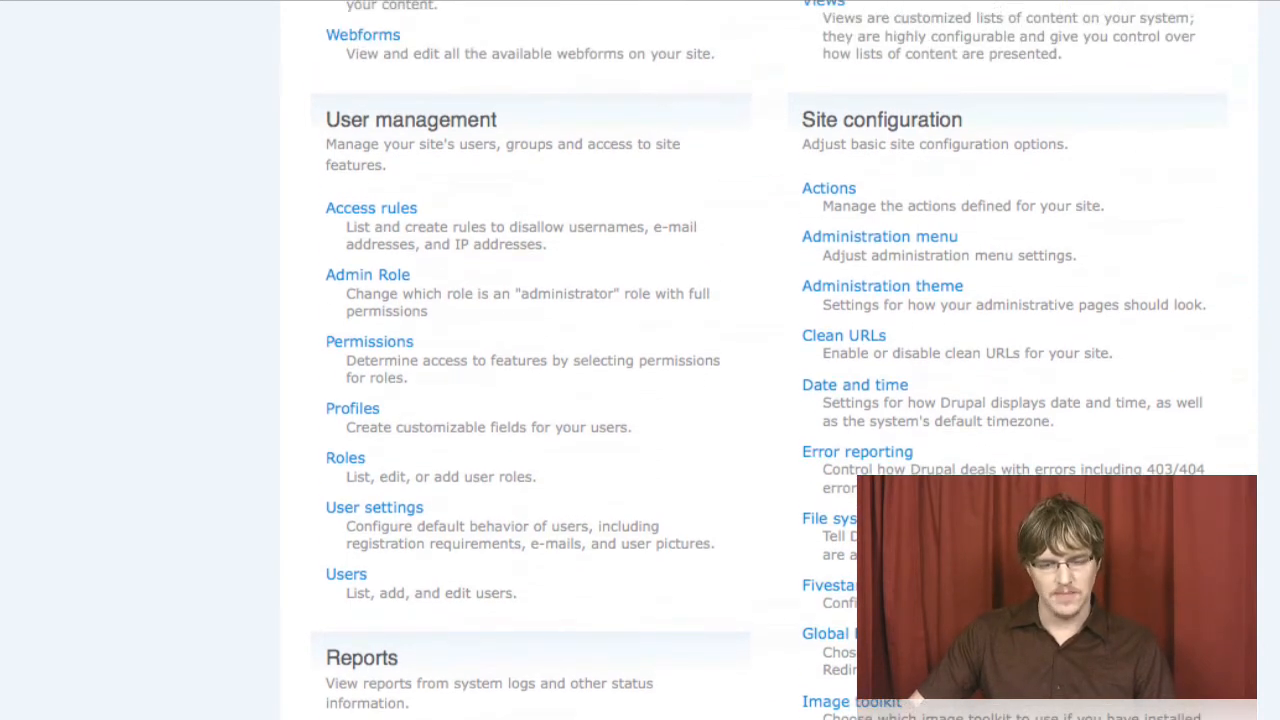
mouse_move(1046, 328)
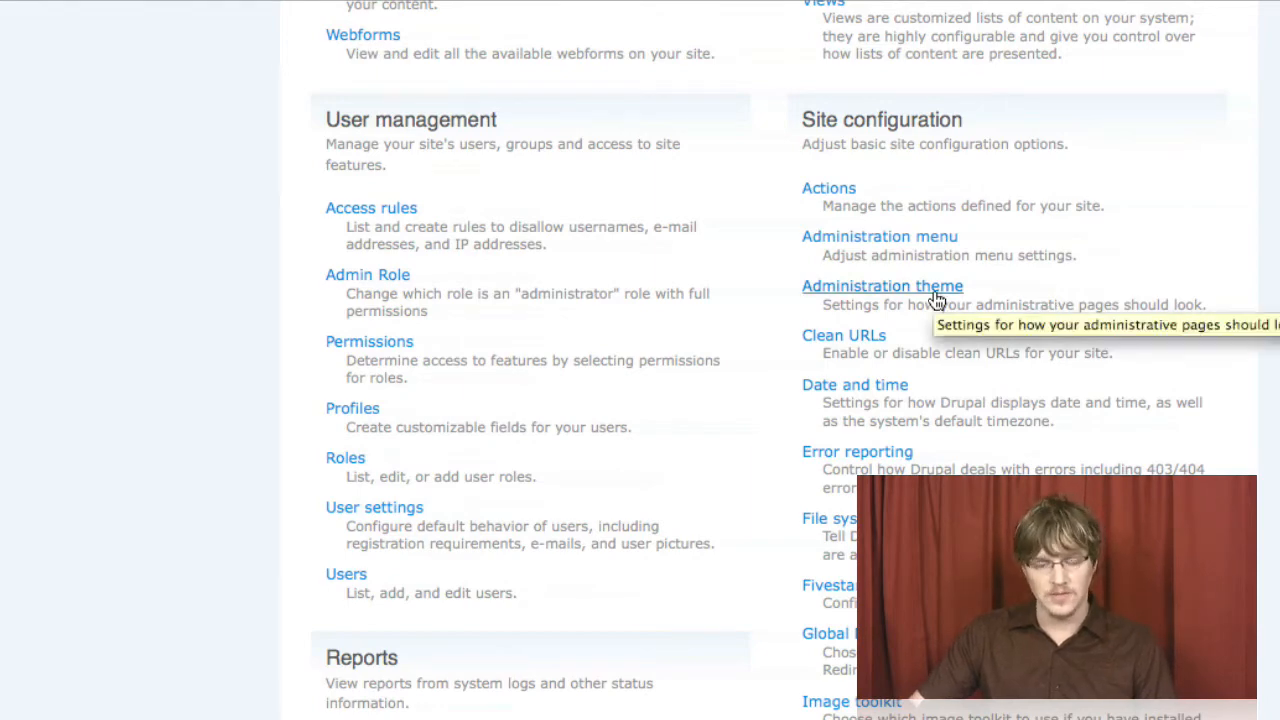
mouse_move(1196, 276)
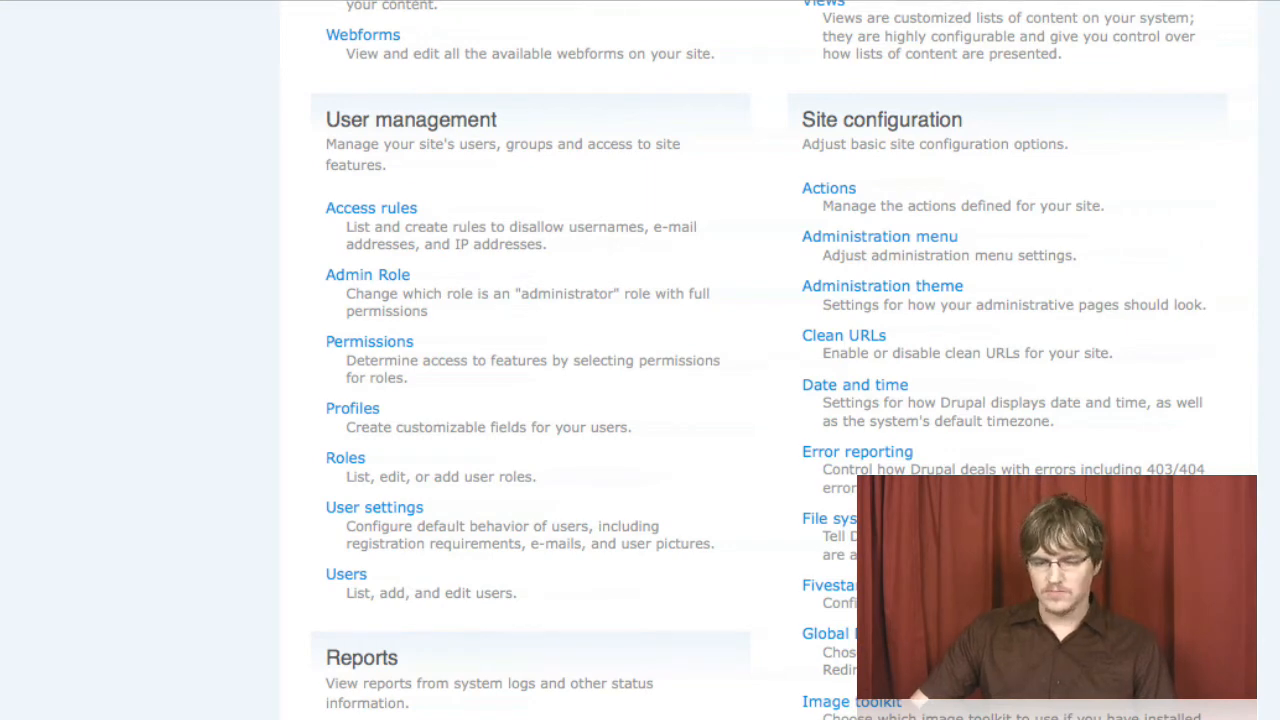
scroll(down, 3)
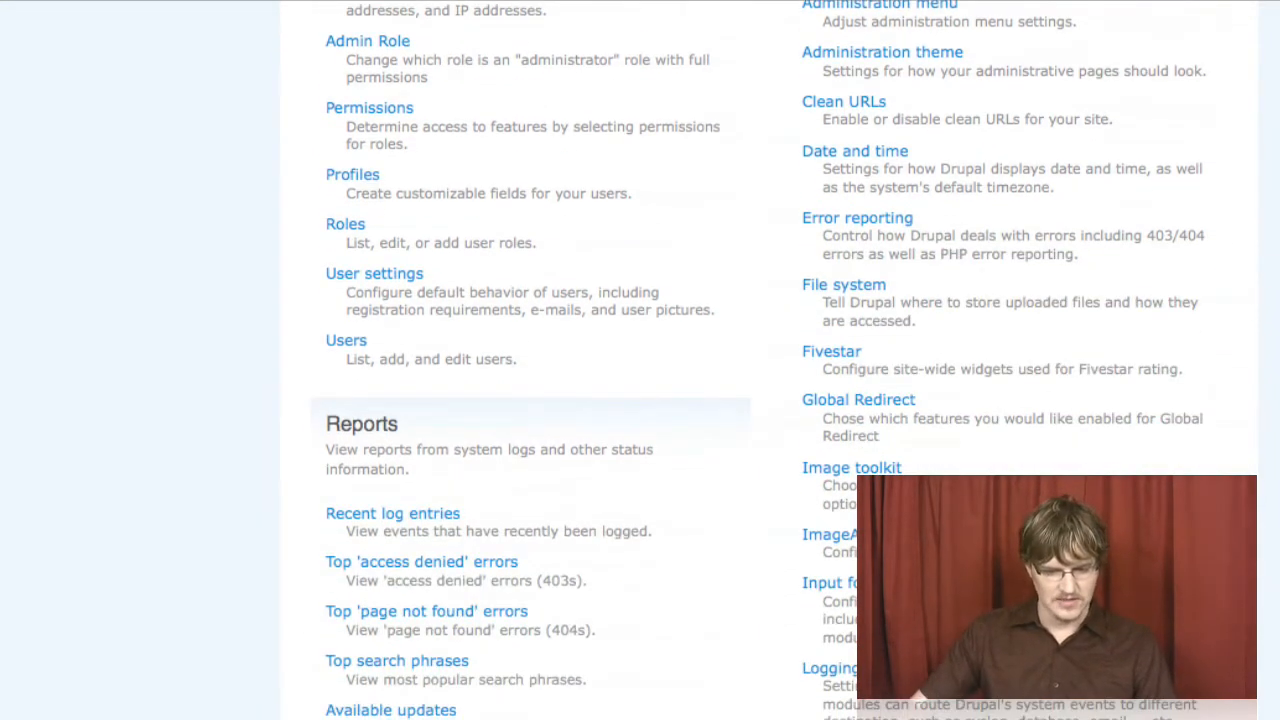
scroll(down, 3)
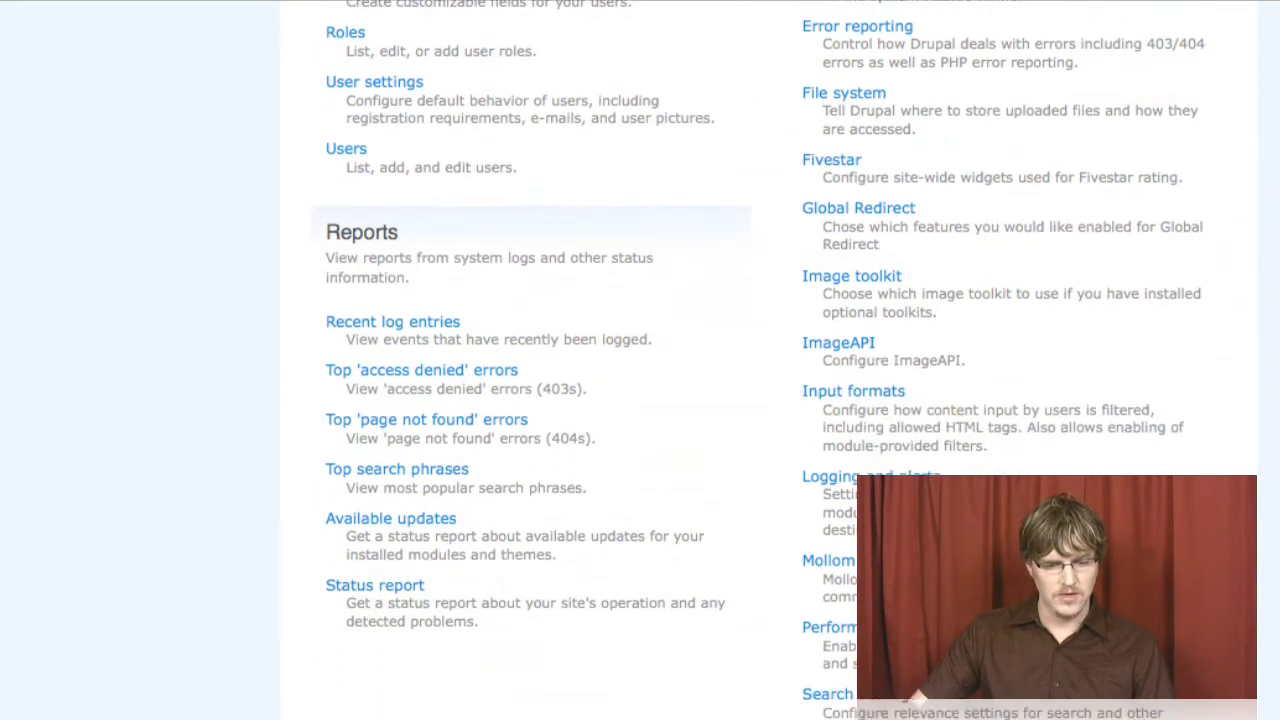
scroll(down, 3)
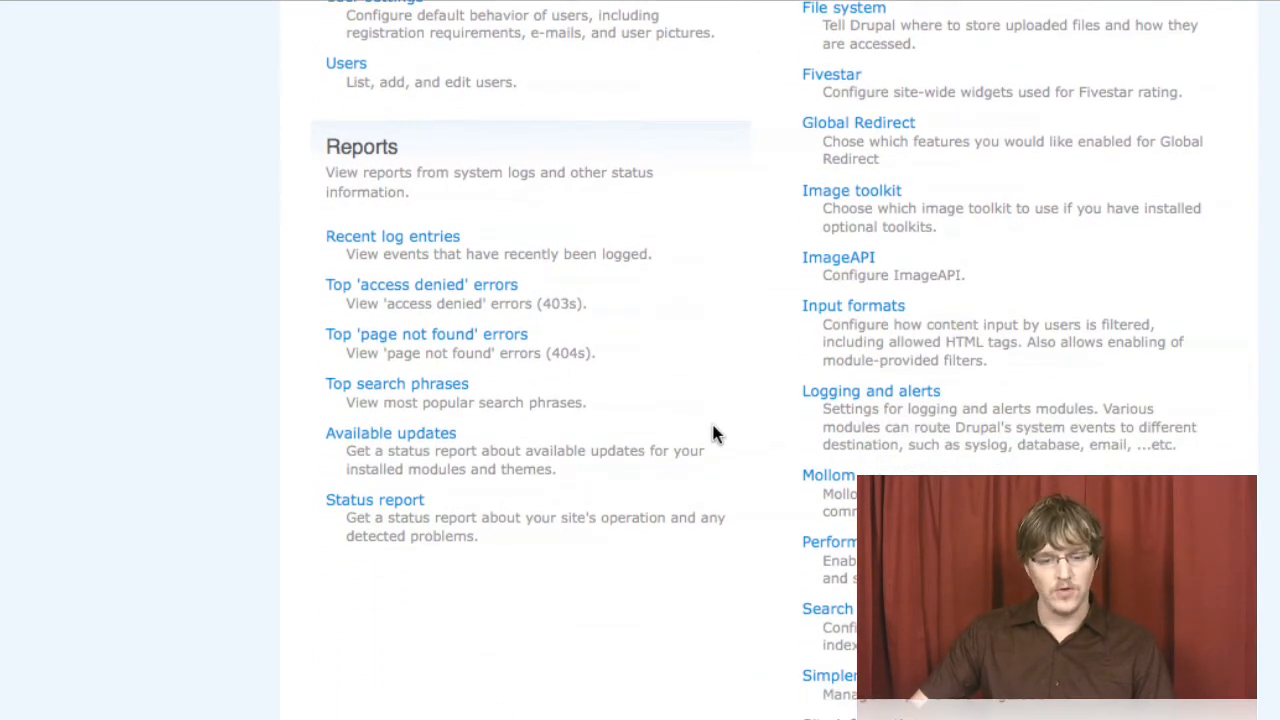
mouse_move(164, 388)
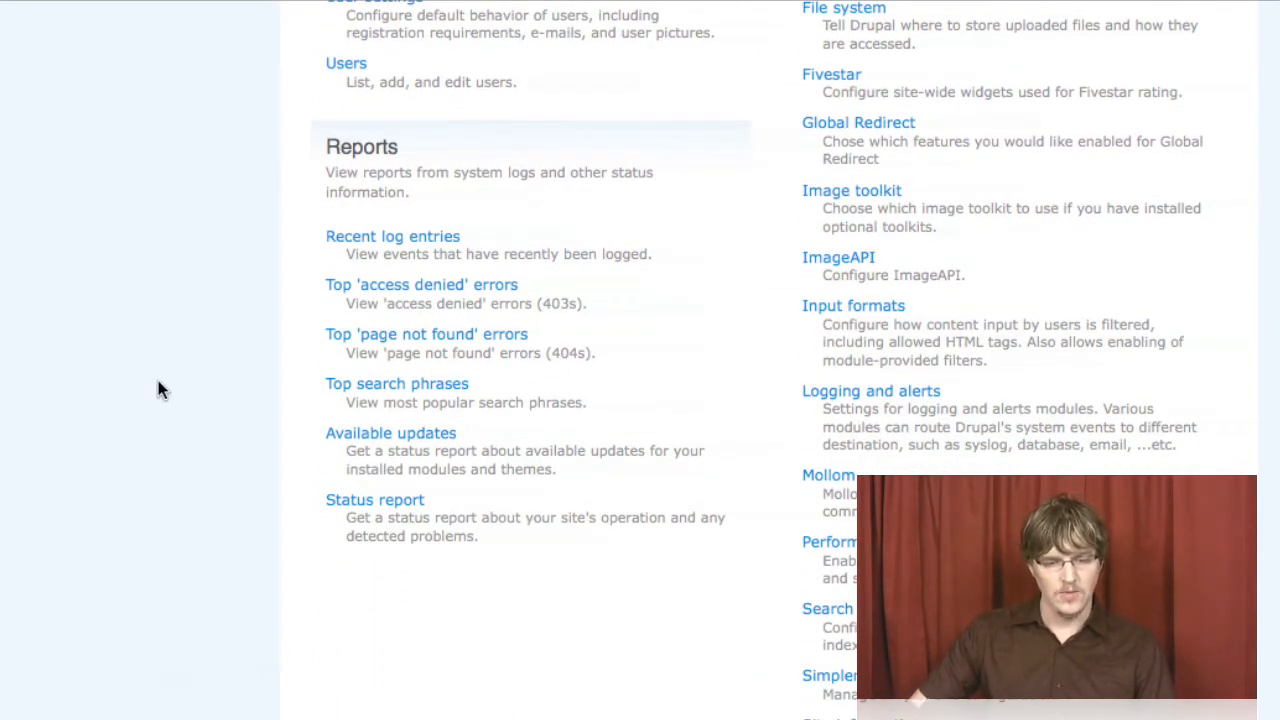
mouse_move(672, 224)
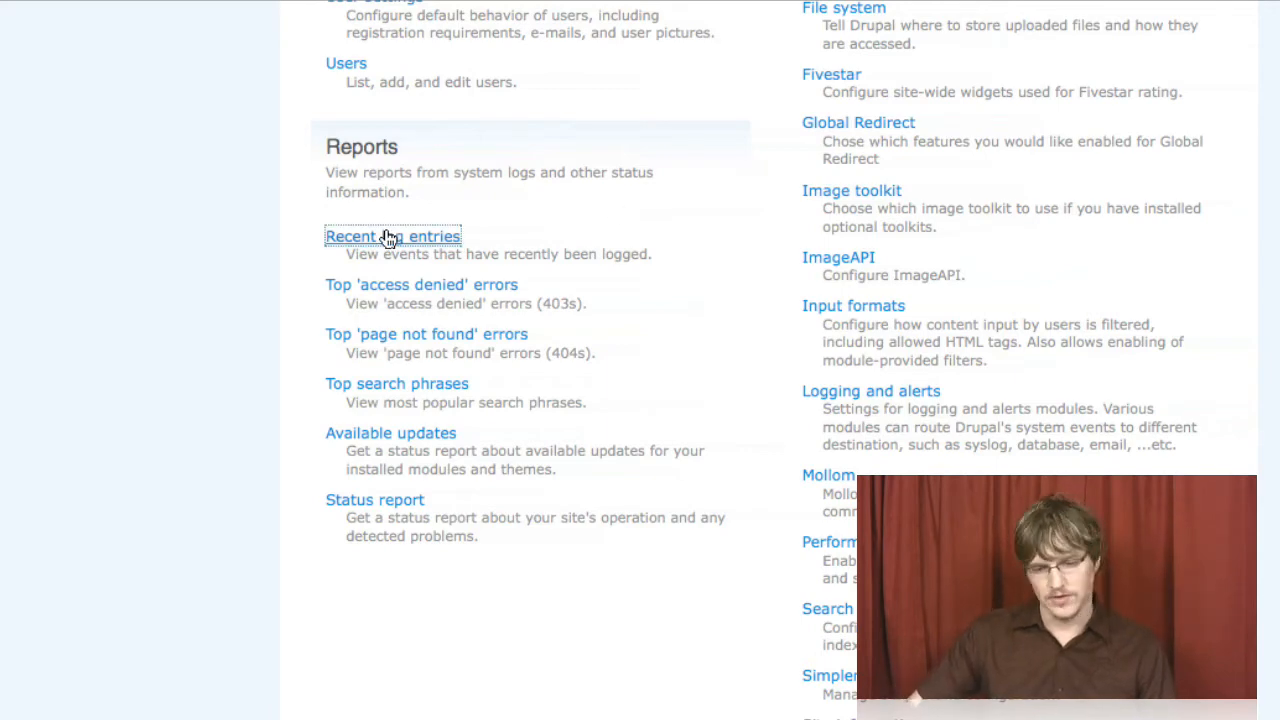
click(392, 236)
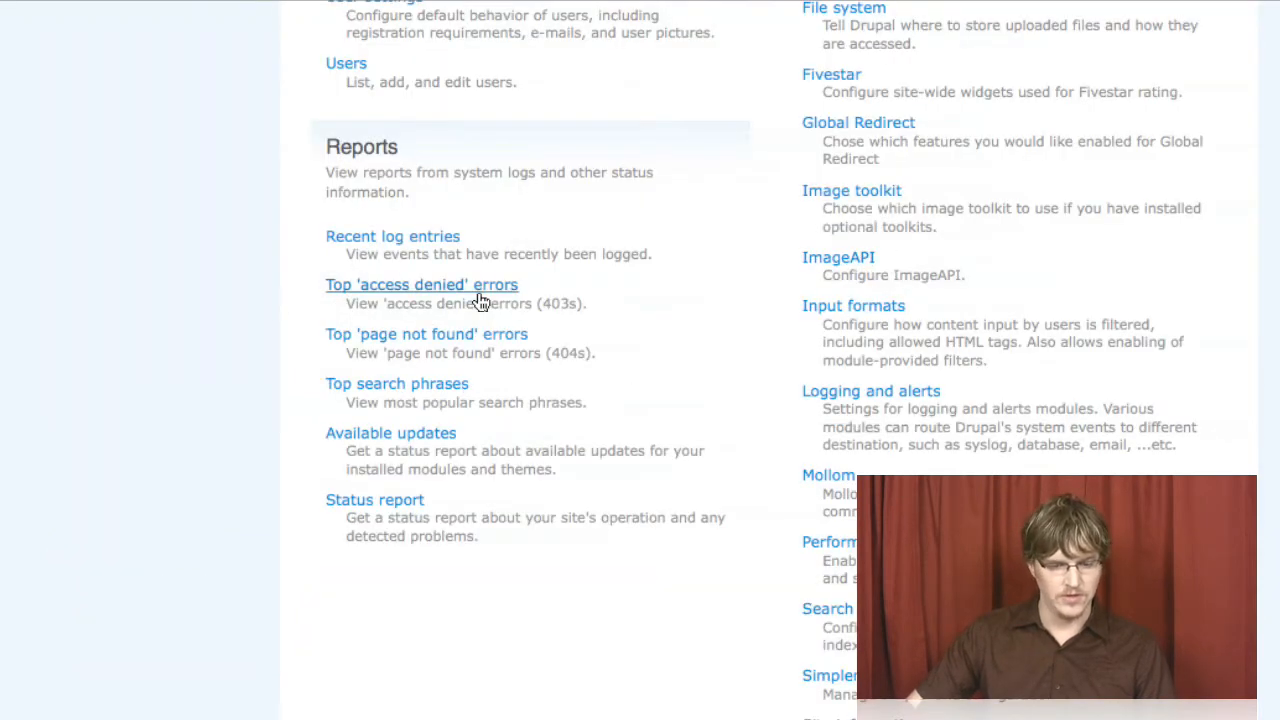
mouse_move(480, 348)
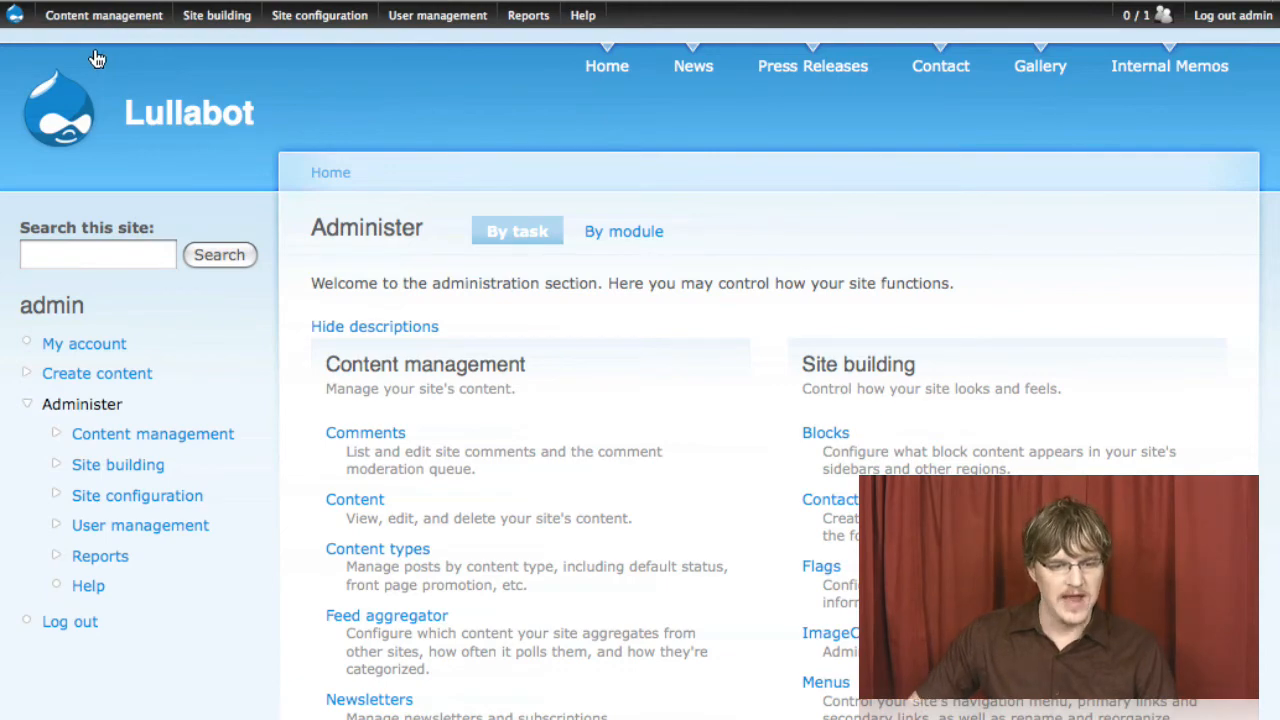
click(104, 16)
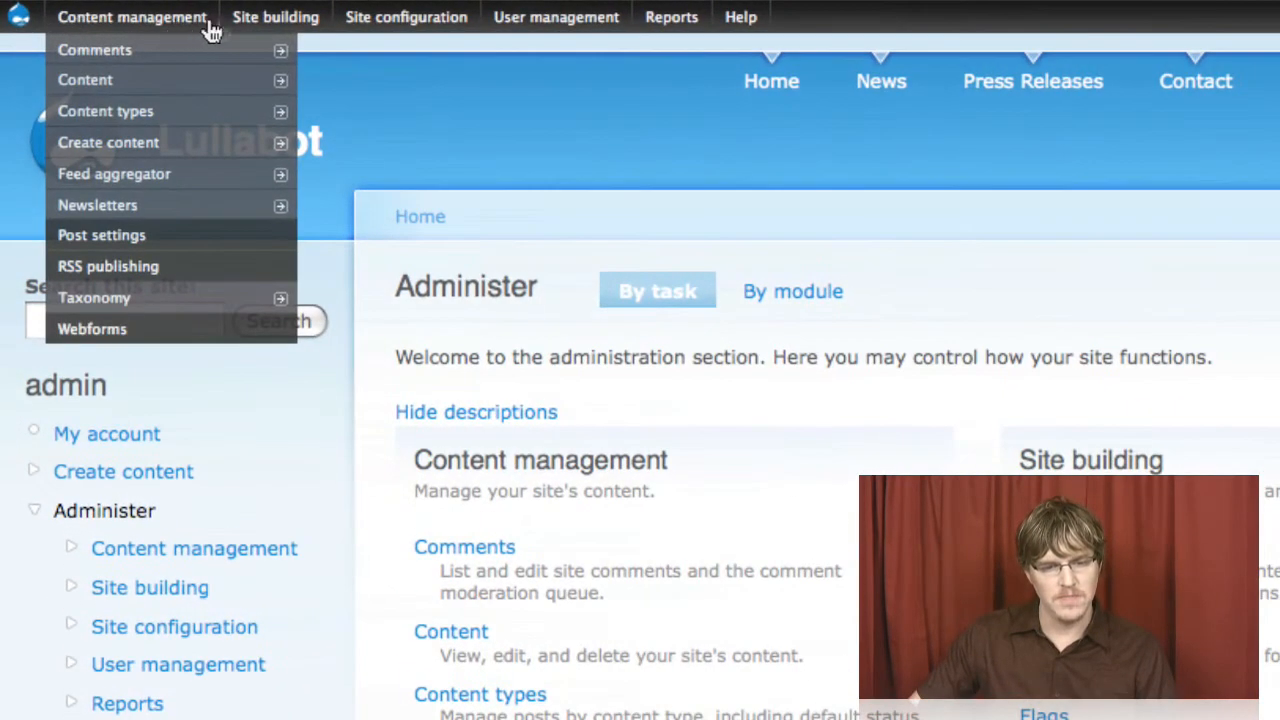
click(672, 16)
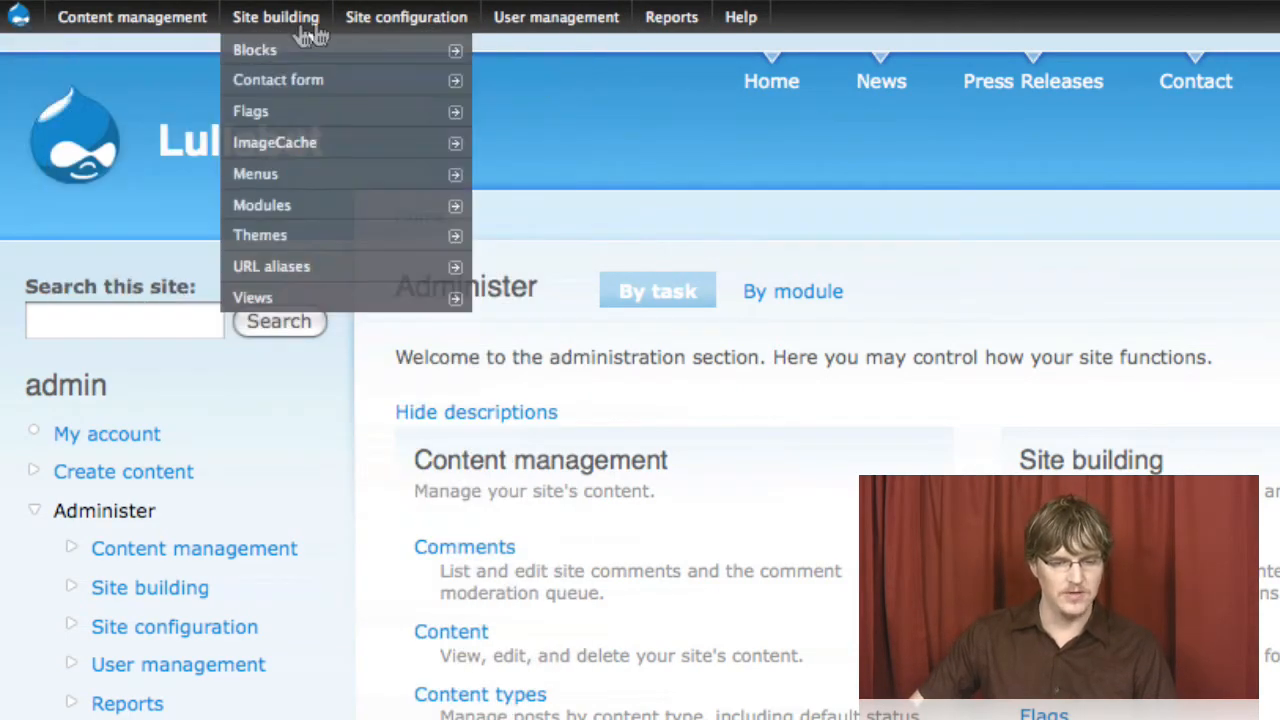
mouse_move(556, 16)
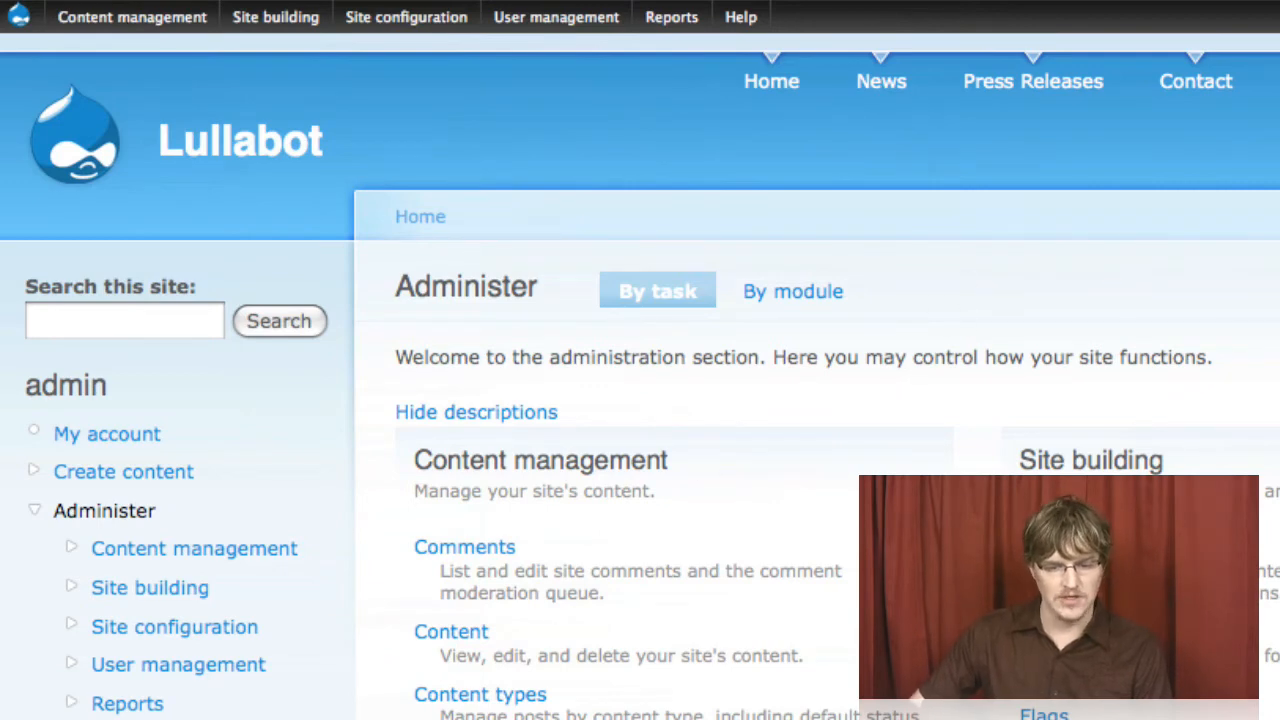
mouse_move(772, 96)
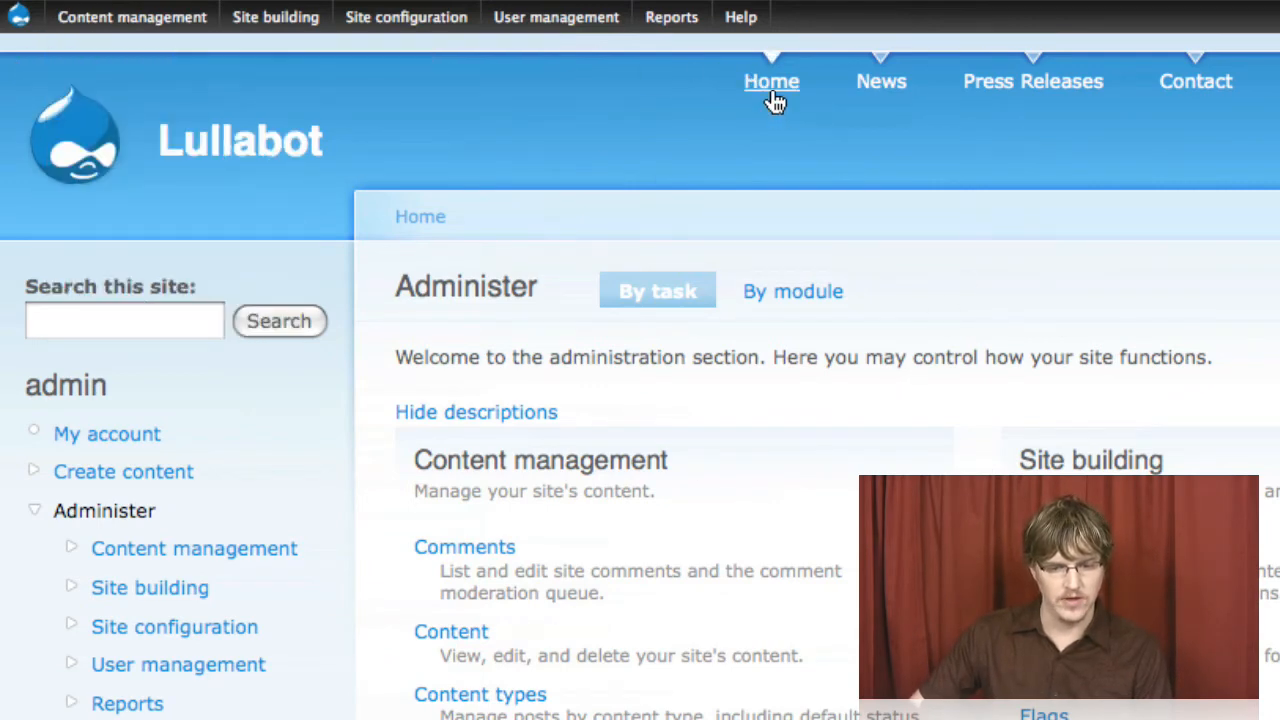
Step: Visit User management > Users > Add user, then return to the front page's admin block
click(772, 80)
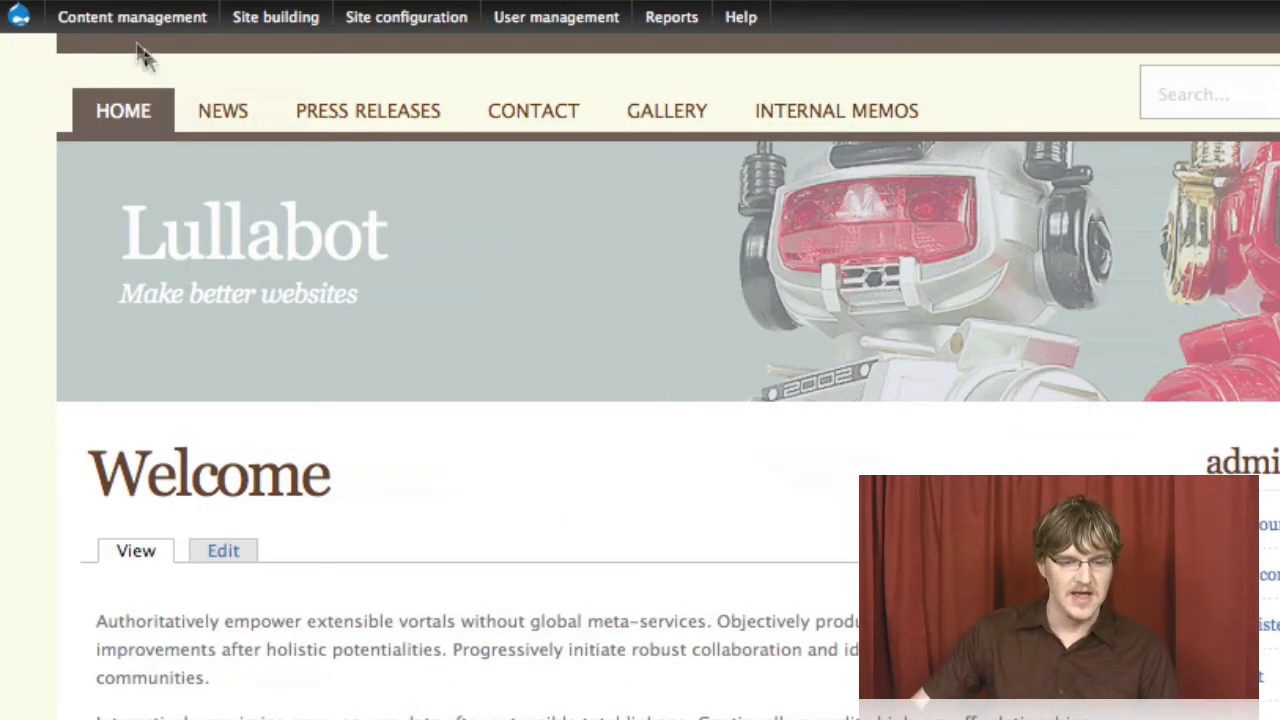
click(406, 16)
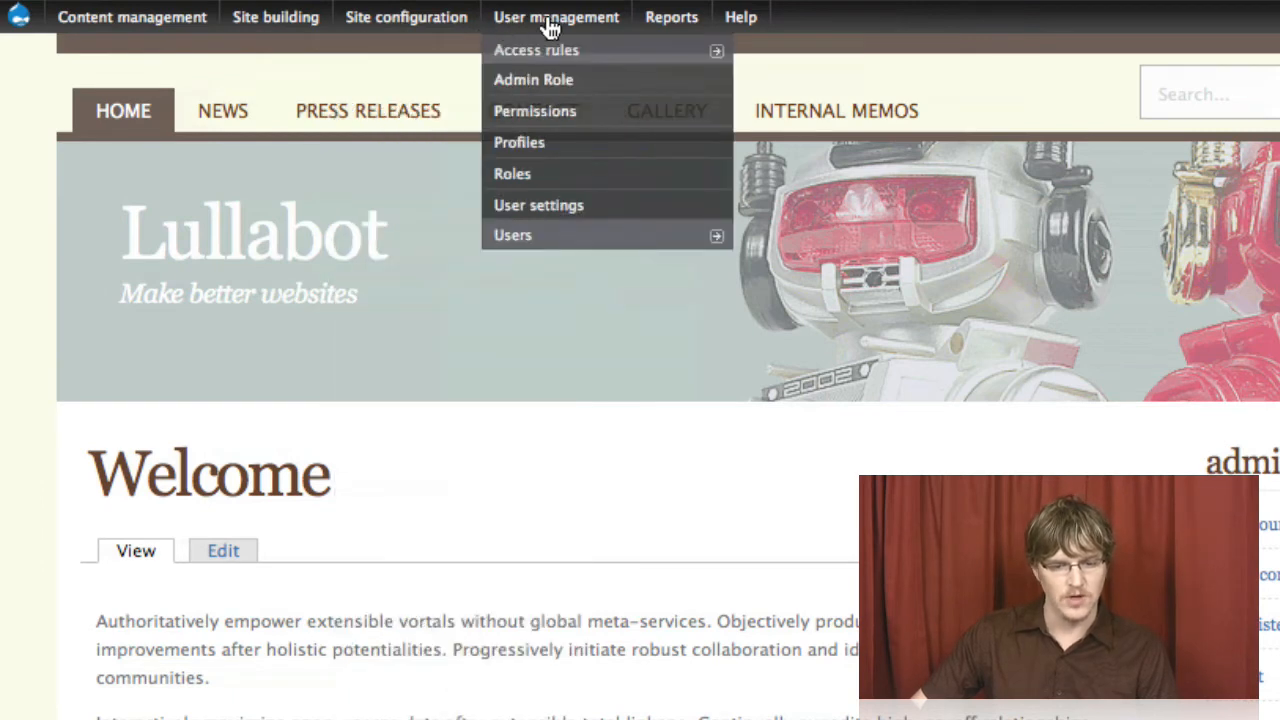
mouse_move(512, 234)
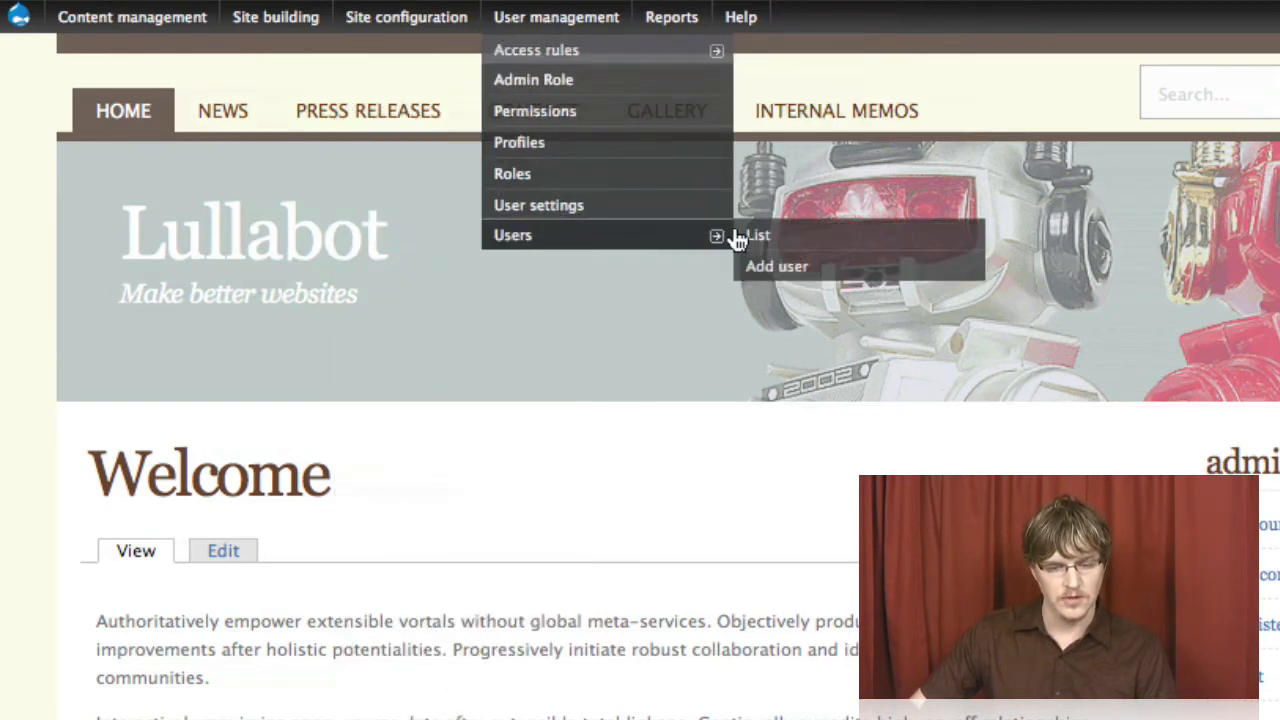
click(776, 266)
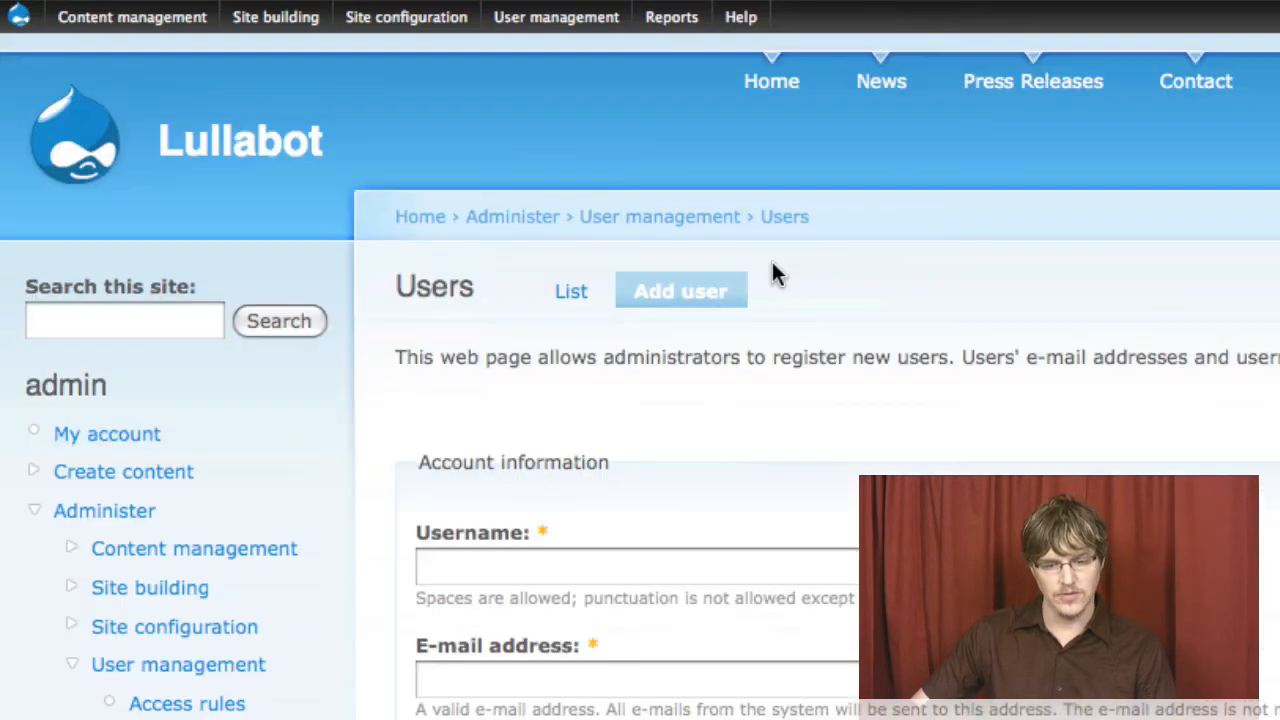
scroll(down, 3)
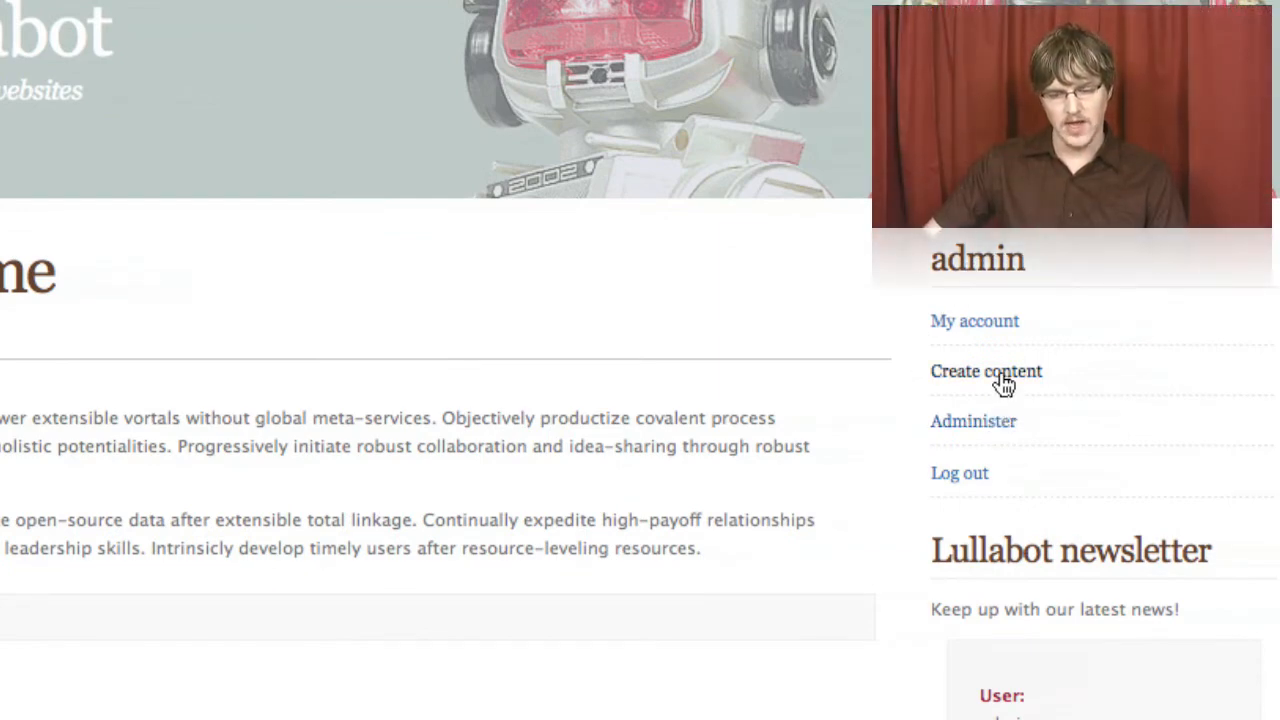
Step: View the Create content page listing content types from Article to Webform
click(986, 370)
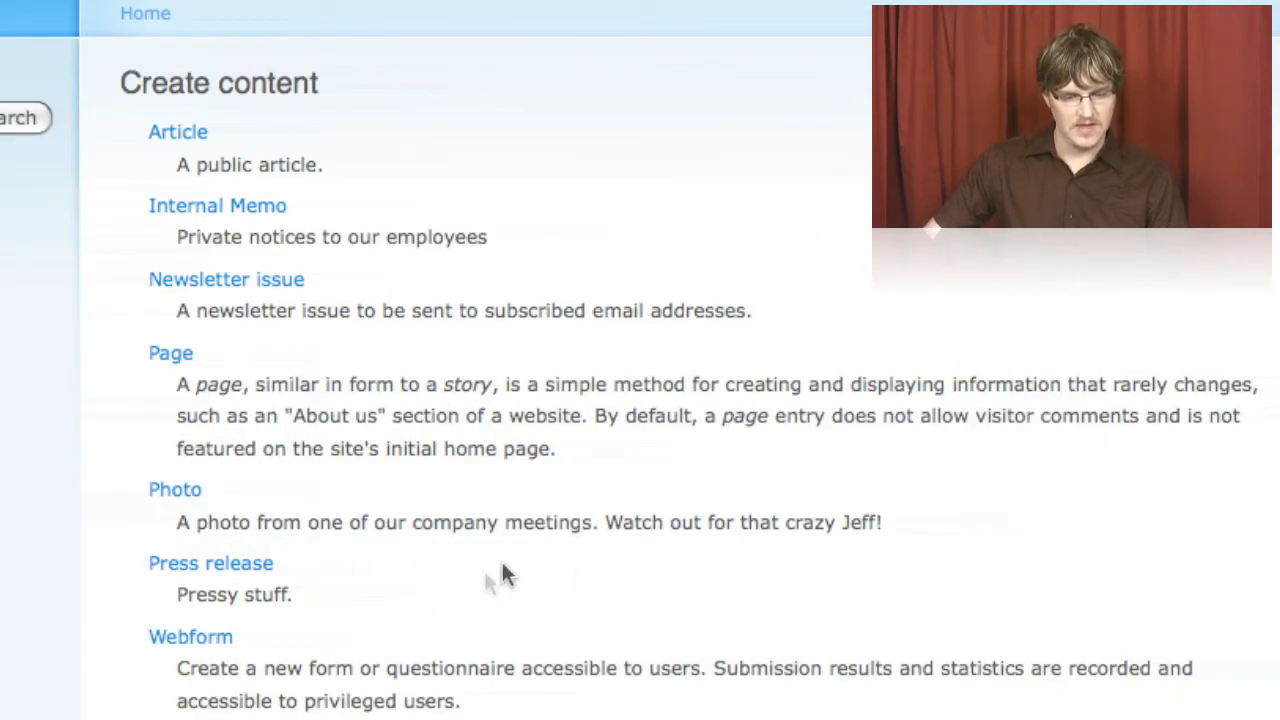
scroll(down, 3)
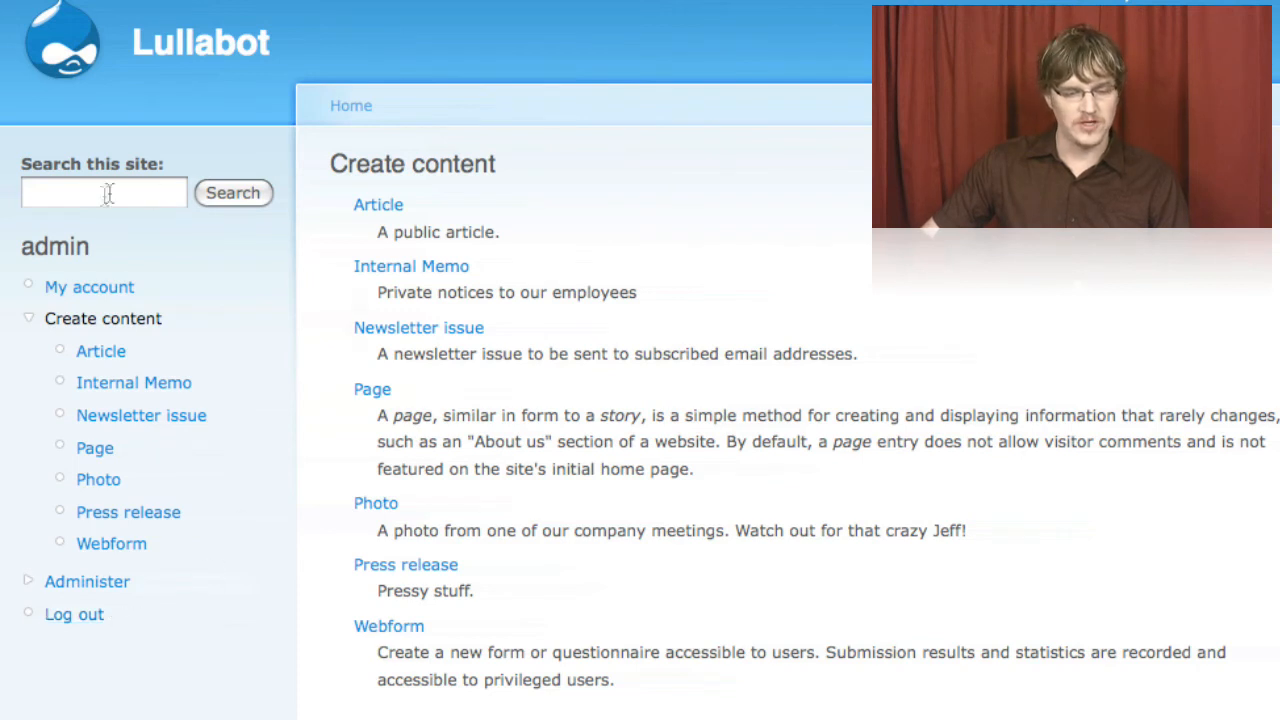
mouse_move(92, 264)
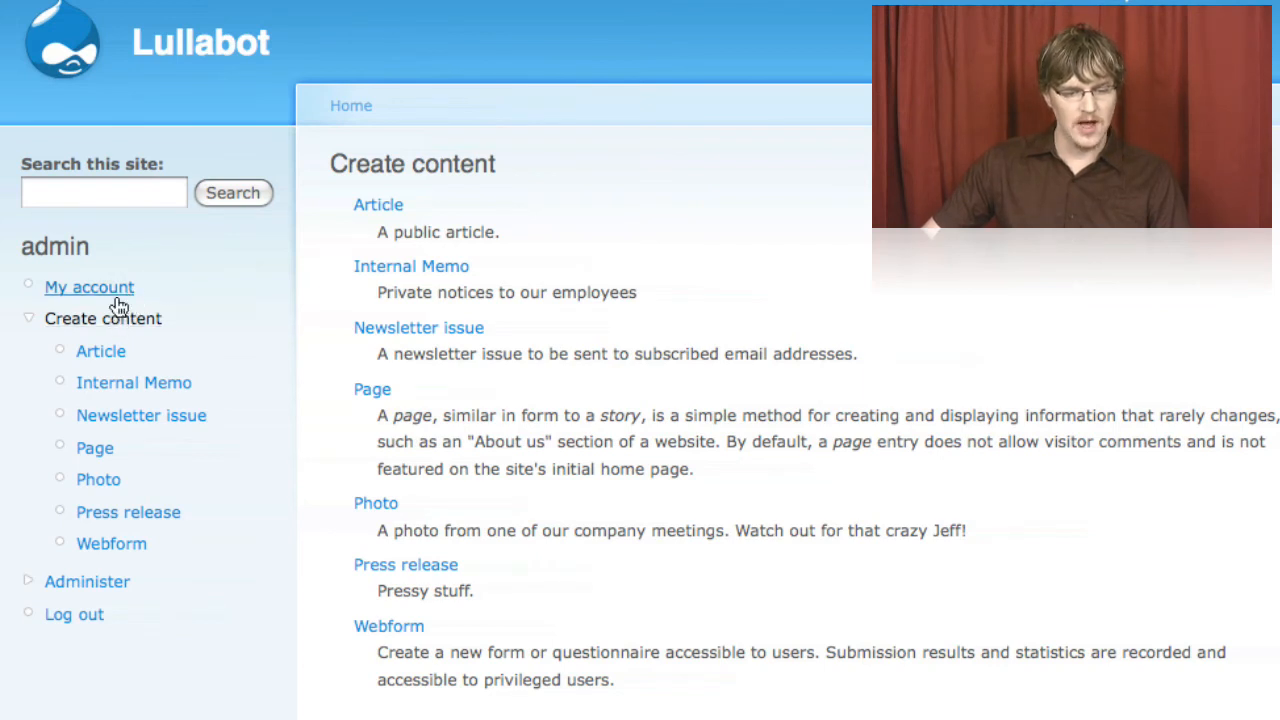
Step: View the admin's My account profile, then log out to the User account login page
click(88, 288)
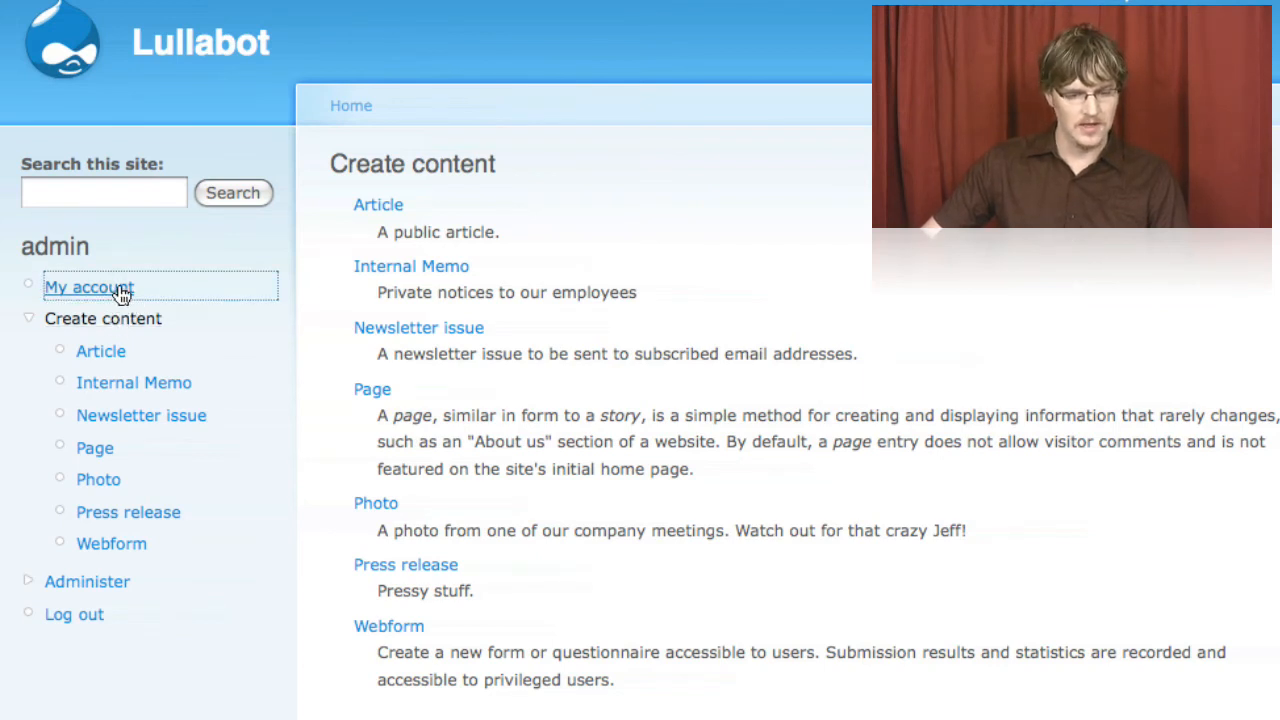
click(88, 288)
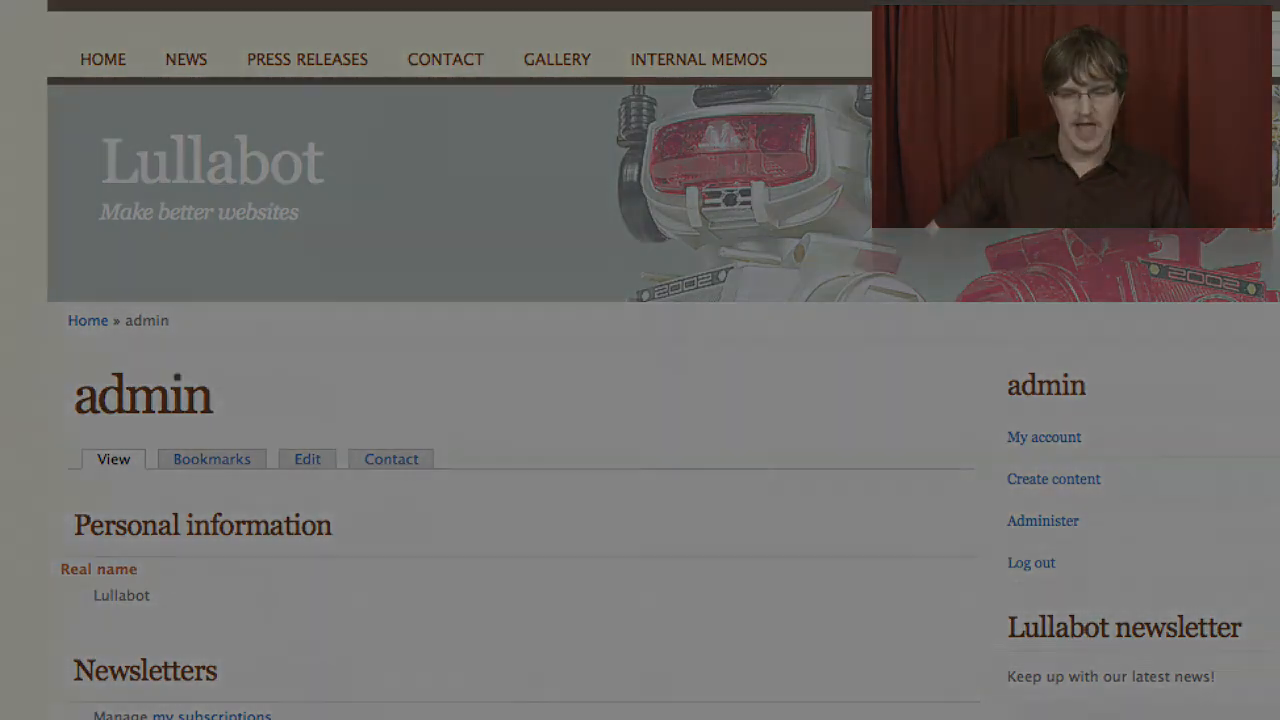
click(1030, 562)
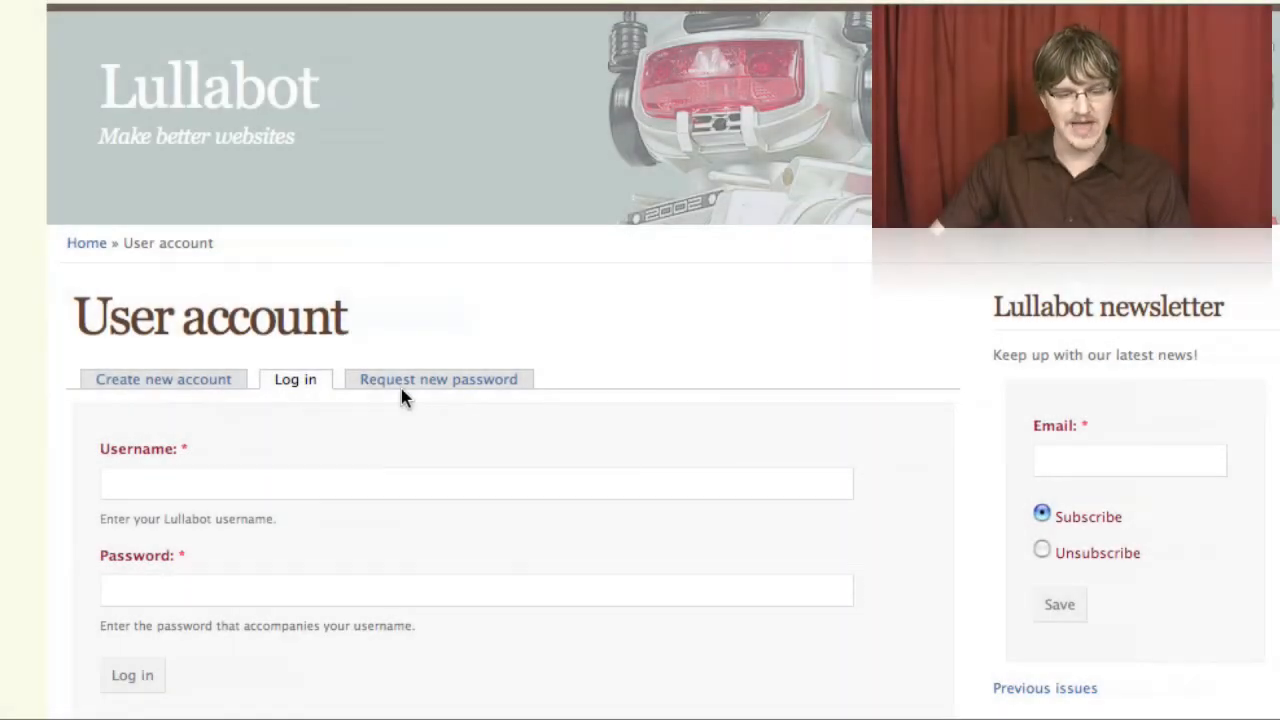
mouse_move(438, 388)
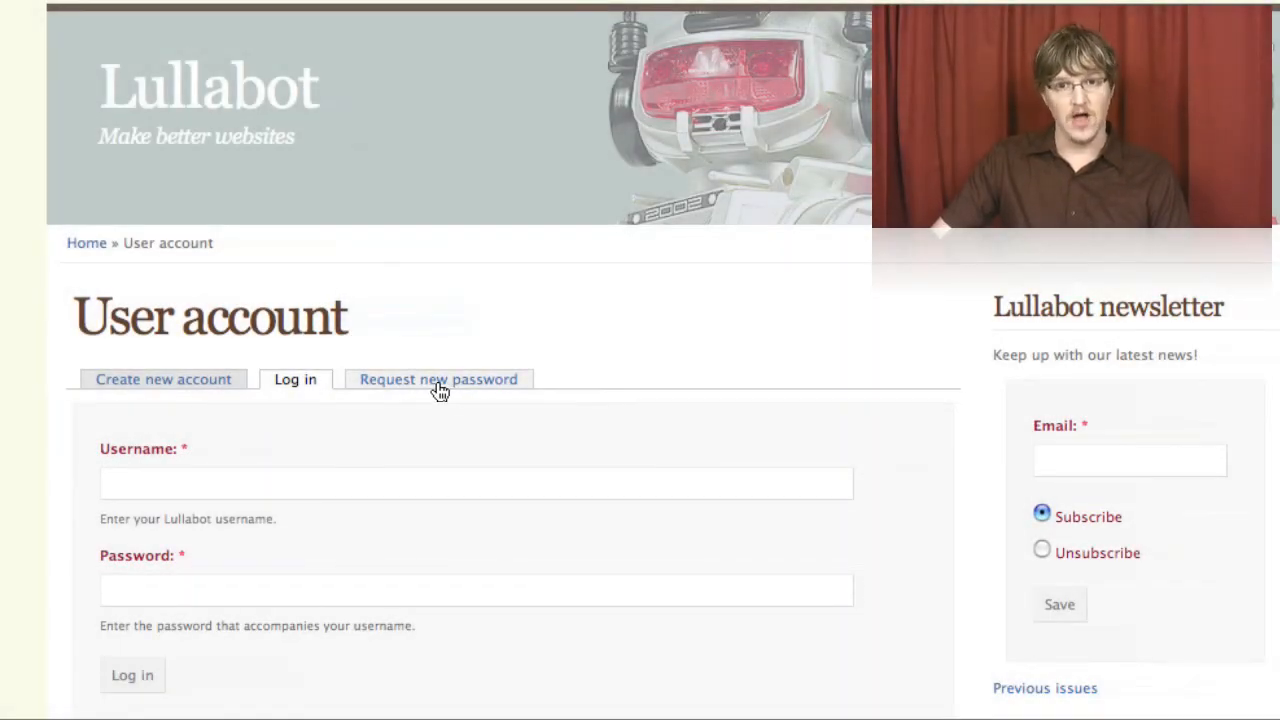
Step: View the Request new password form, then the Create new account registration form
click(438, 380)
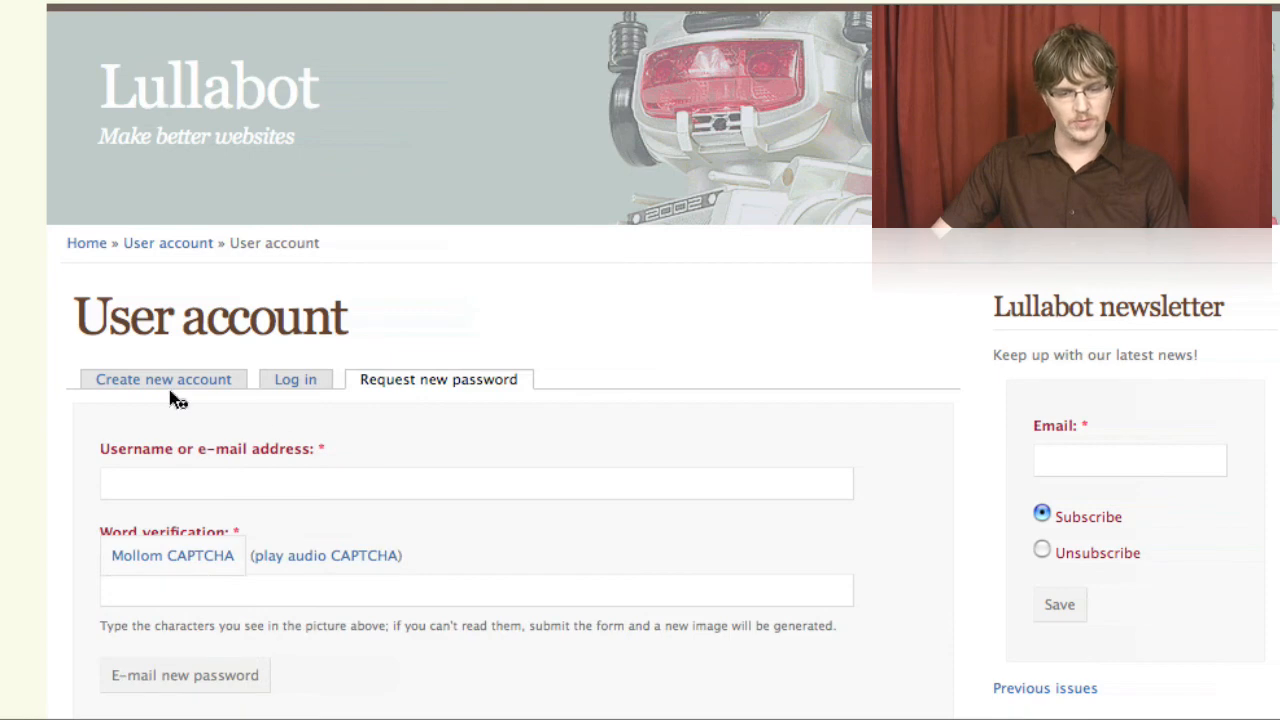
mouse_move(164, 380)
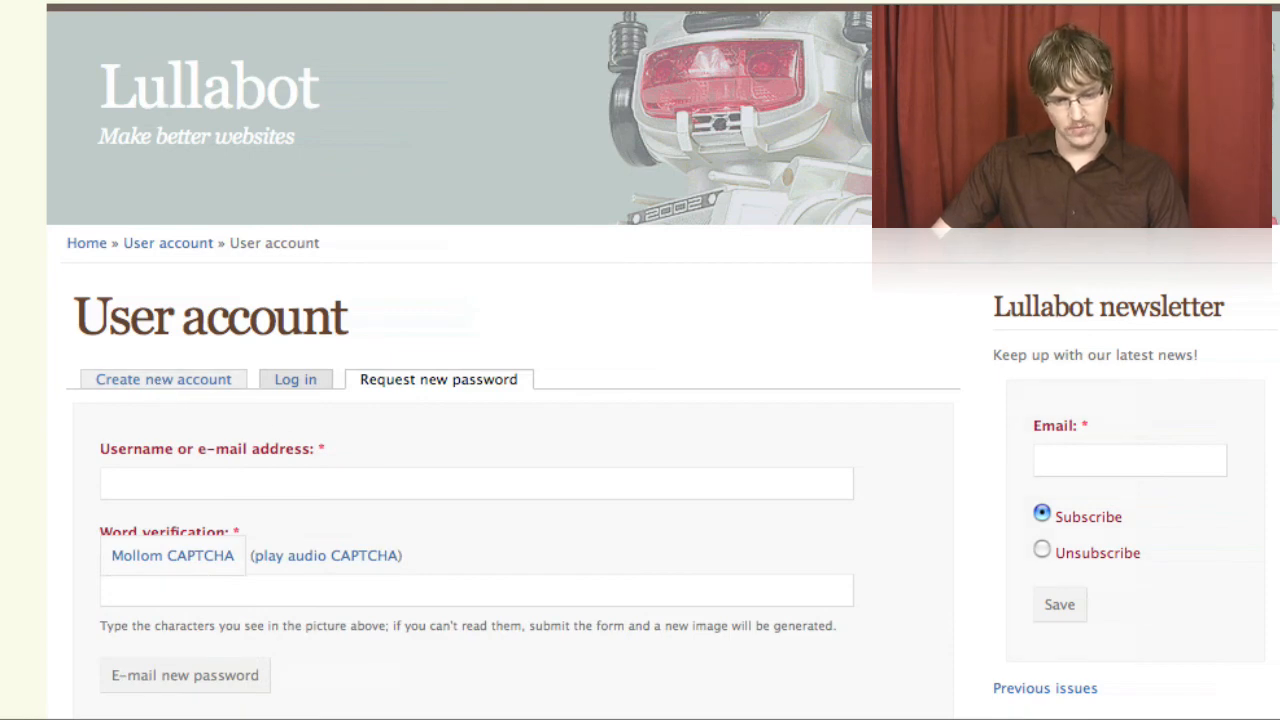
click(162, 380)
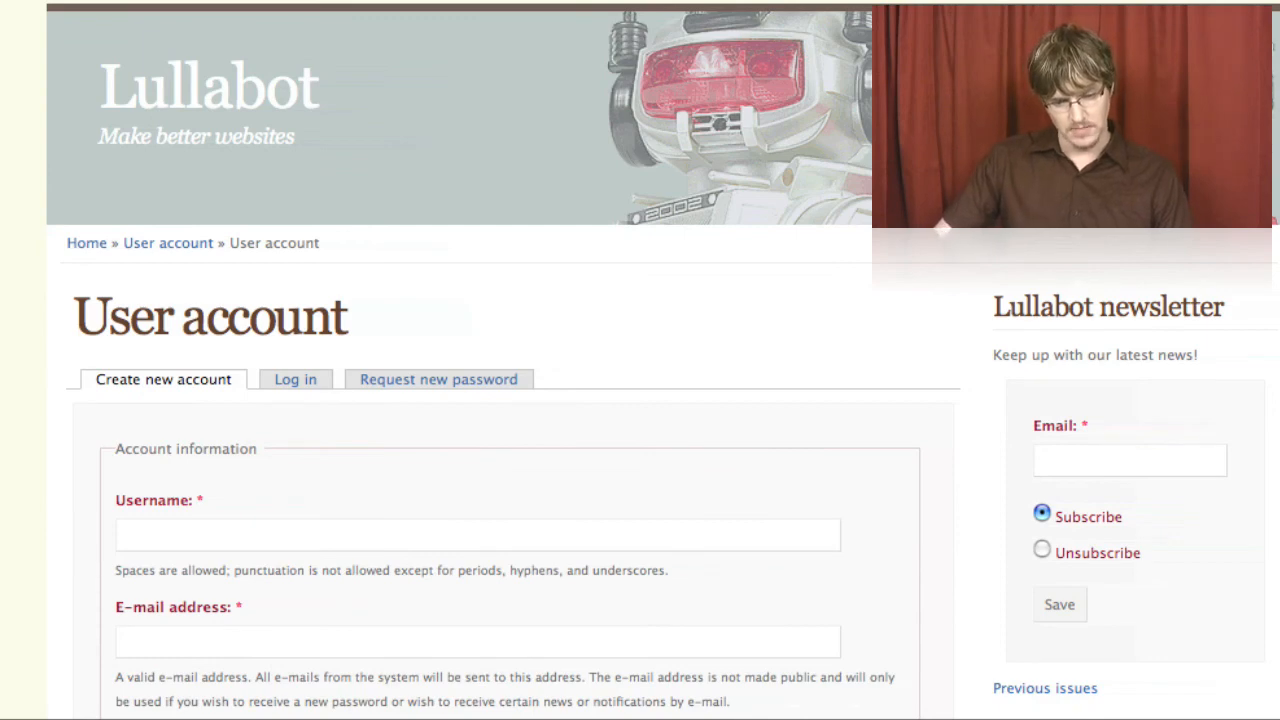
scroll(down, 3)
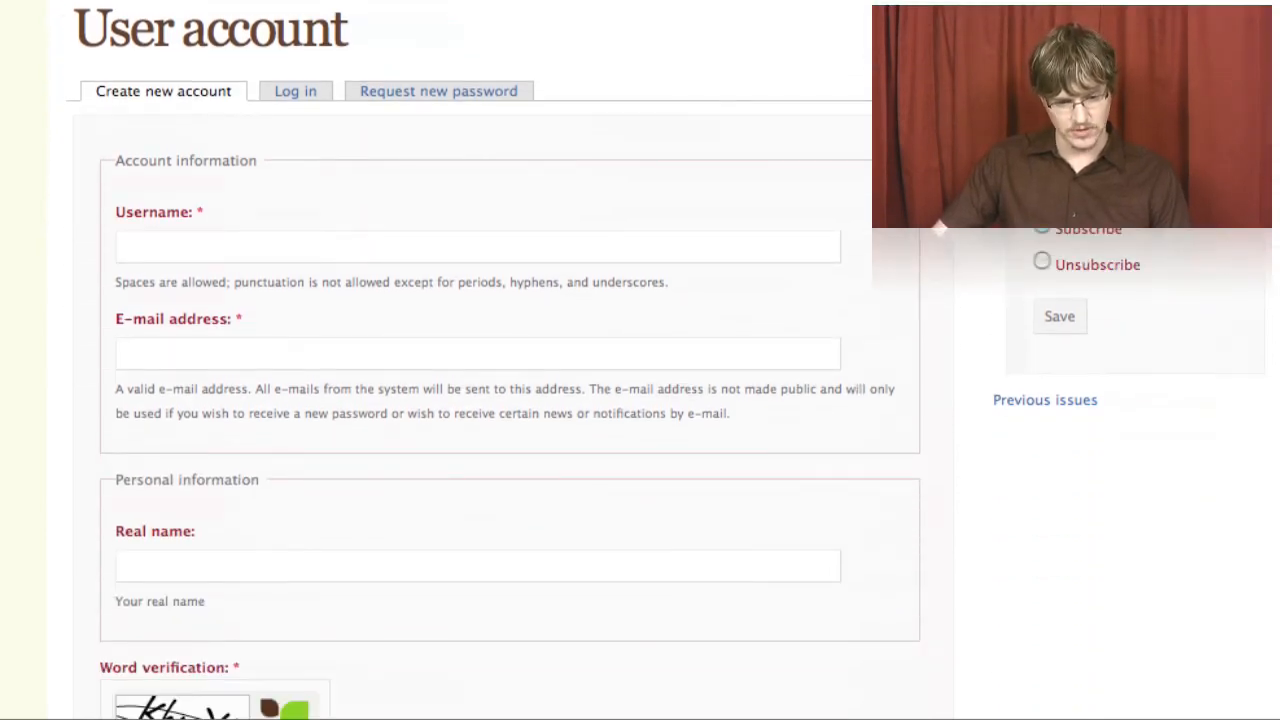